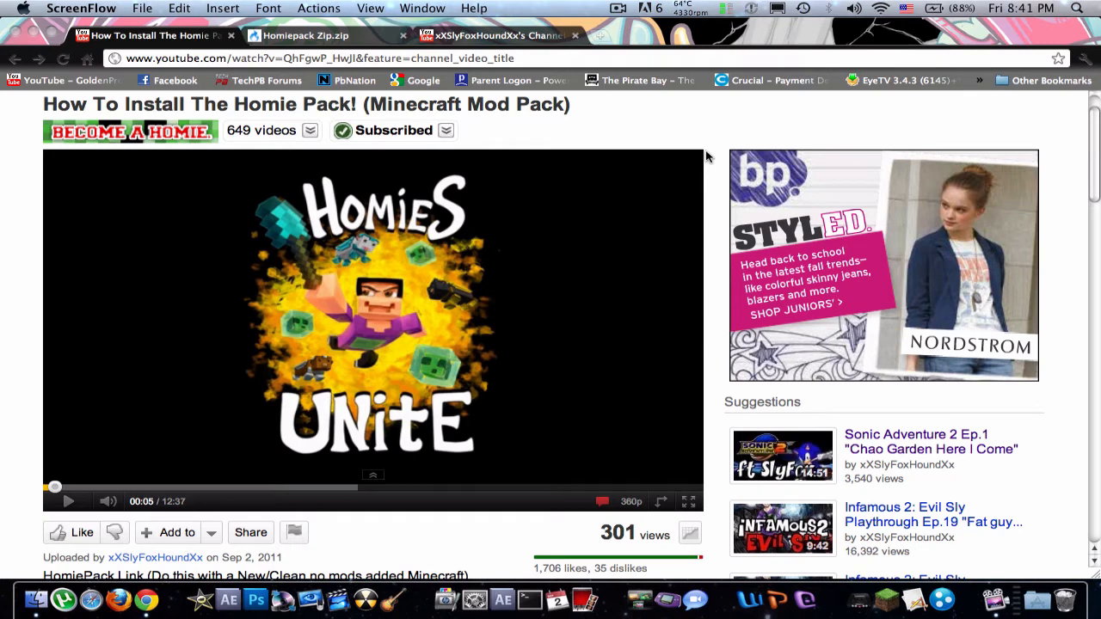
mouse_move(12, 266)
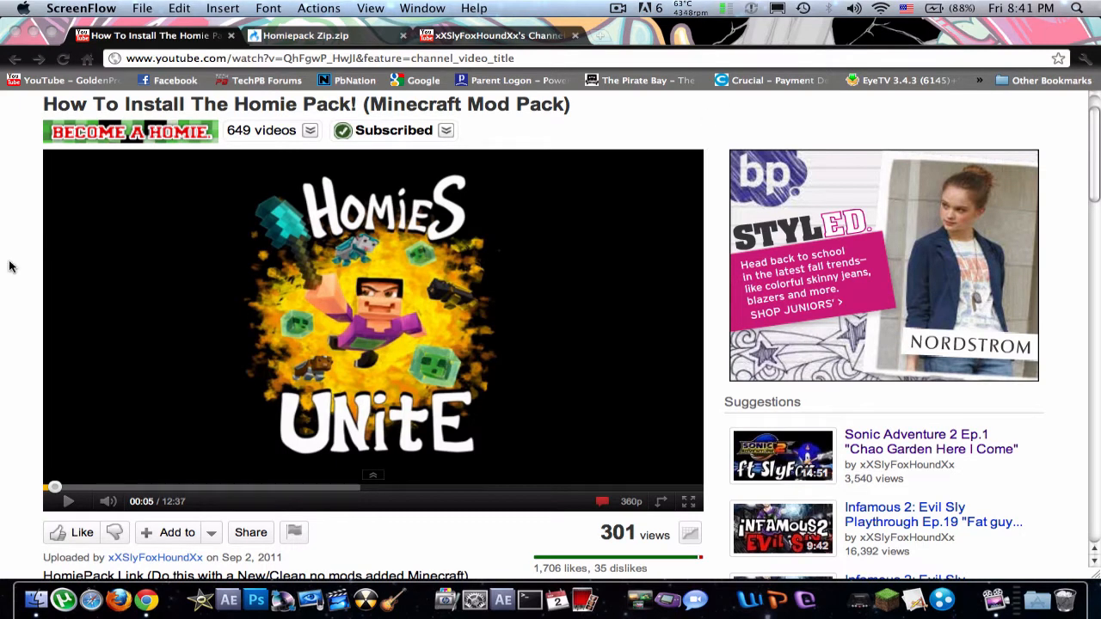
- Scroll the Homie Pack video page down to the description with the HomiePack, 7-zip and WinRAR links
scroll(down, 3)
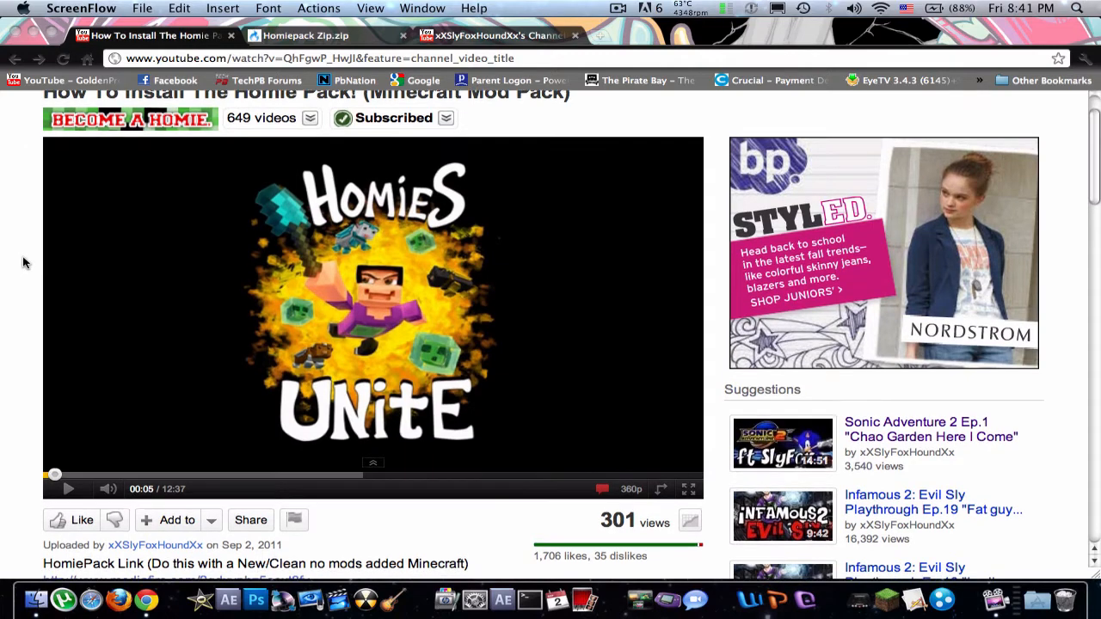
scroll(down, 3)
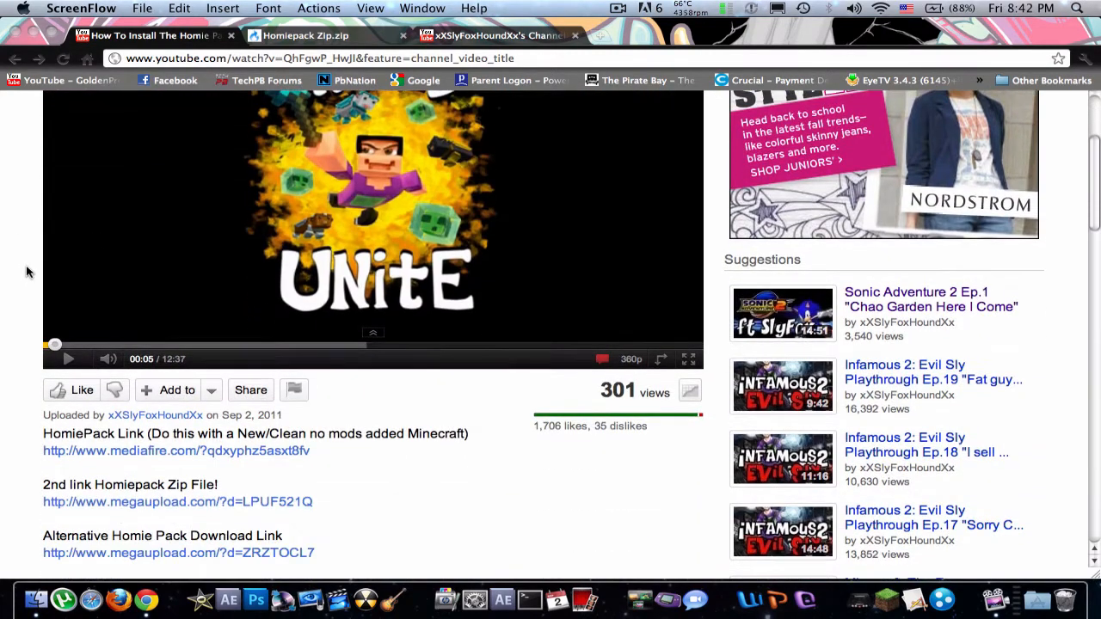
scroll(down, 3)
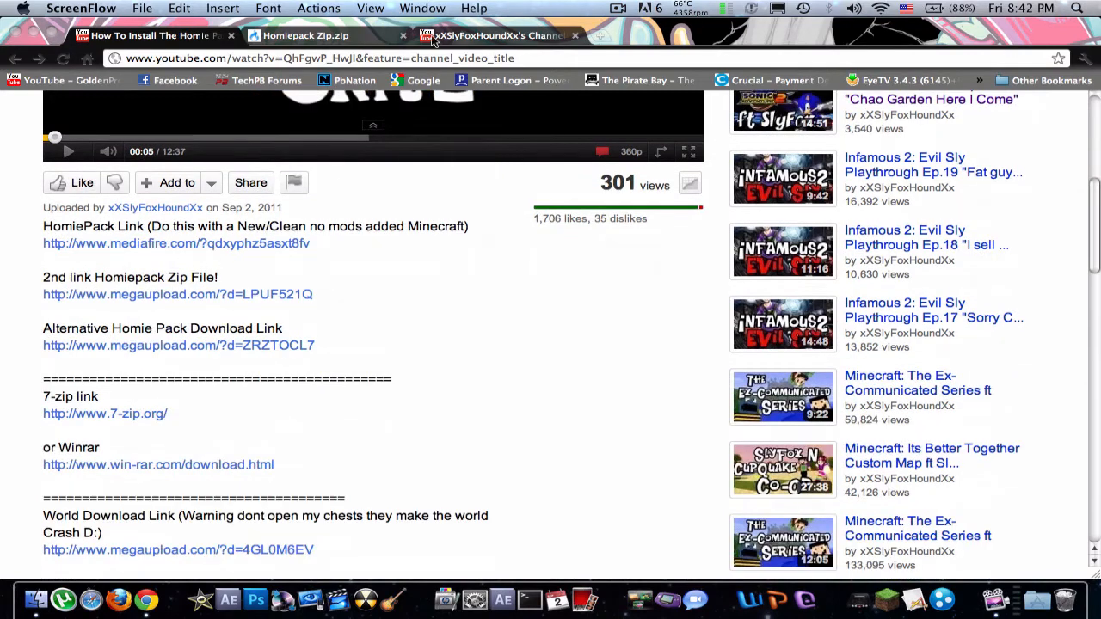
click(175, 243)
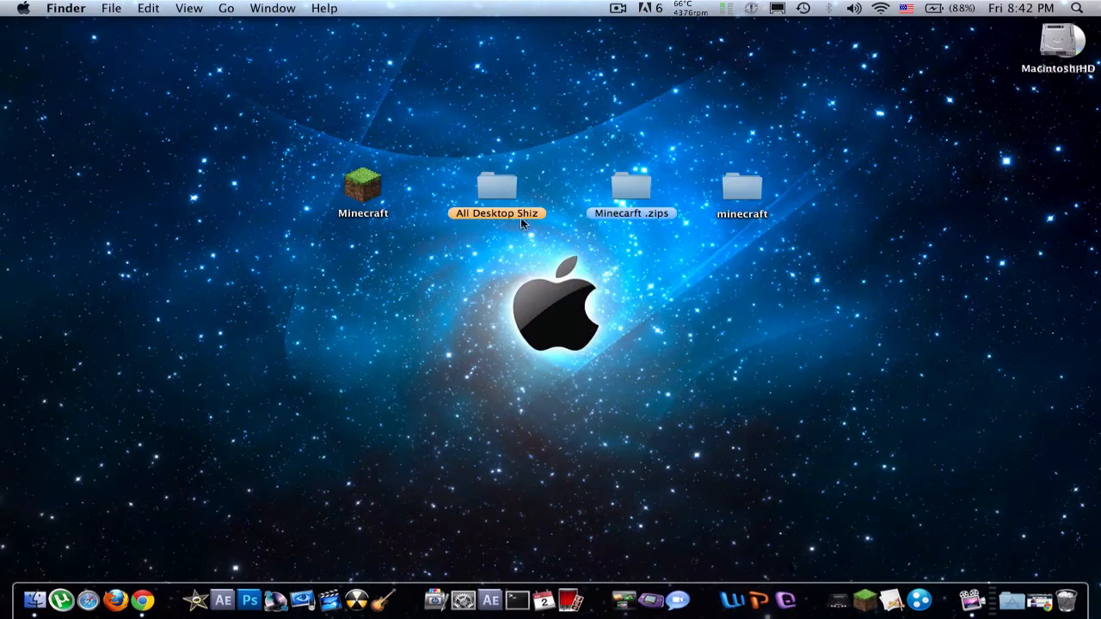
mouse_move(456, 153)
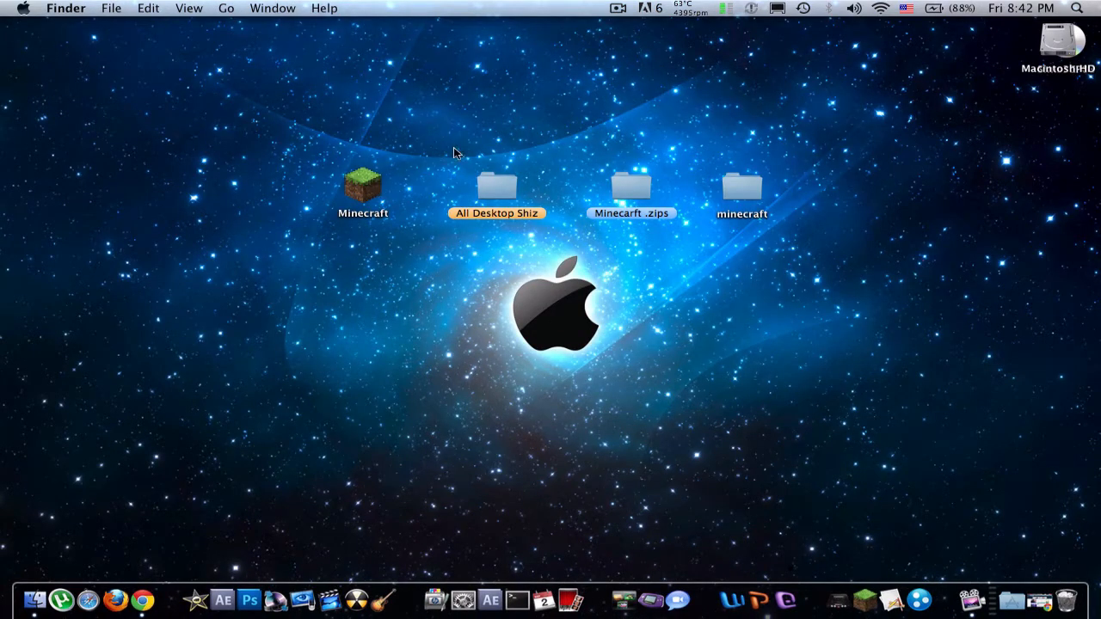
mouse_move(356, 174)
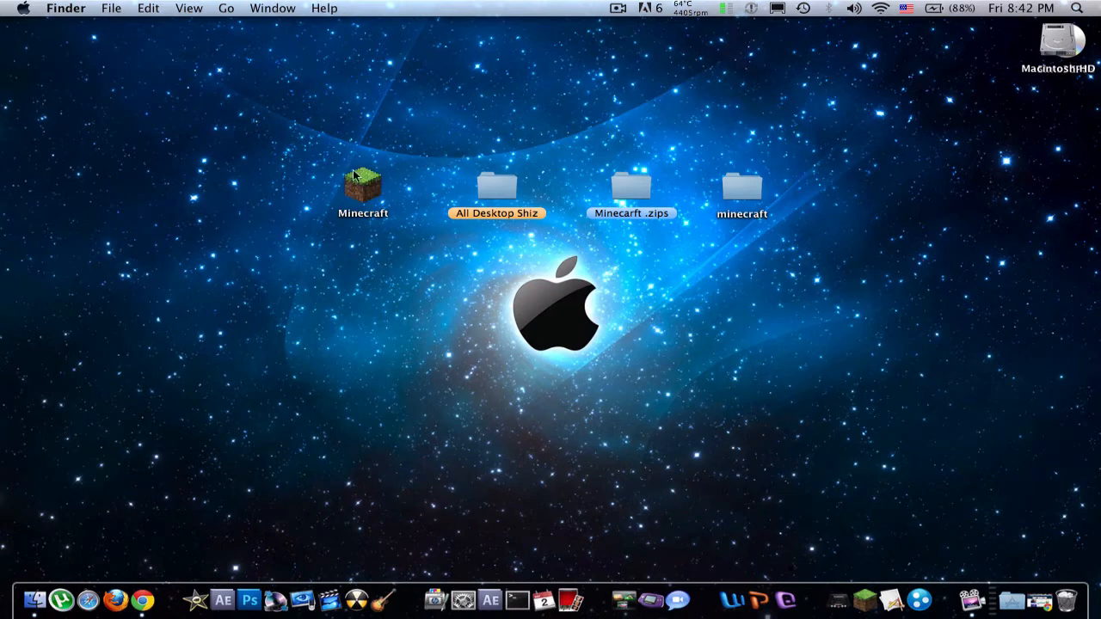
- Open the Minecraft app's package Contents folder and its Info.plist in TextEdit
double_click(363, 185)
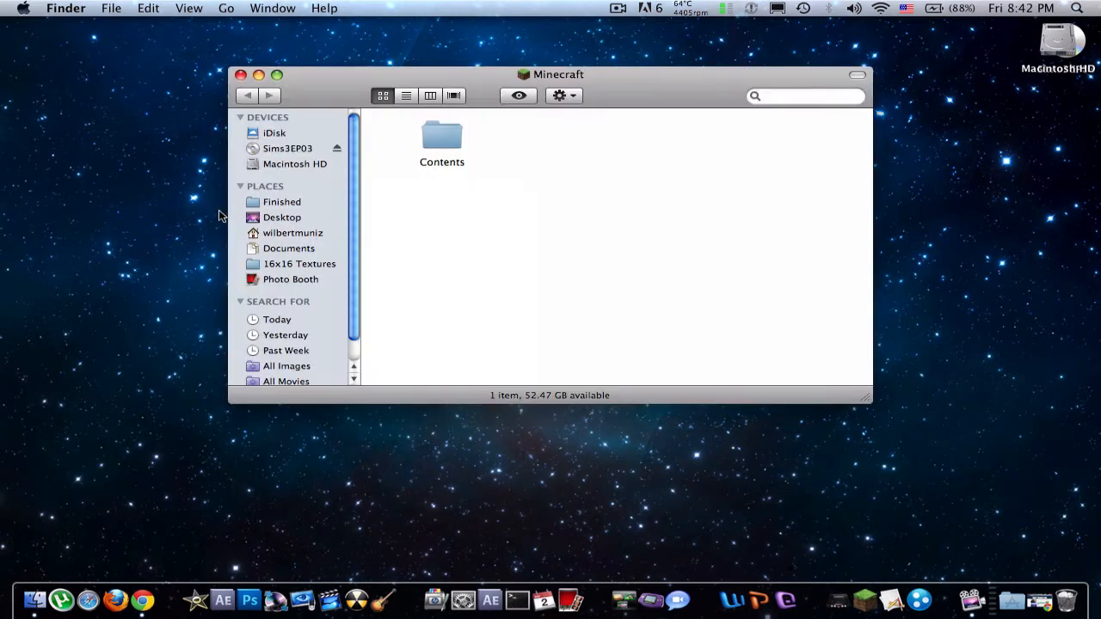
double_click(441, 138)
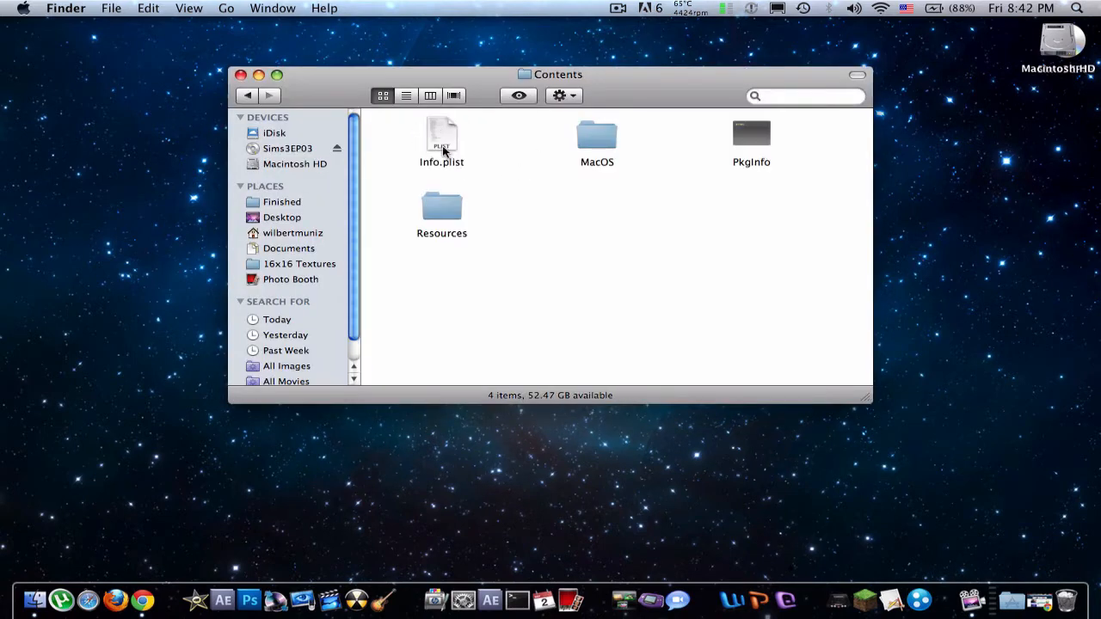
double_click(442, 137)
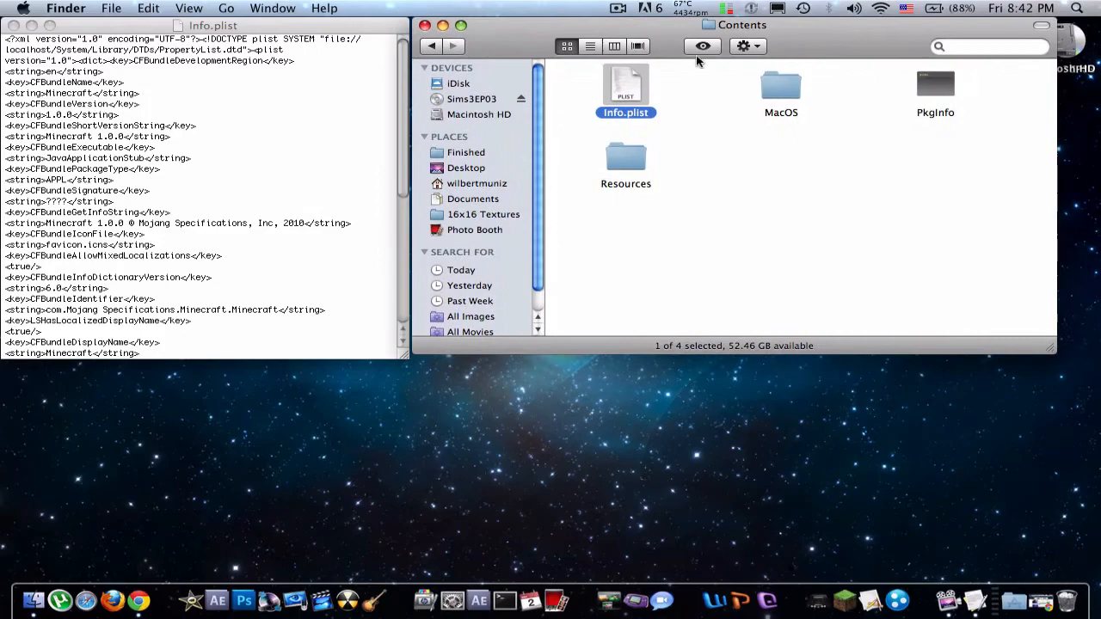
- Scroll to the JVMVersion value in Info.plist, select it, then close without saving
click(198, 154)
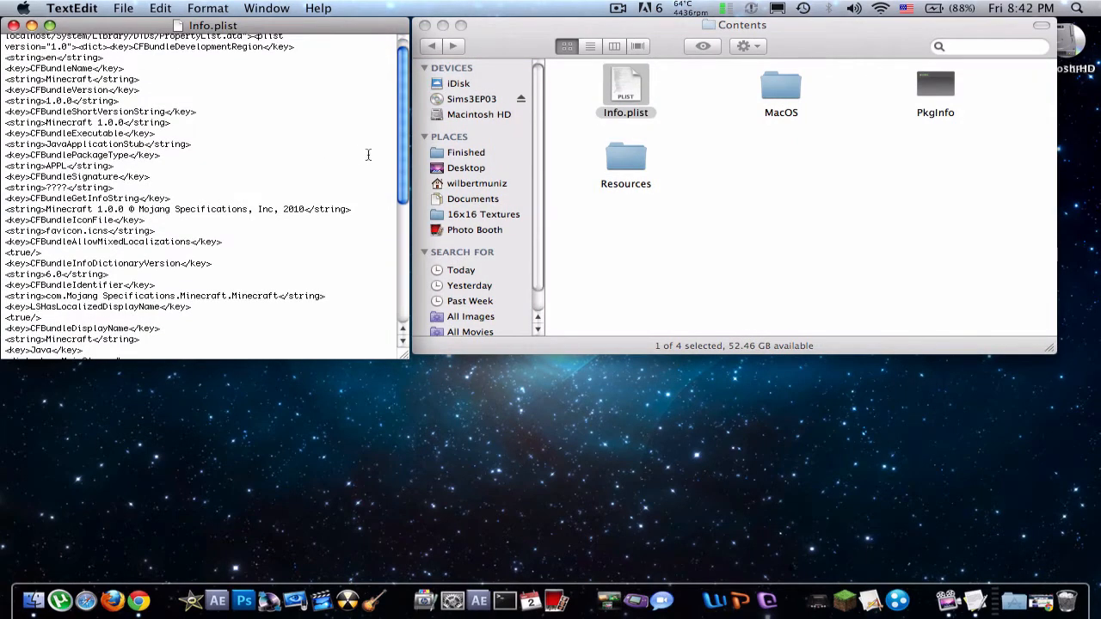
scroll(down, 3)
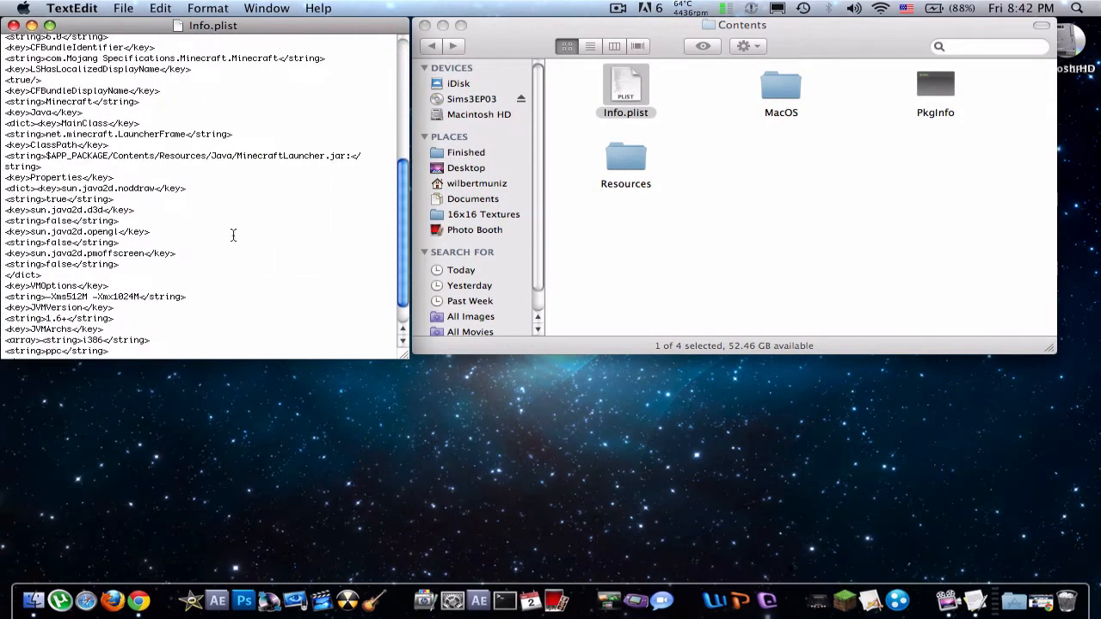
scroll(down, 3)
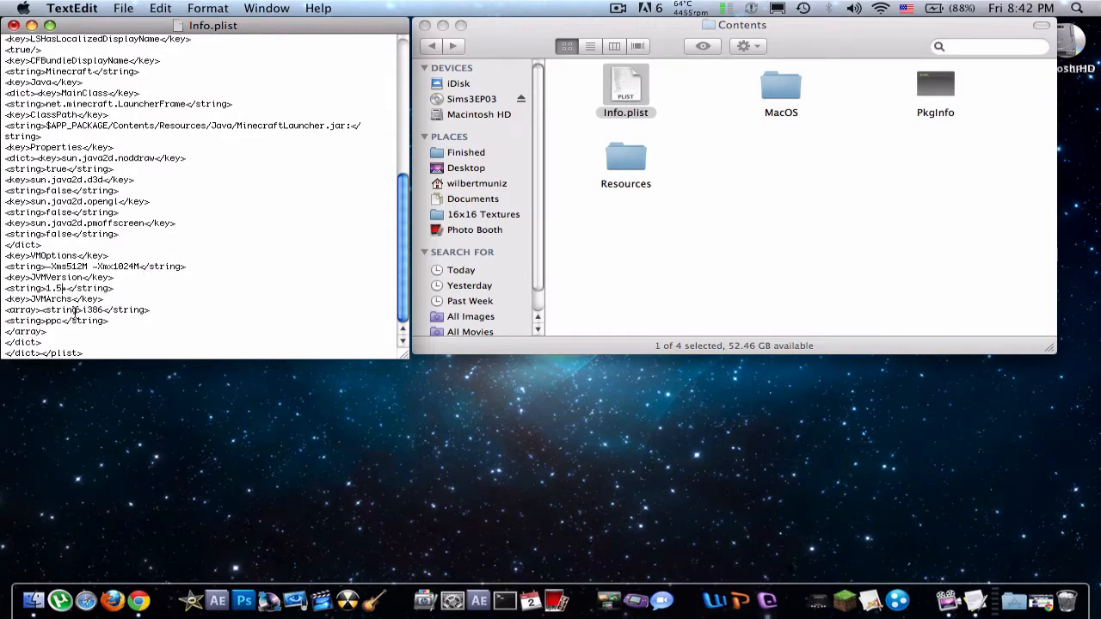
double_click(52, 288)
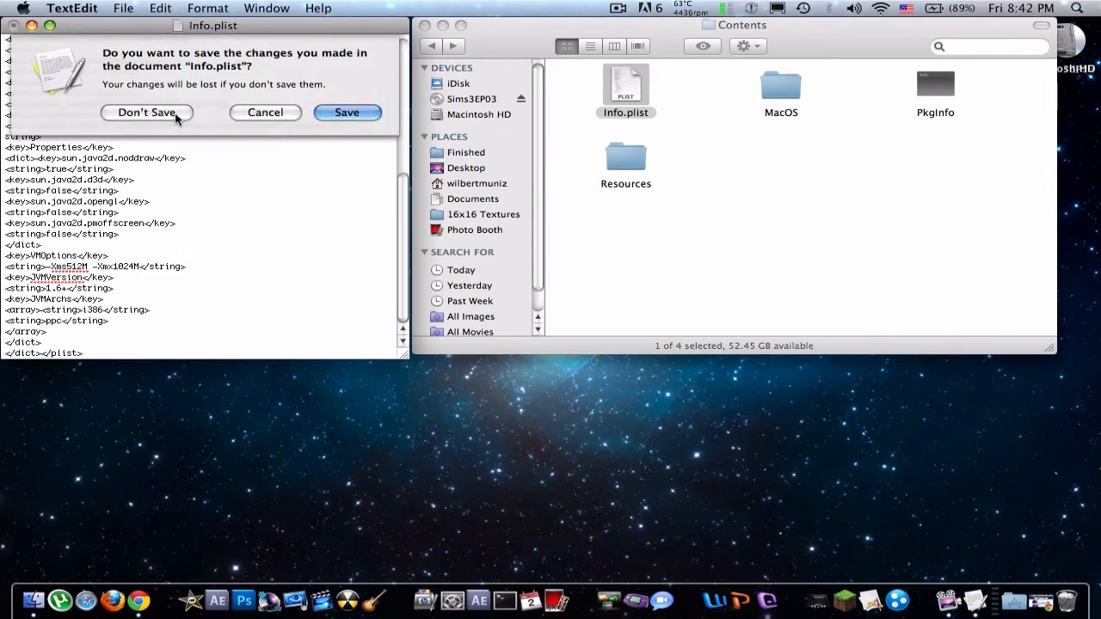
click(146, 112)
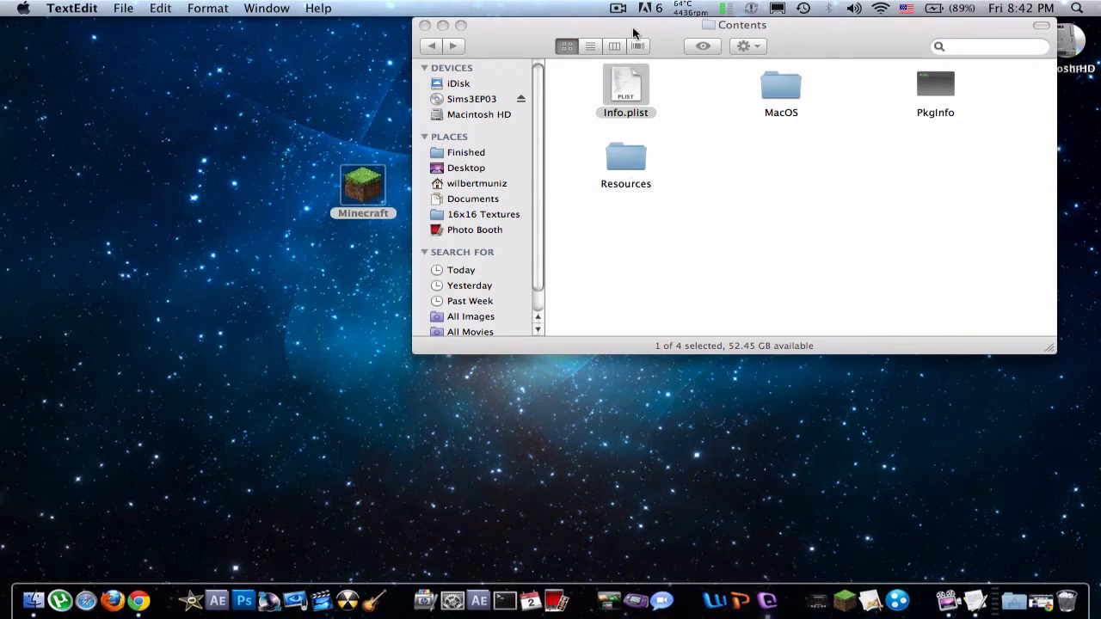
double_click(780, 86)
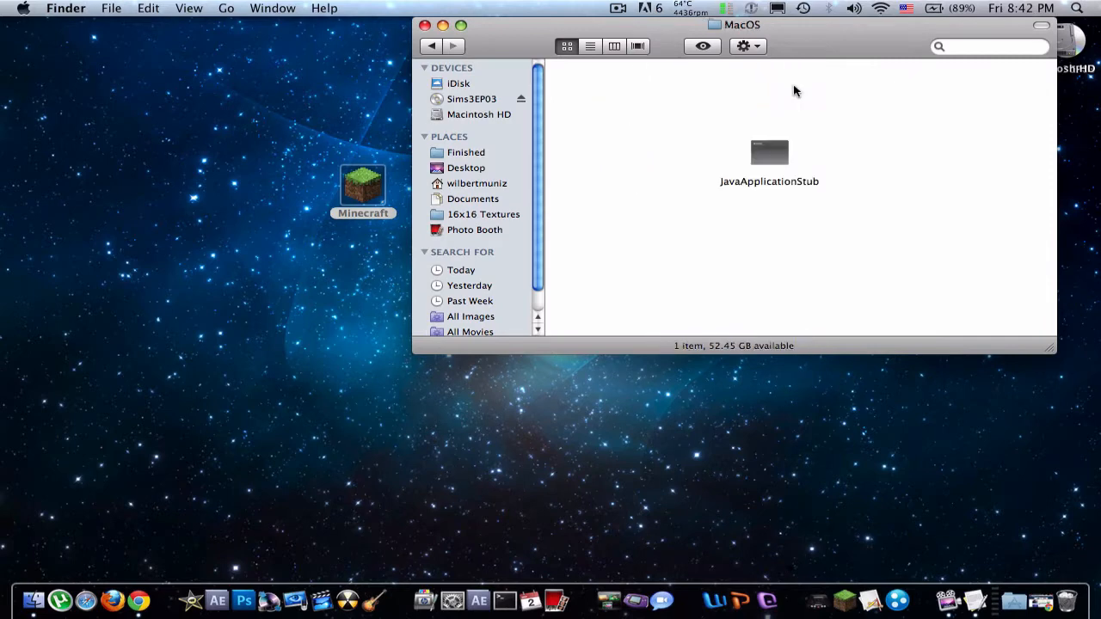
click(769, 155)
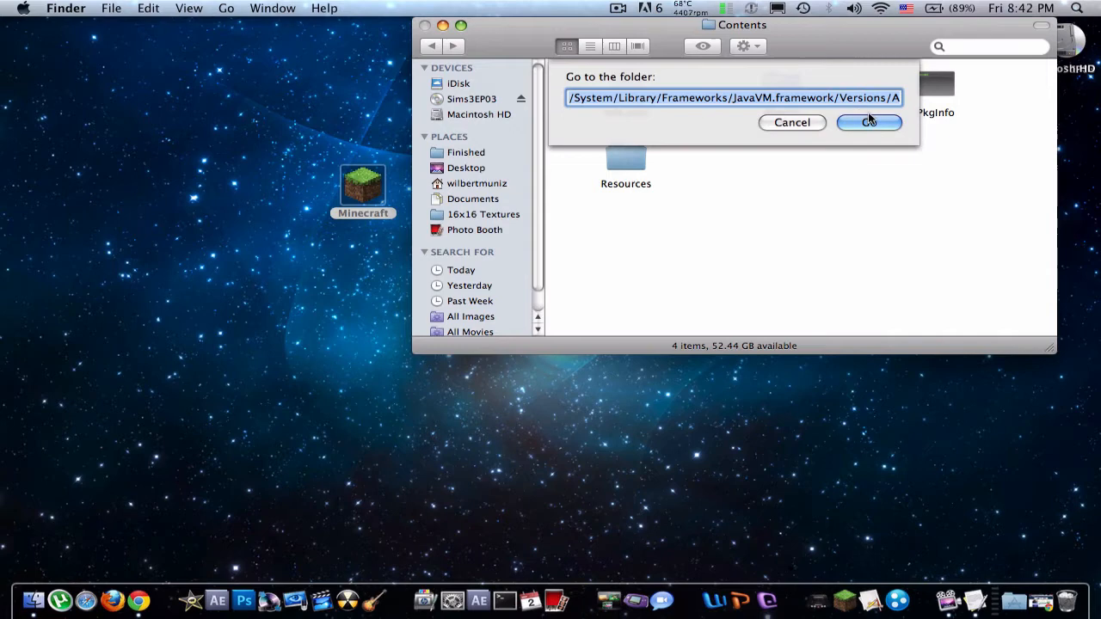
click(869, 122)
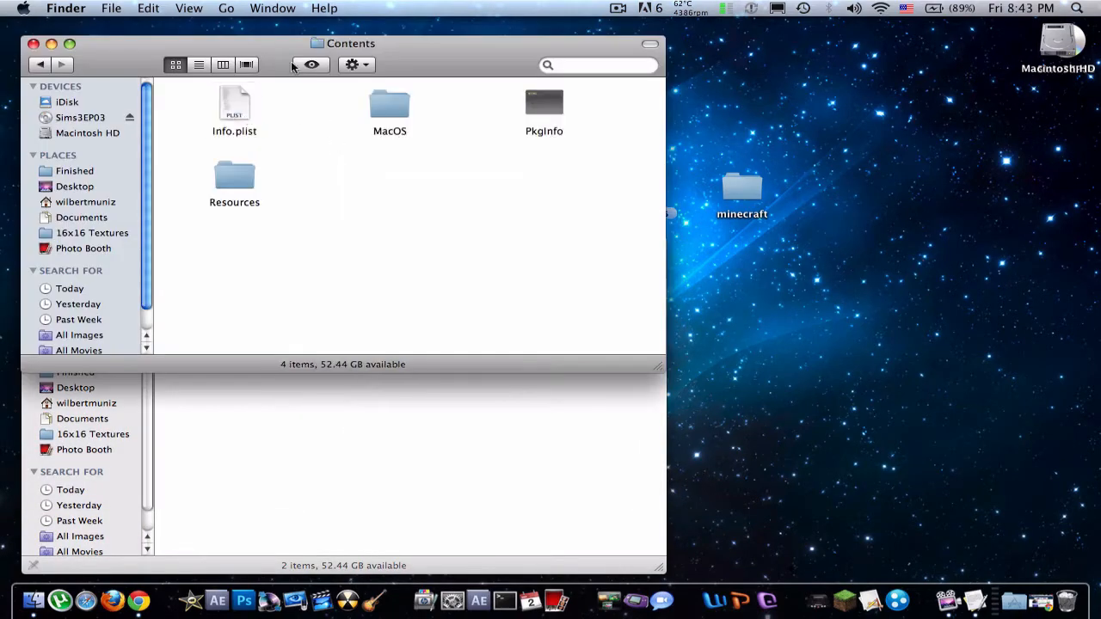
double_click(389, 103)
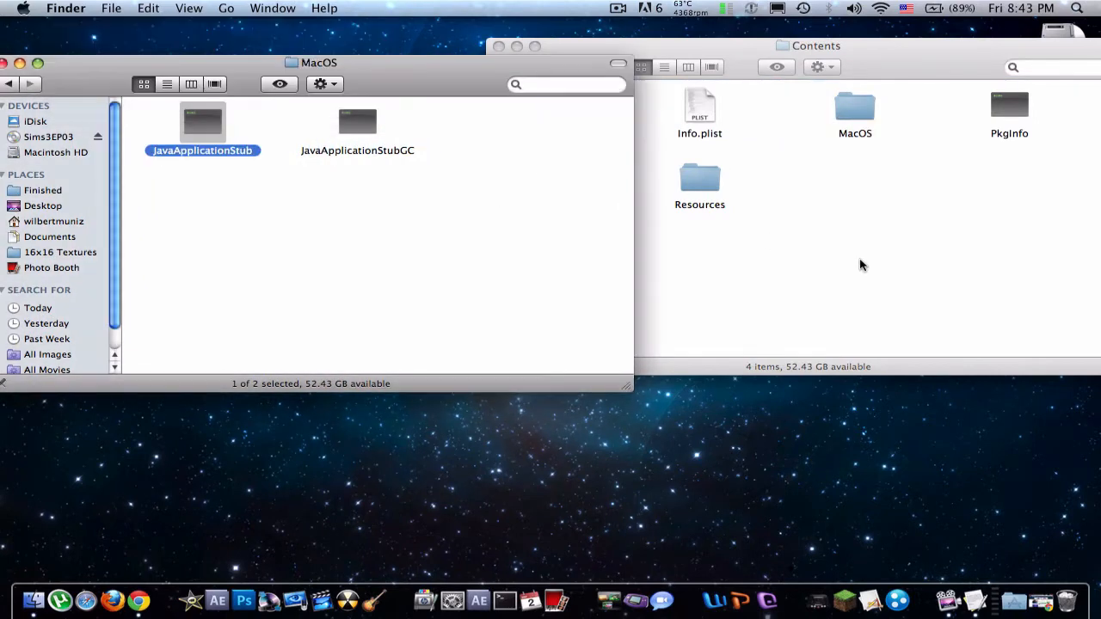
mouse_move(516, 52)
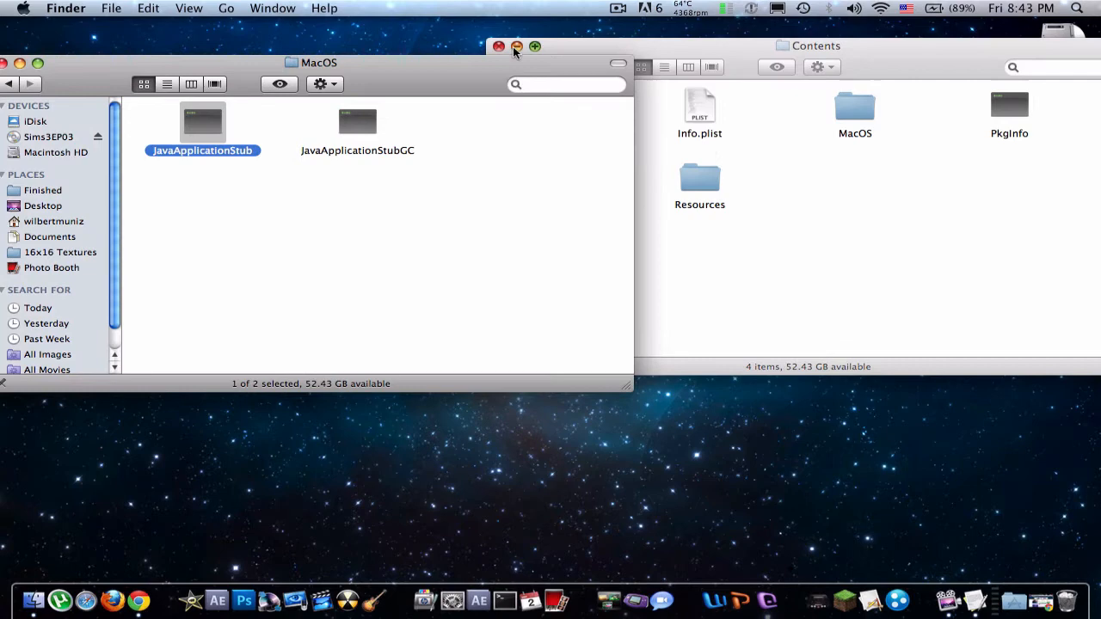
click(498, 47)
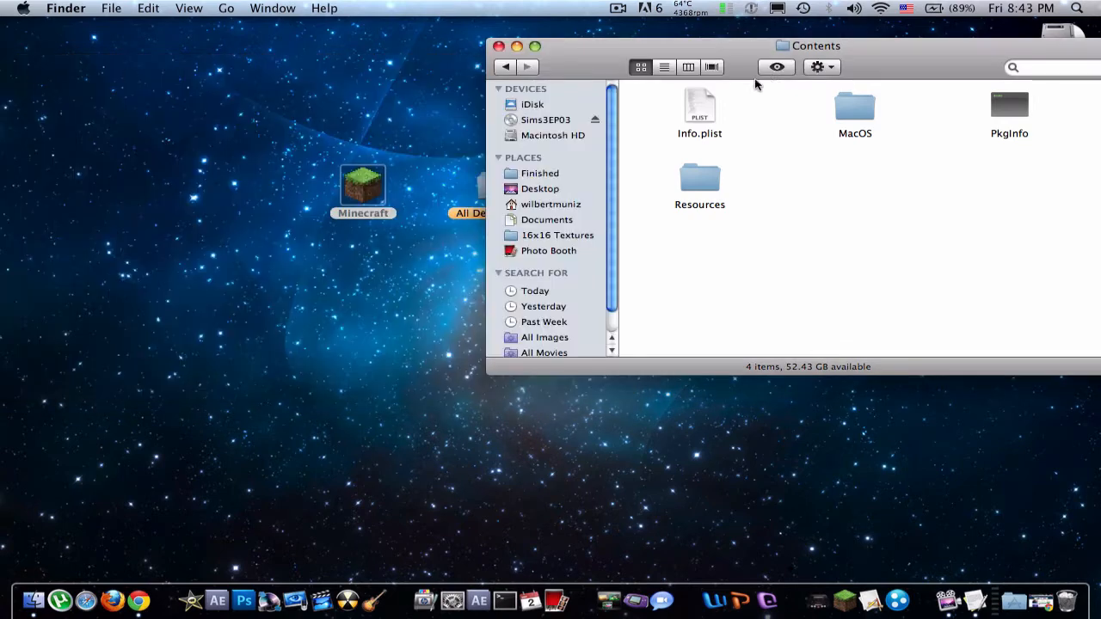
drag(807, 46, 313, 25)
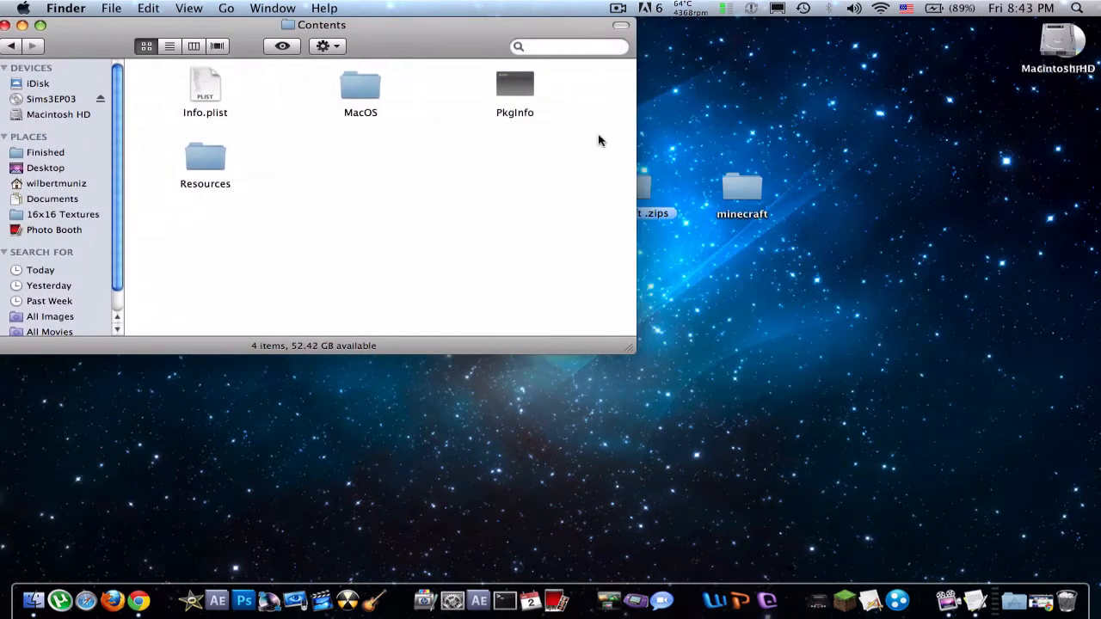
mouse_move(73, 243)
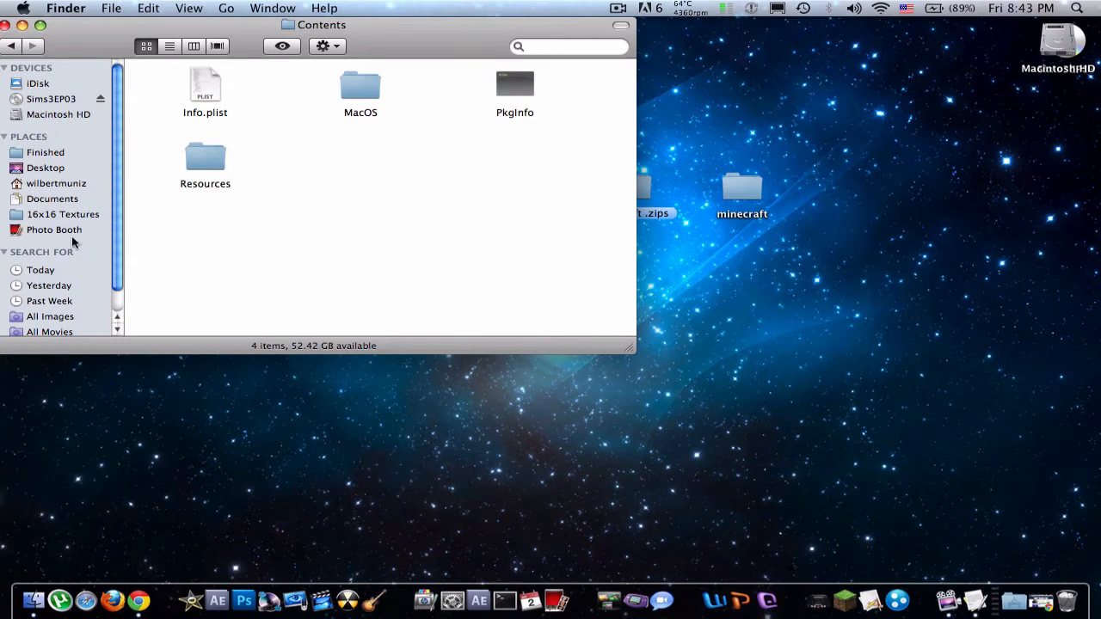
mouse_move(84, 199)
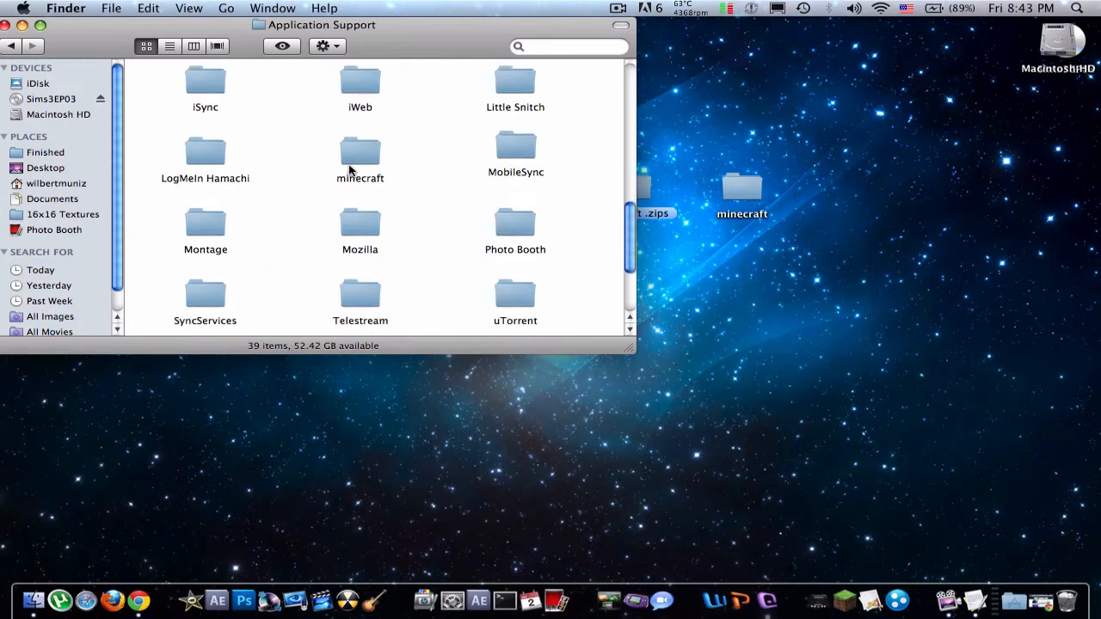
mouse_move(373, 169)
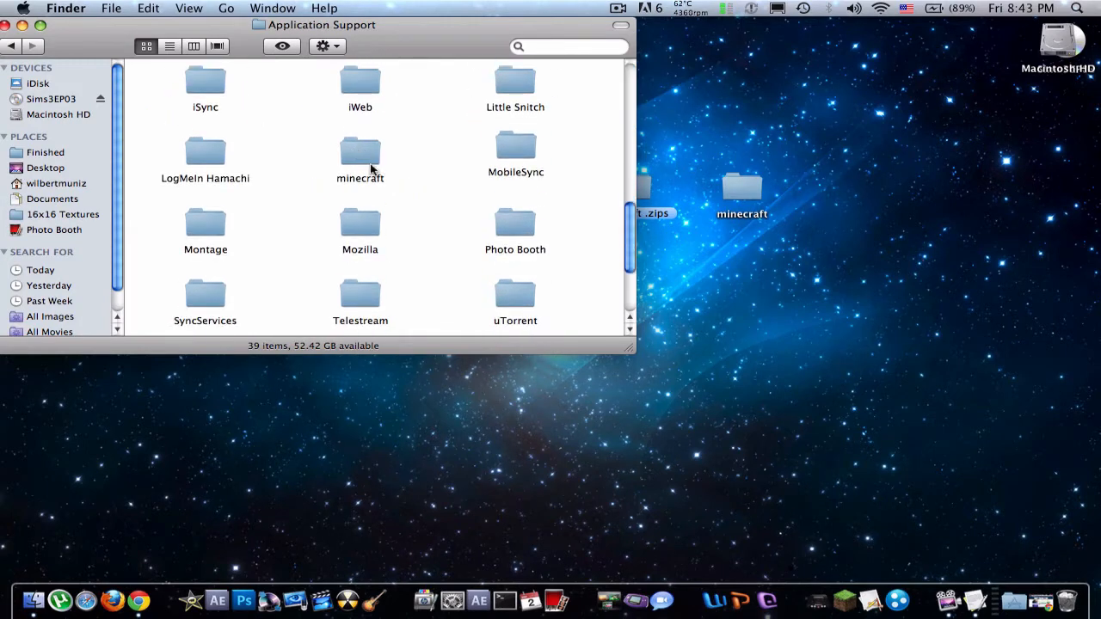
- Open Application Support's minecraft folder, check its empty saves folder and go back
double_click(359, 155)
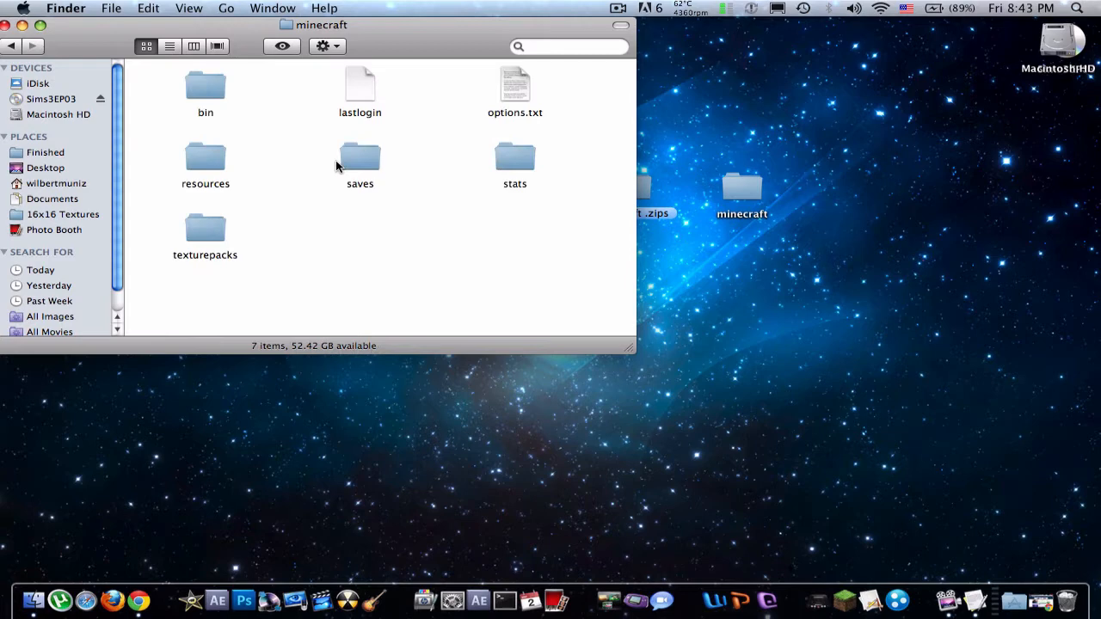
double_click(360, 157)
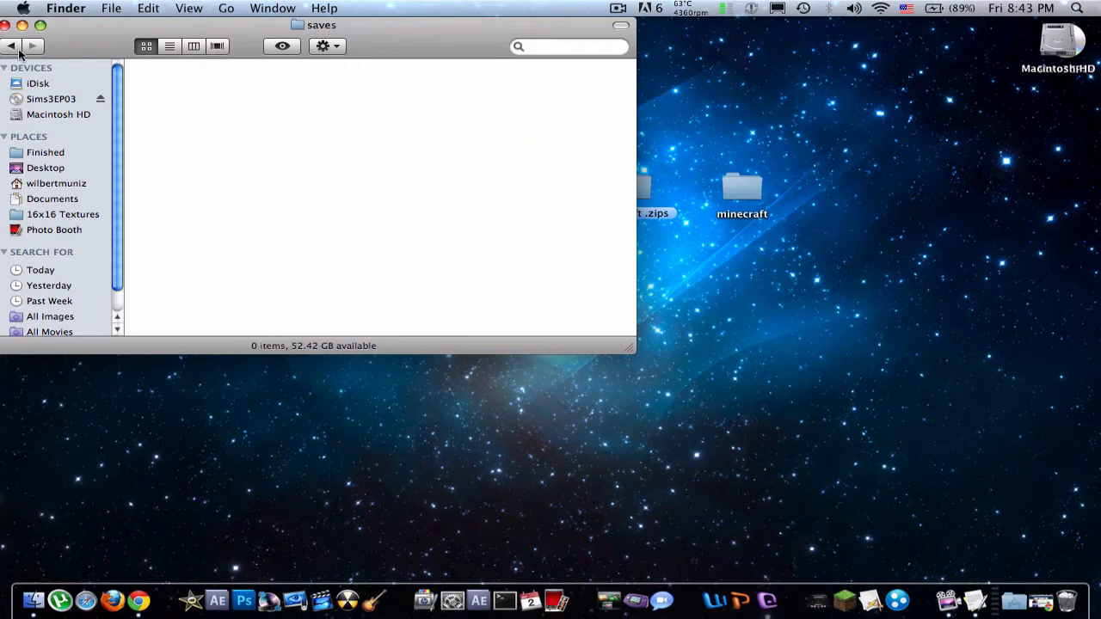
click(11, 45)
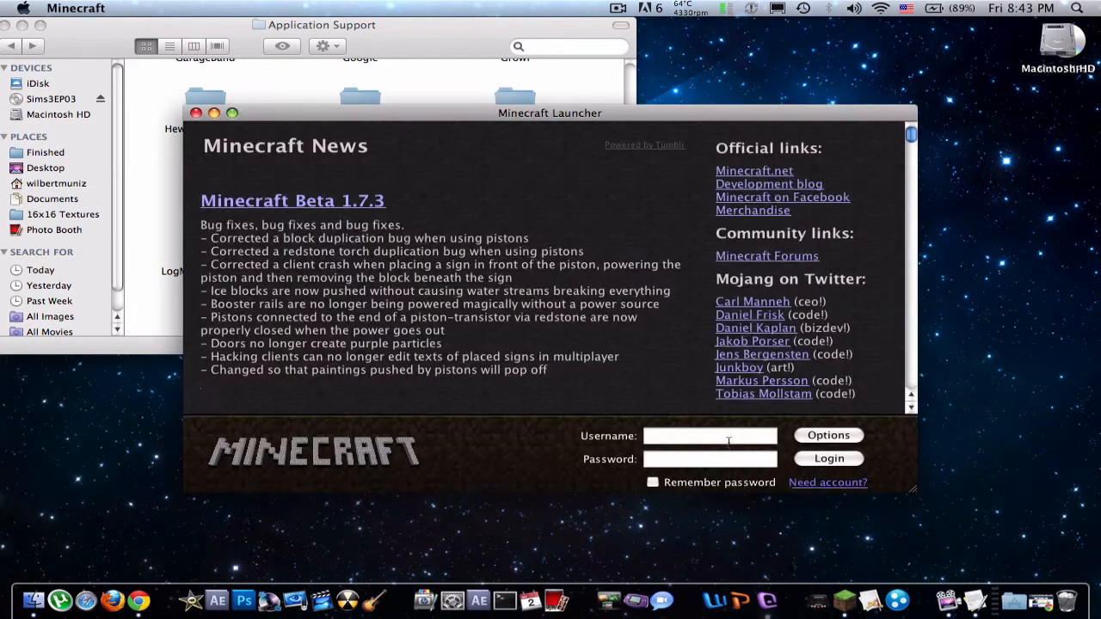
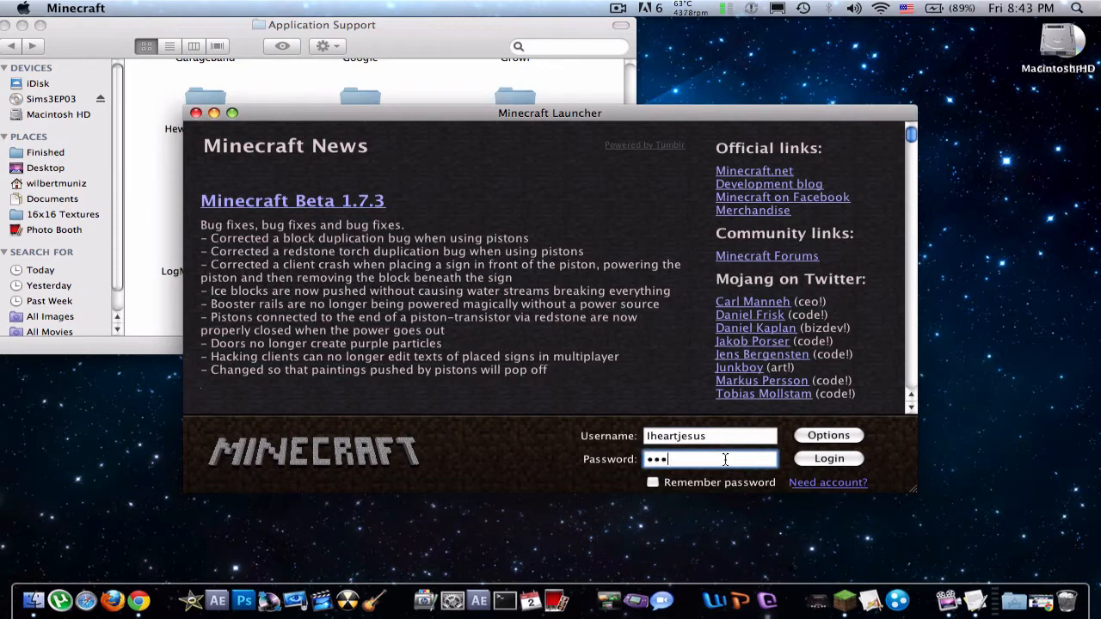
- Log into the launcher with username and password, reach the Beta 1.7.3 title menu, then quit
click(828, 458)
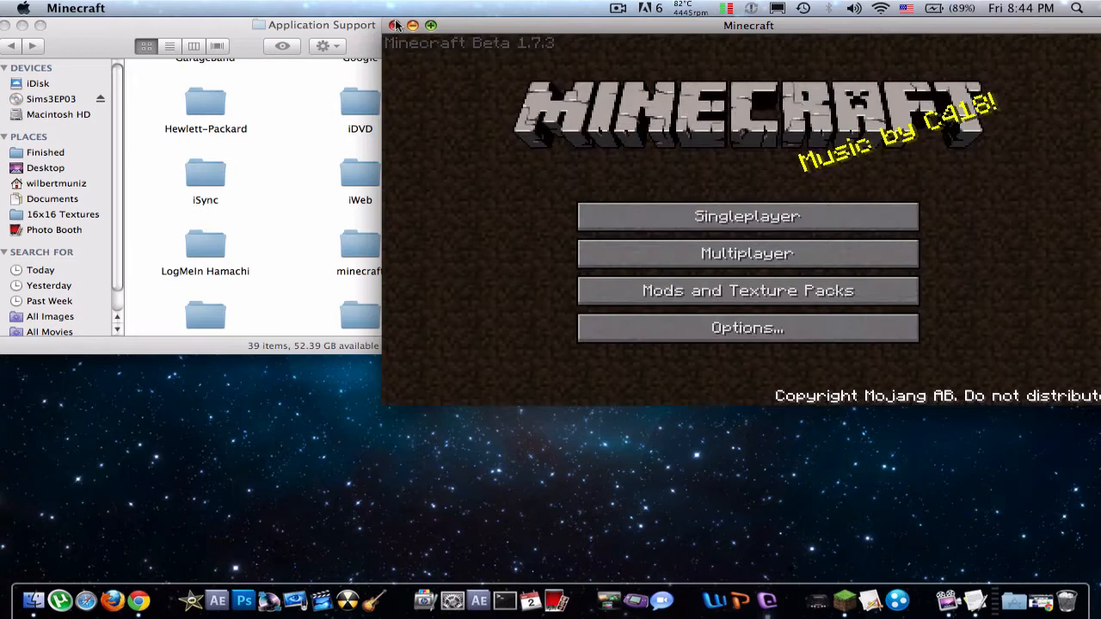
click(395, 25)
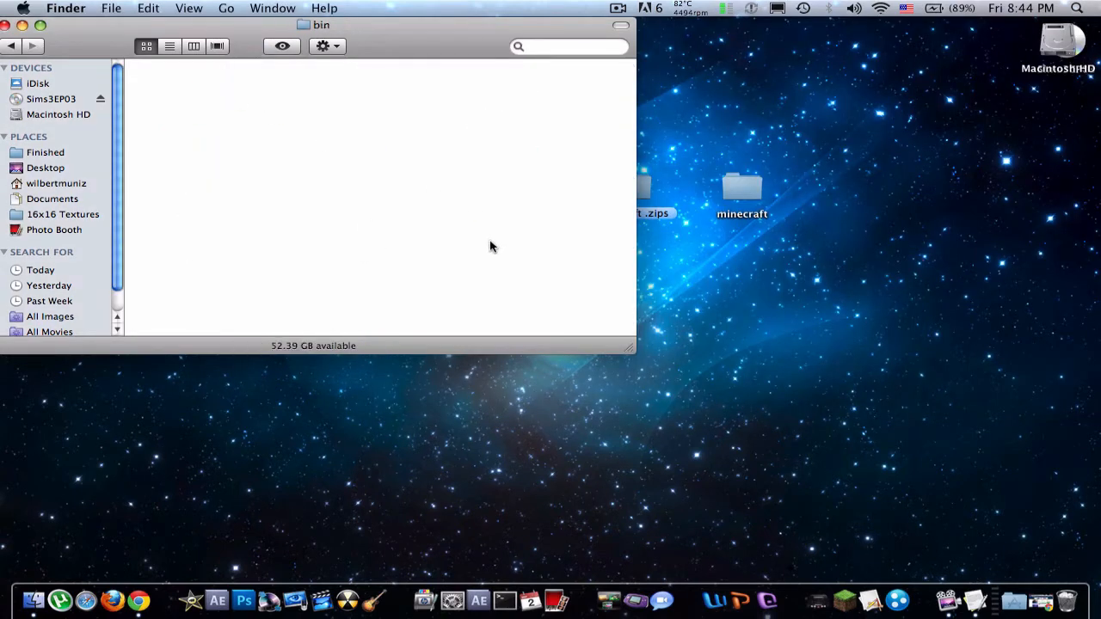
- Unpack minecraft.jar in bin and rename the resulting 'minecraft 2' folder to minecraft.jar
right_click(360, 160)
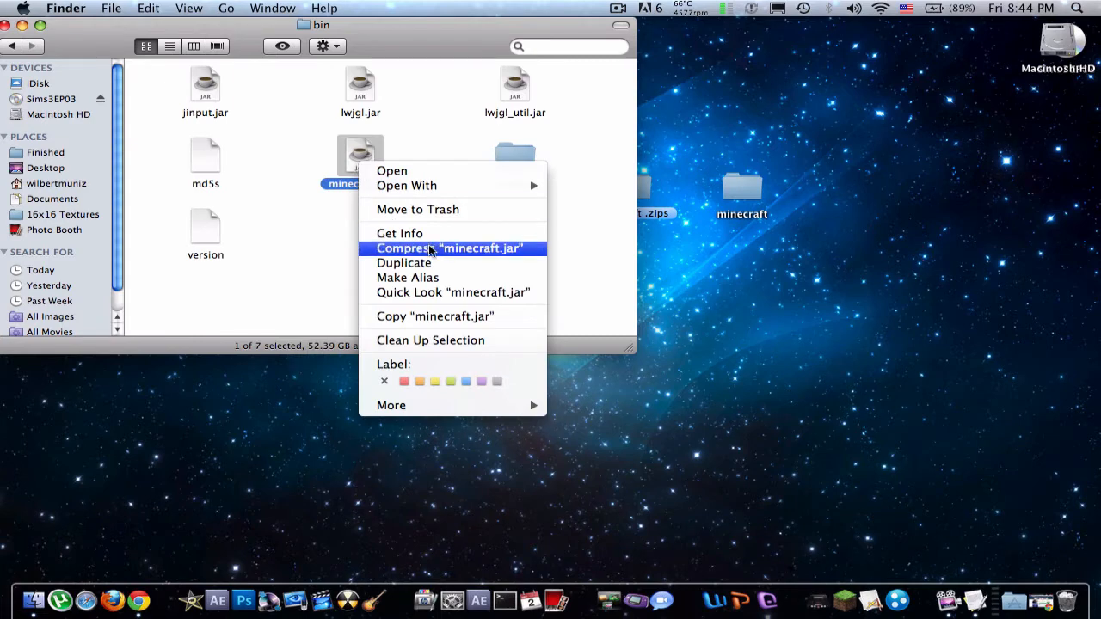
click(449, 248)
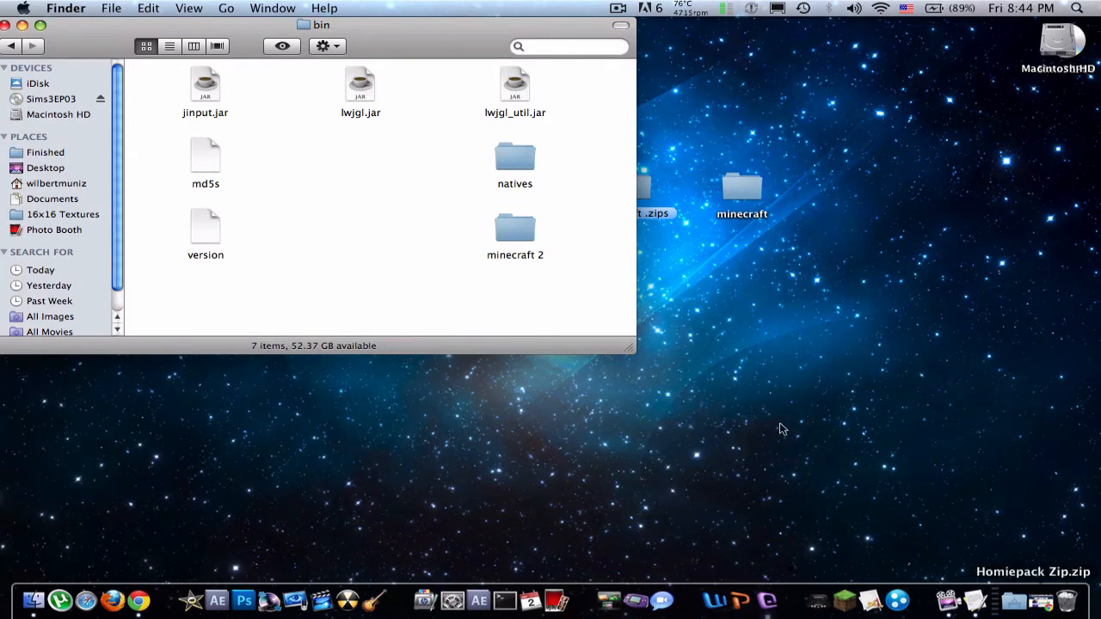
click(515, 227)
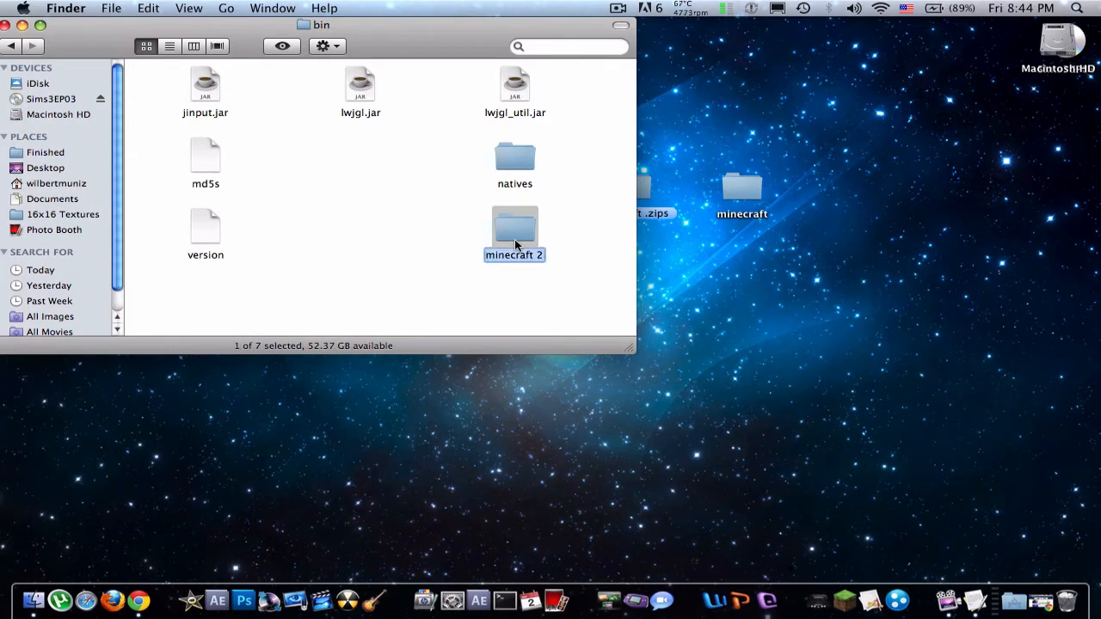
text(minecraft.jar)
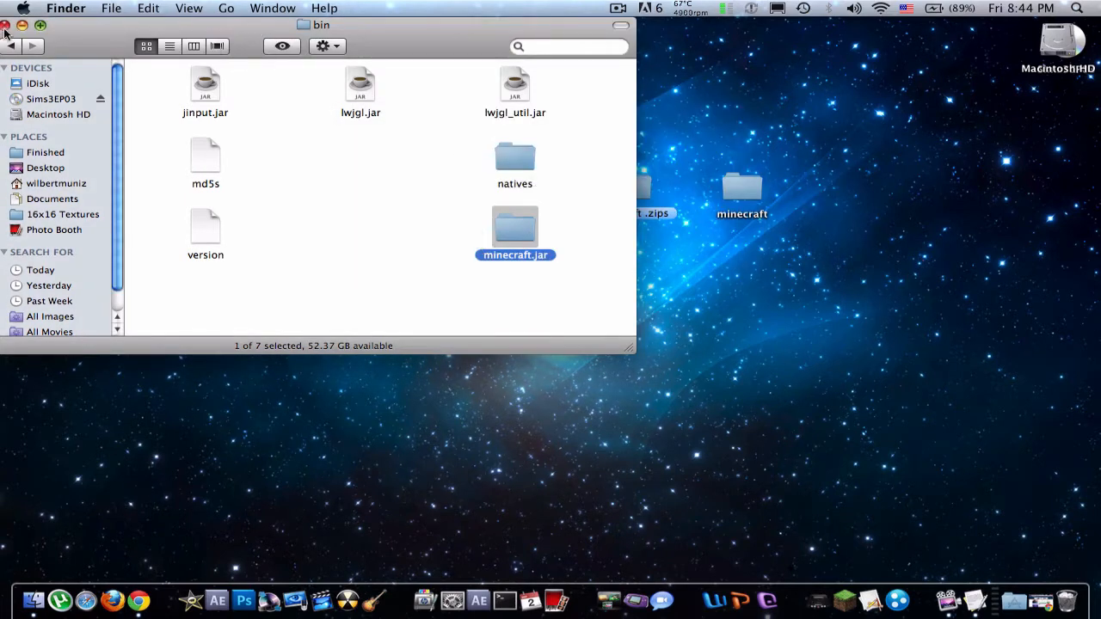
click(12, 47)
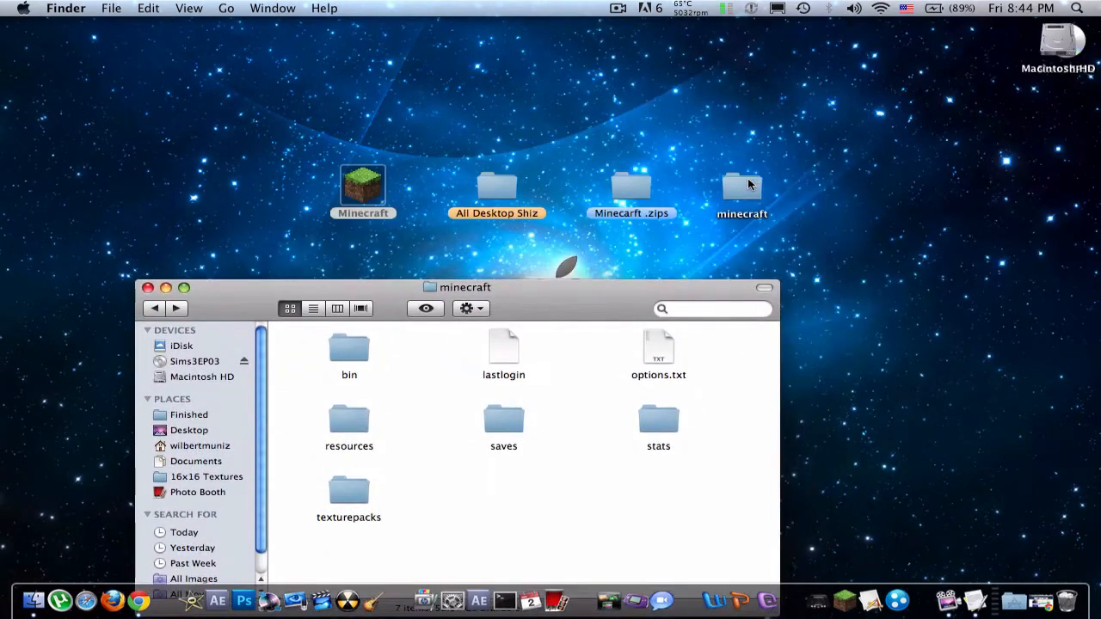
- Open the desktop Minecraft .zips folder and extract Homiepack Zip.zip into an open folder
double_click(631, 193)
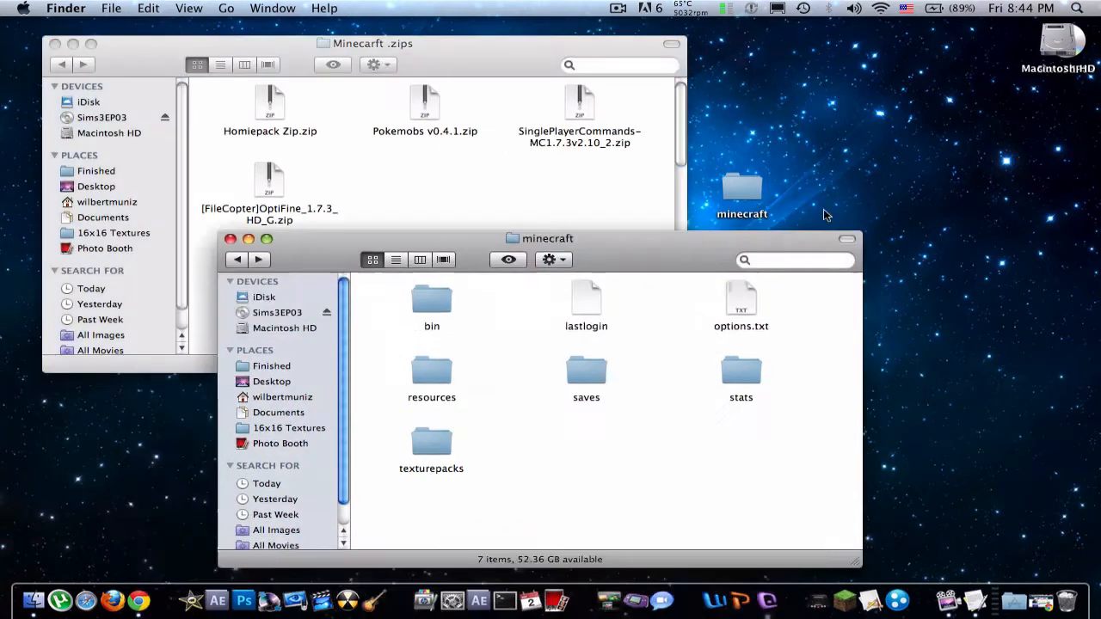
double_click(270, 104)
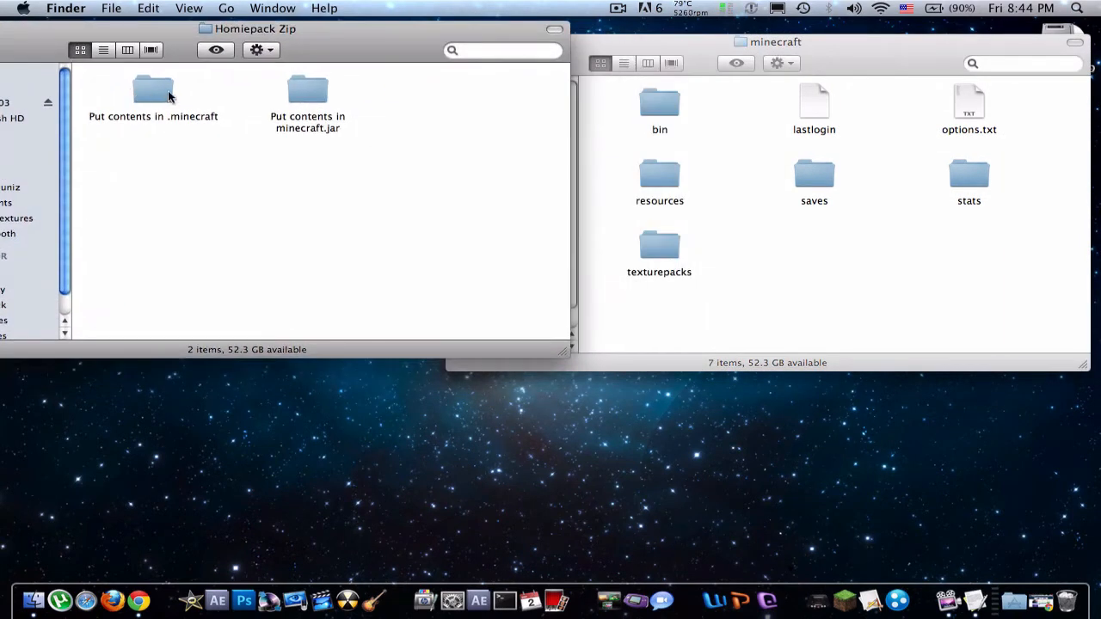
- Copy the pack's mod folder from 'Put contents in .minecraft' into minecraft's resources folder
double_click(153, 95)
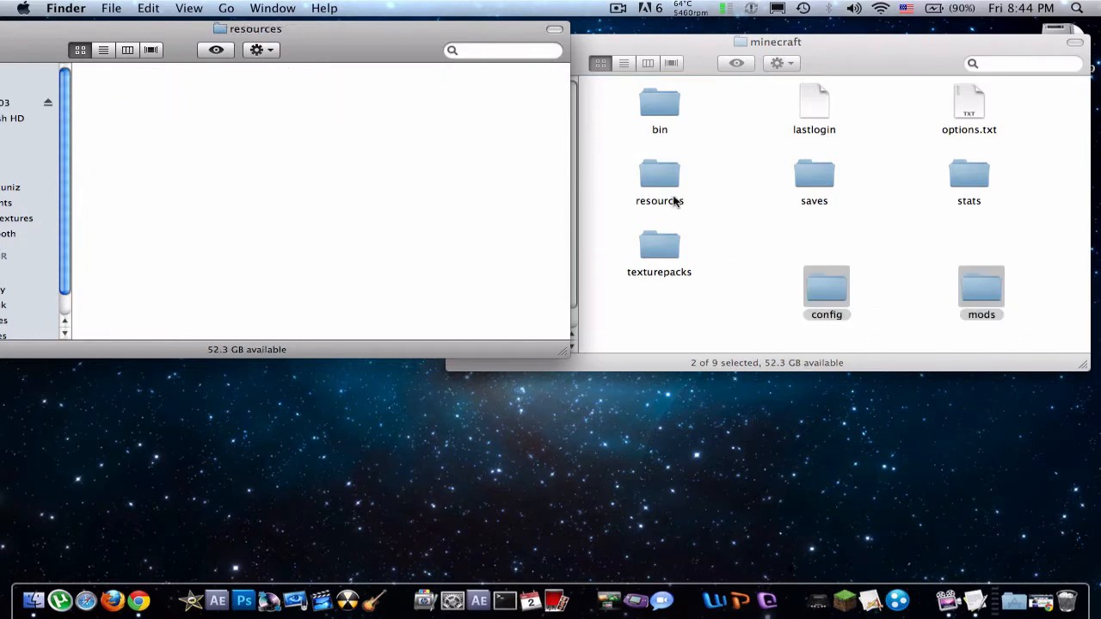
double_click(659, 176)
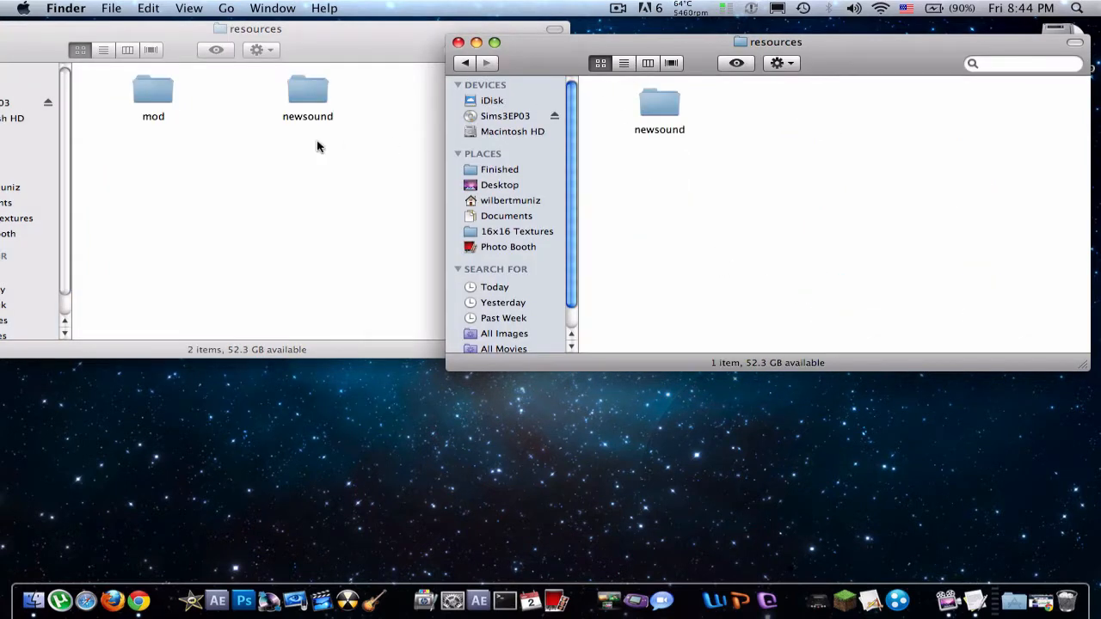
drag(152, 91, 811, 116)
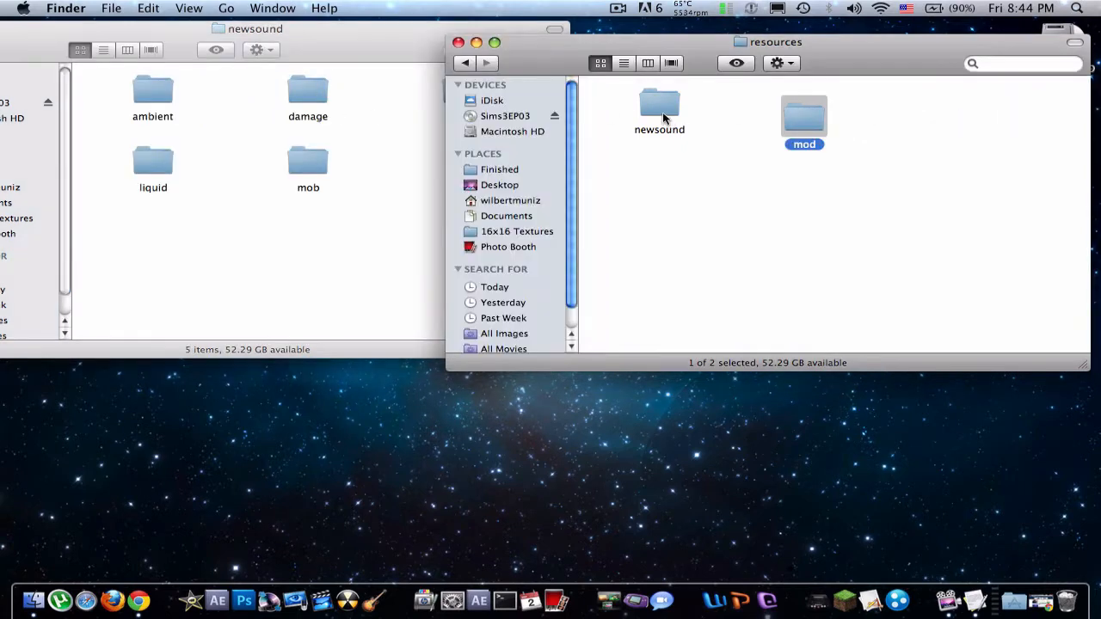
- Merge the pack's ambient and cave sounds into resources' newsound, replacing duplicate files
double_click(660, 108)
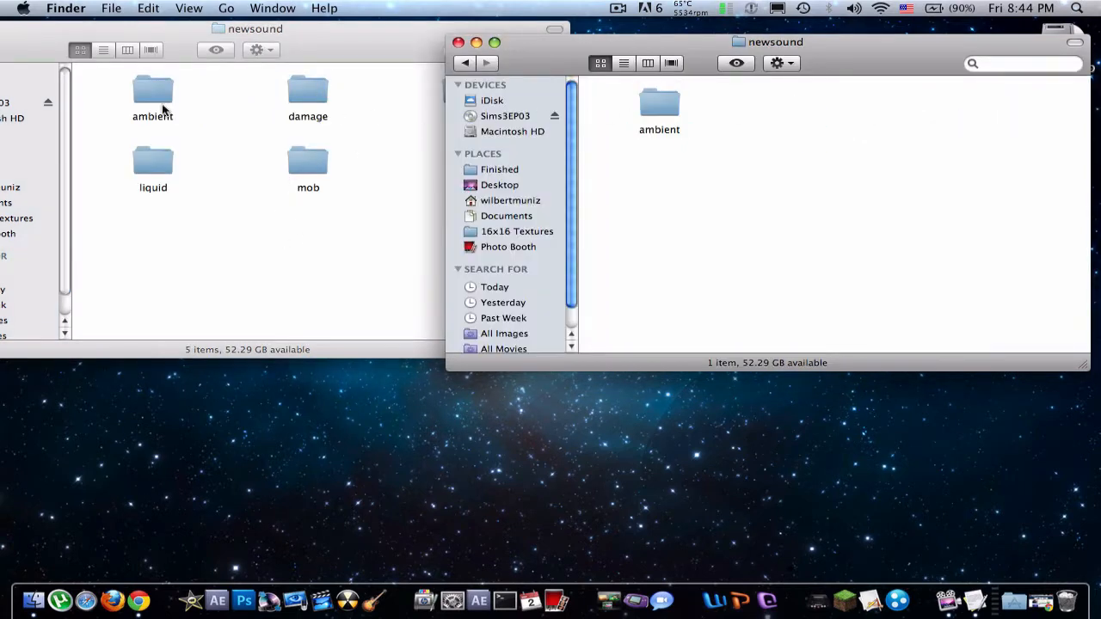
double_click(152, 90)
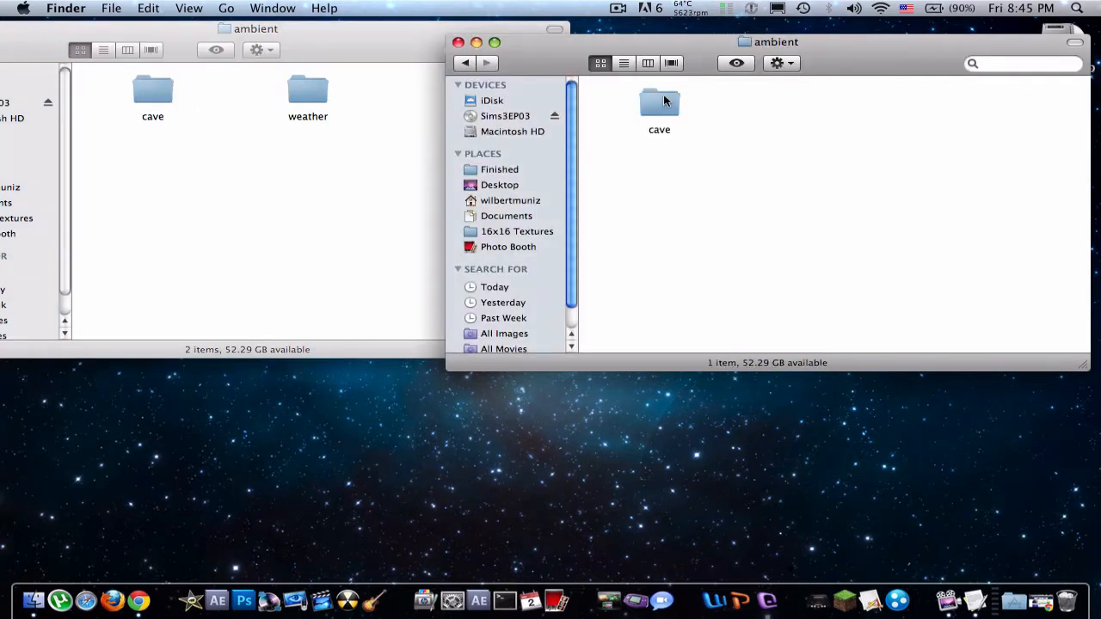
double_click(659, 99)
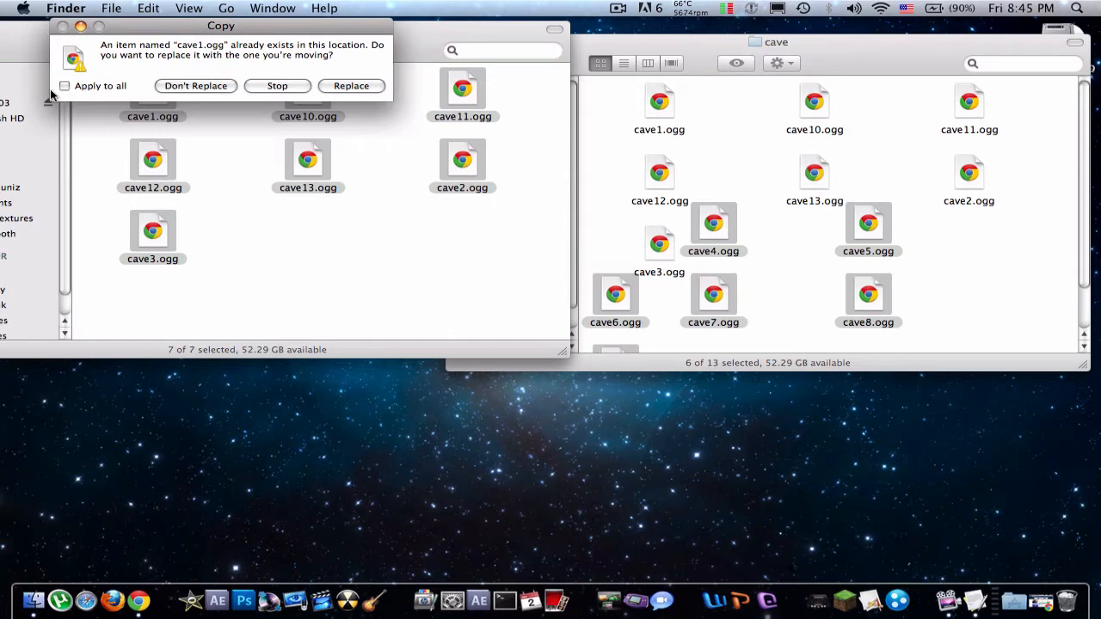
click(195, 85)
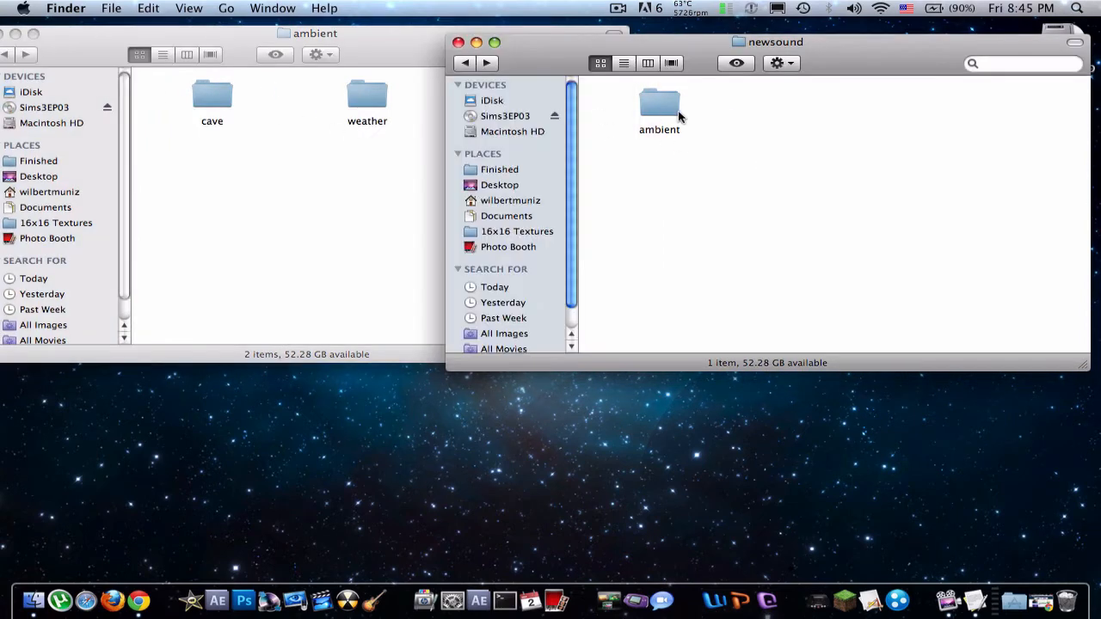
double_click(659, 103)
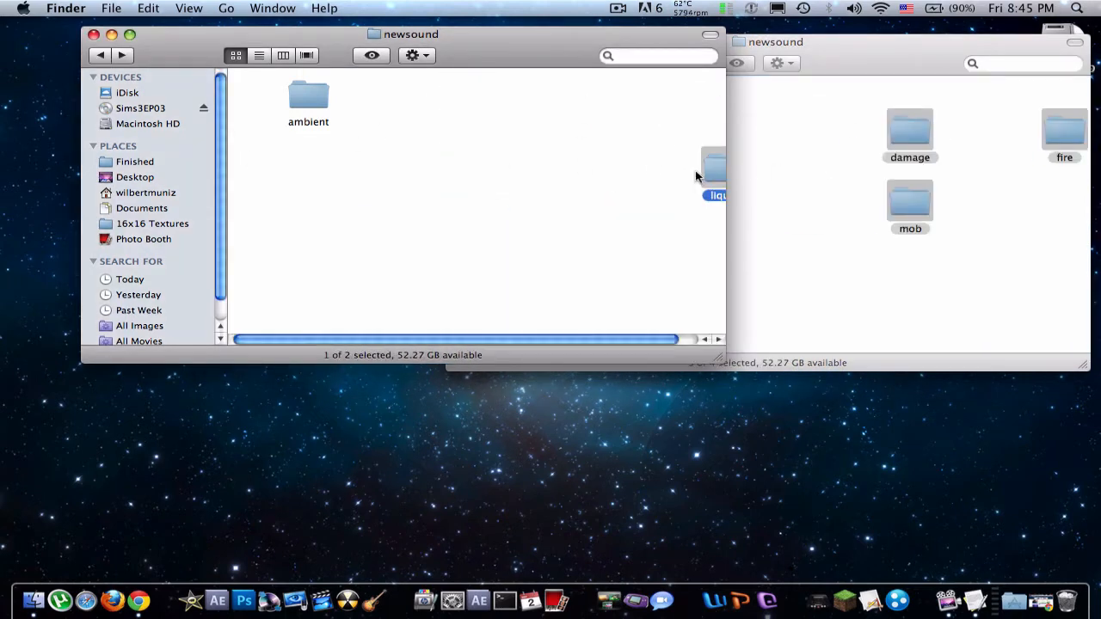
mouse_move(792, 131)
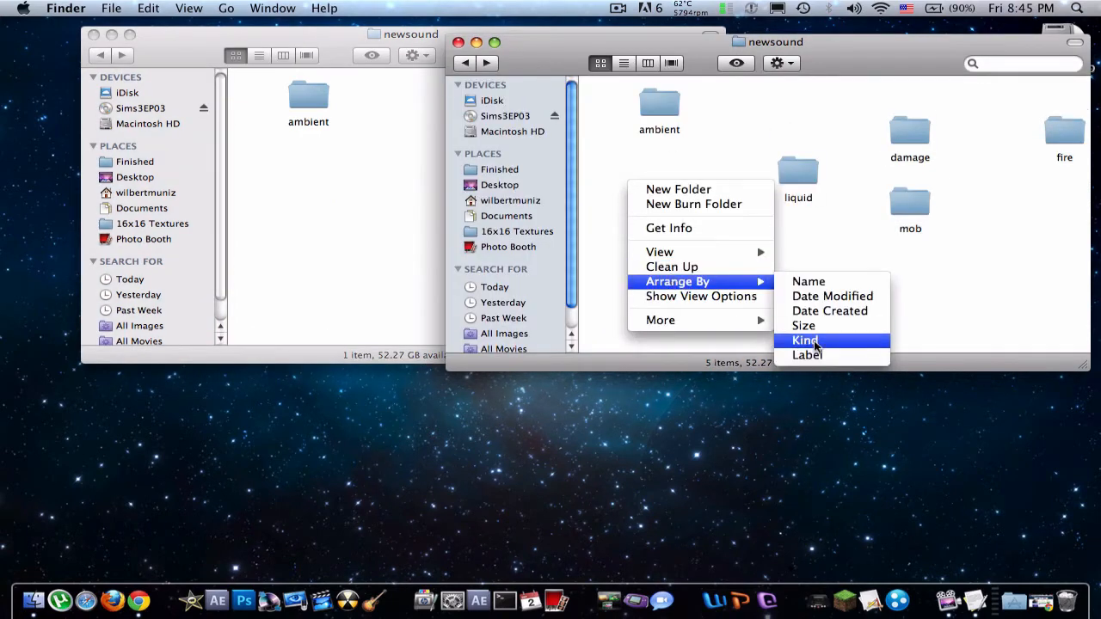
- Arrange newsound by kind and navigate back to resources and the Homiepack's top folder
click(804, 341)
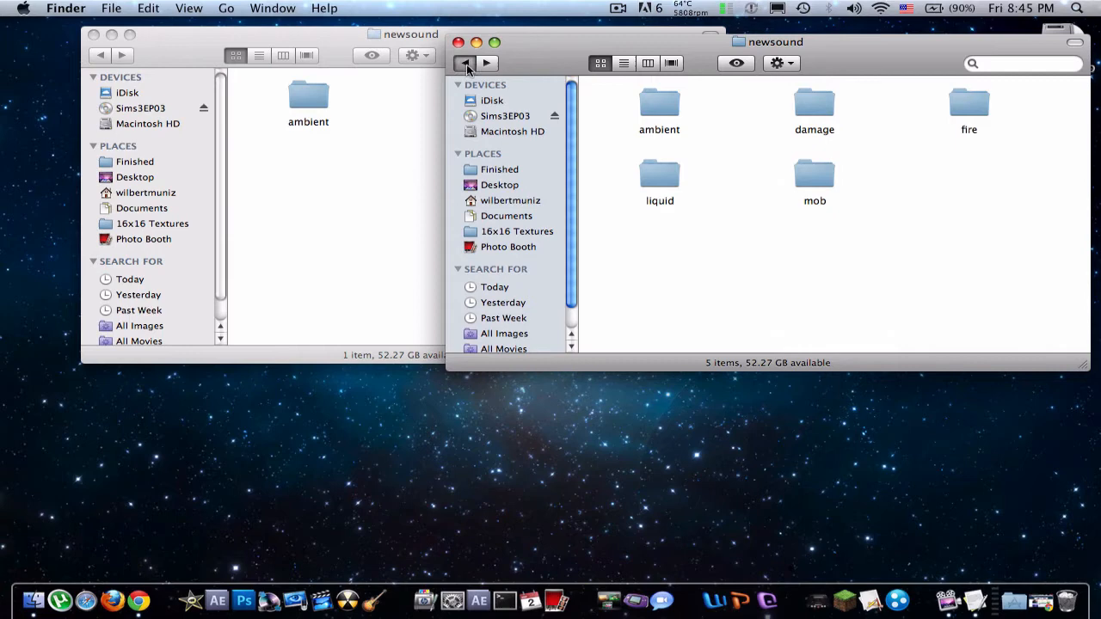
click(101, 55)
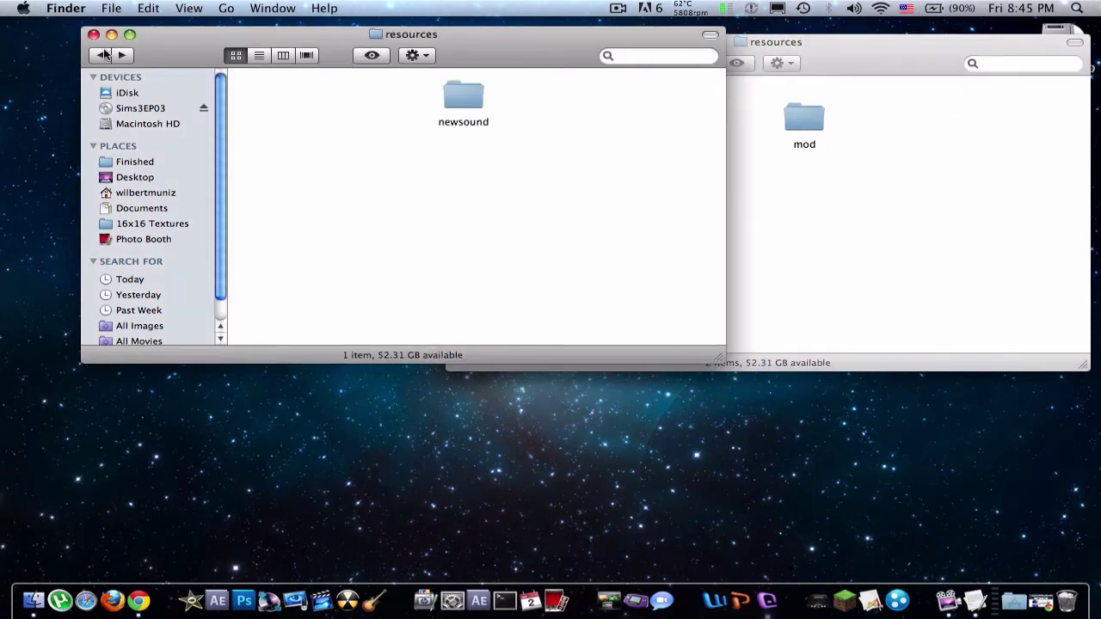
click(121, 55)
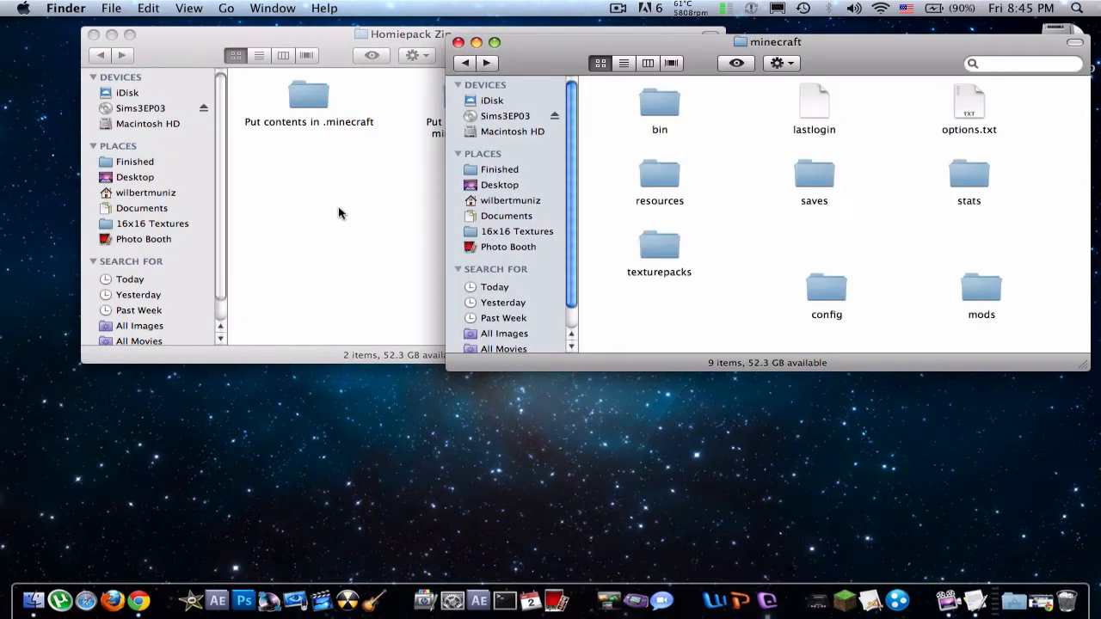
- Show 'Put contents in minecraft.jar' beside the unpacked minecraft.jar, both arranged by kind
double_click(659, 101)
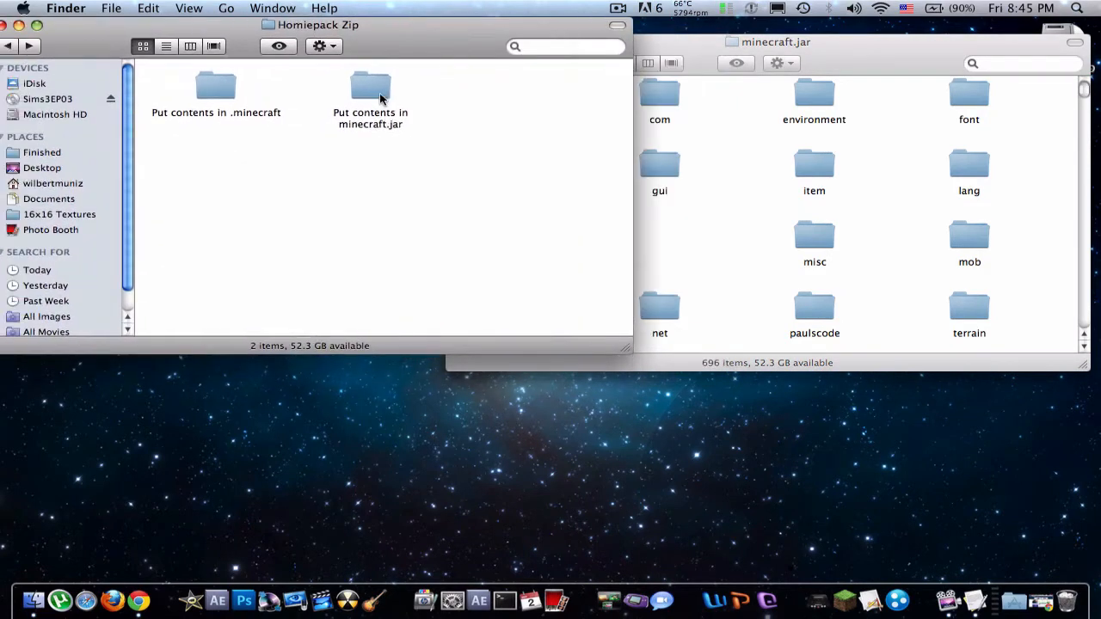
double_click(370, 86)
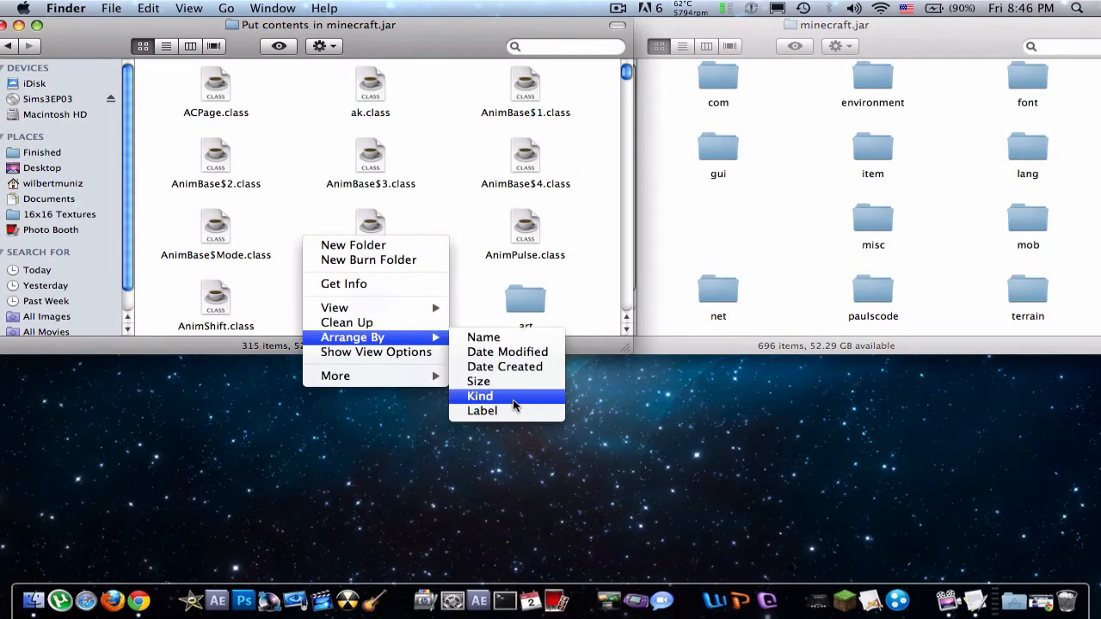
click(480, 395)
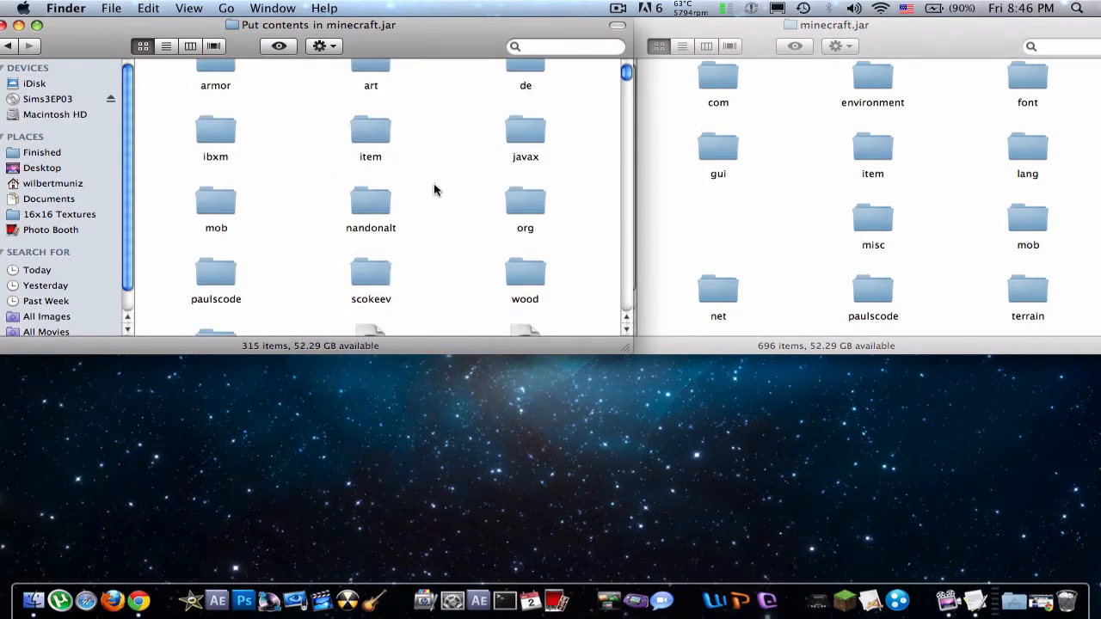
scroll(up, 3)
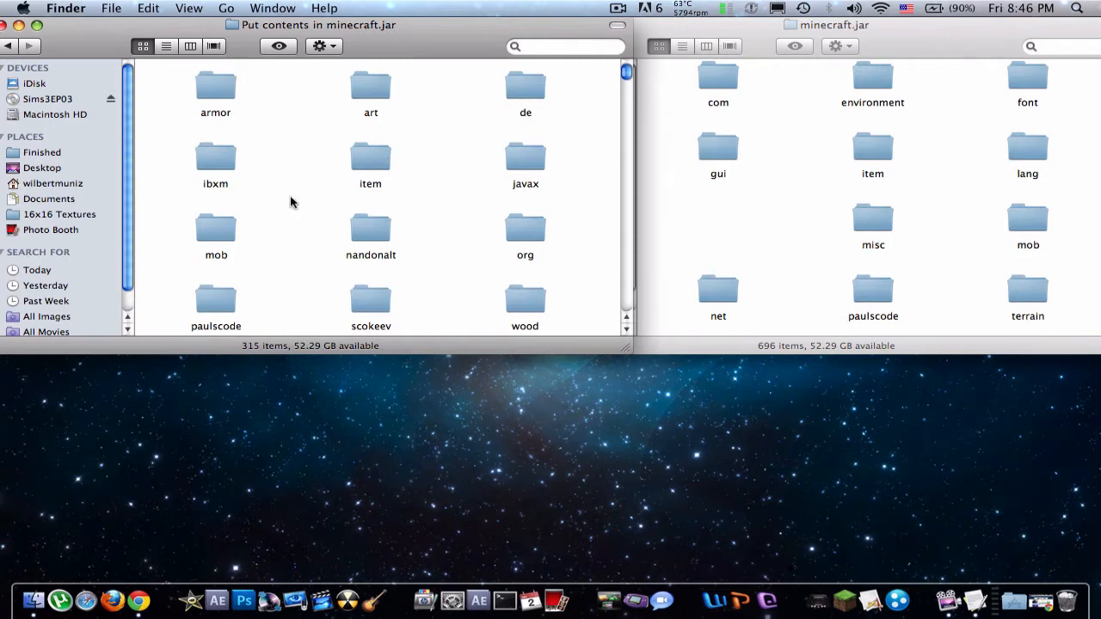
scroll(down, 3)
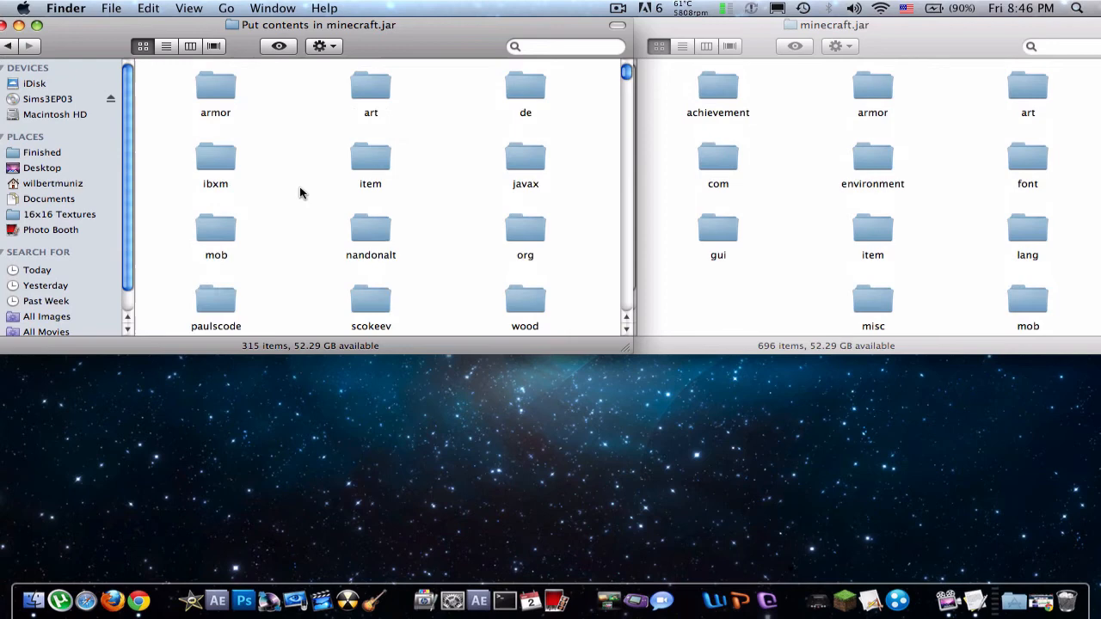
scroll(down, 3)
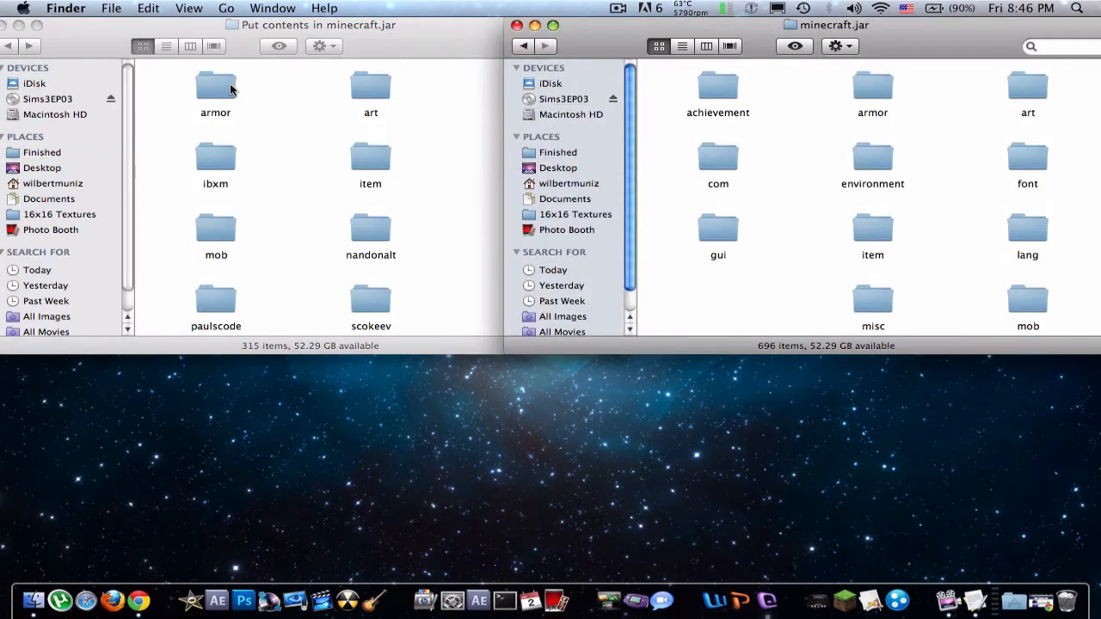
- Merge the armor PNGs replacing clashes, then move org, de, javax and wood into minecraft.jar
double_click(215, 91)
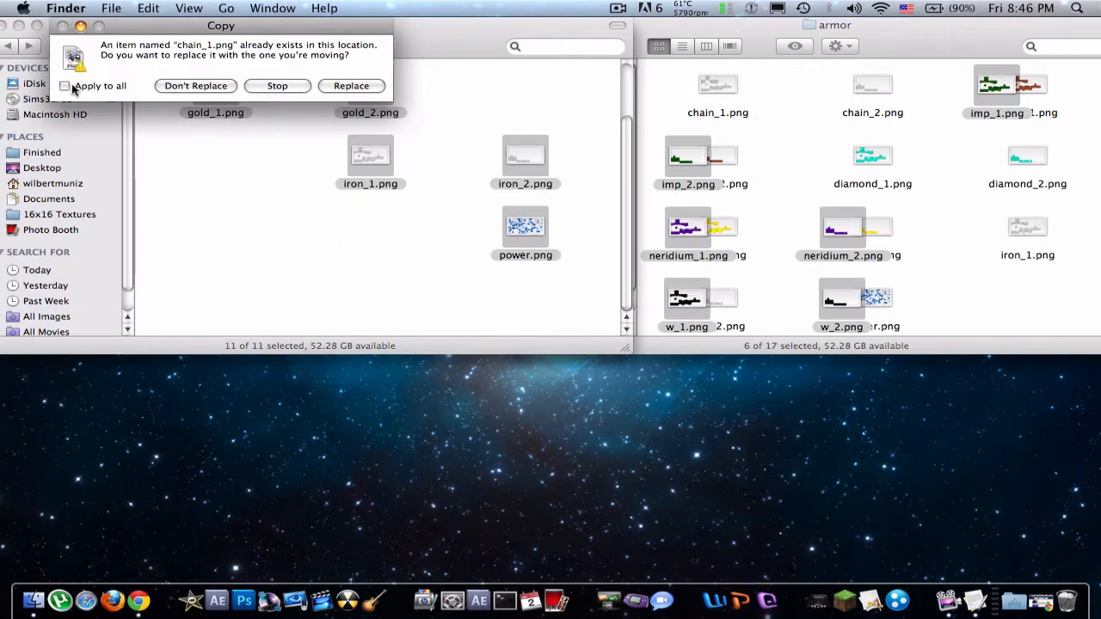
click(351, 85)
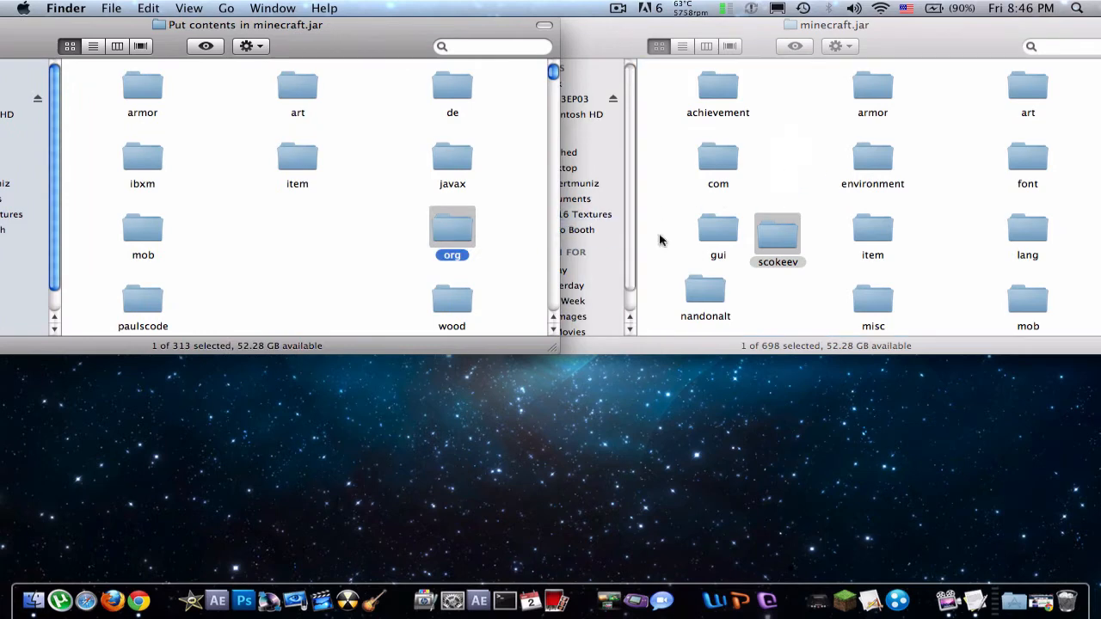
drag(452, 227, 771, 157)
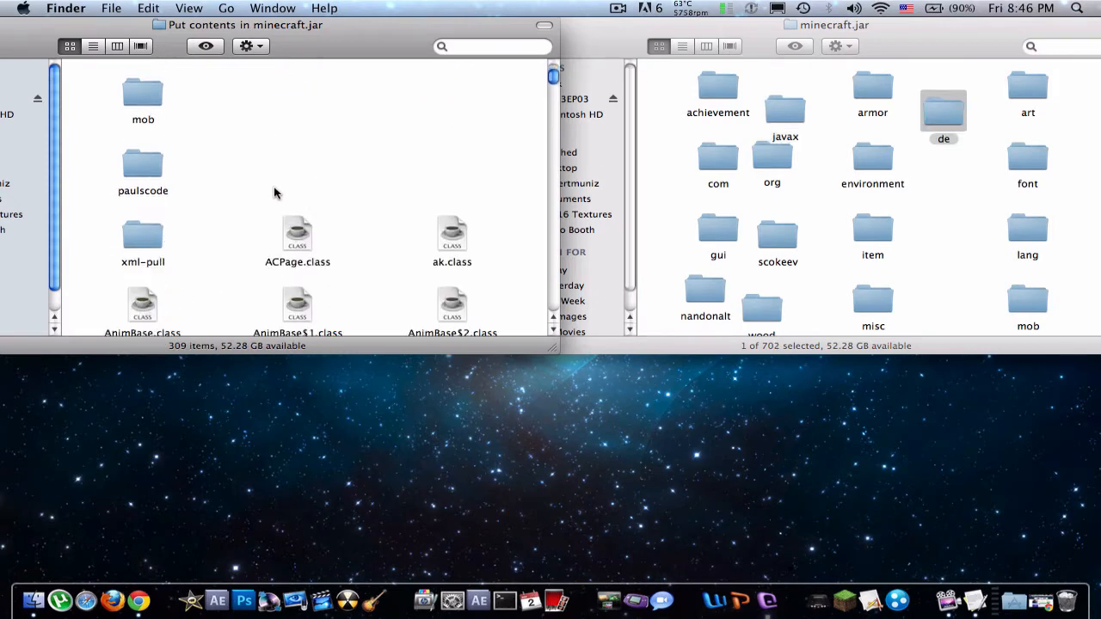
- Move xml-pull into minecraft.jar and open ibxm to add its IBXM, Module, Player and ProTracker classes
click(143, 232)
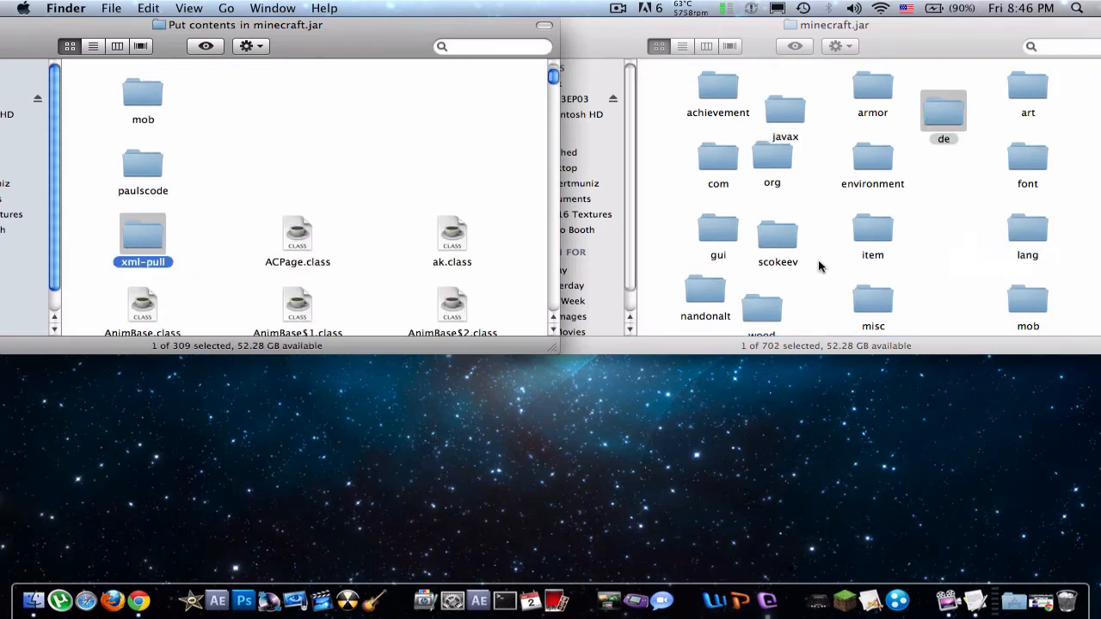
drag(143, 237, 955, 259)
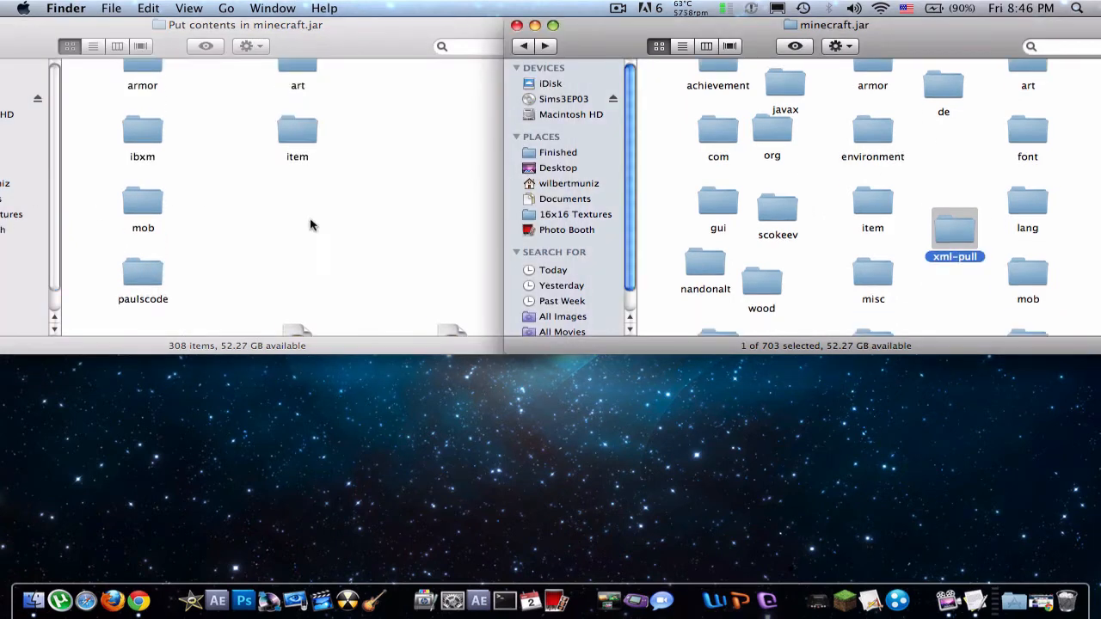
click(143, 163)
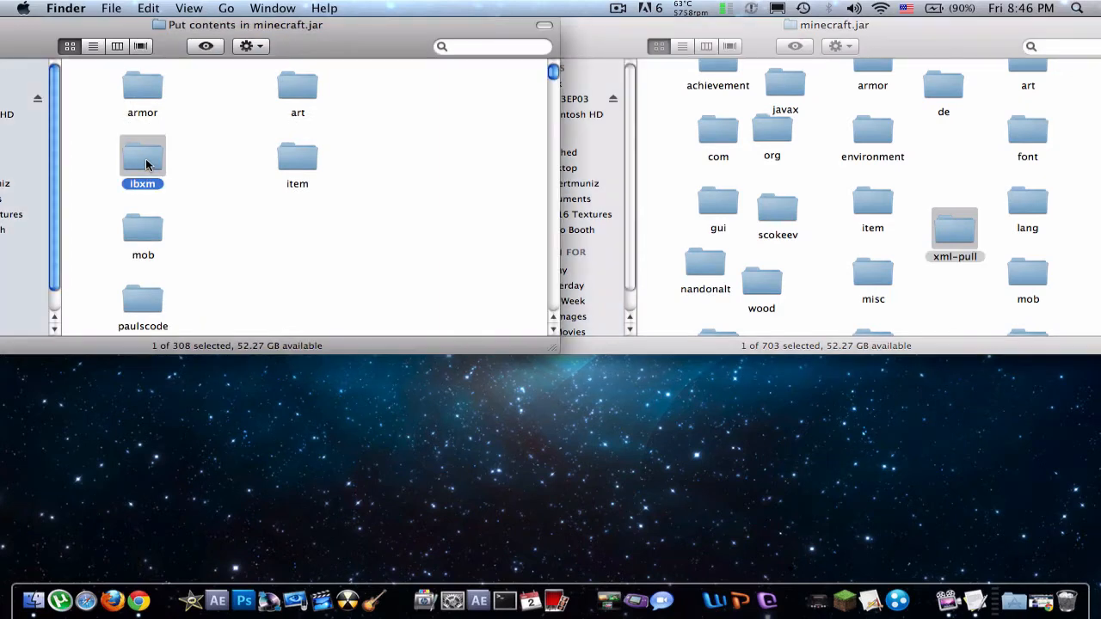
double_click(143, 155)
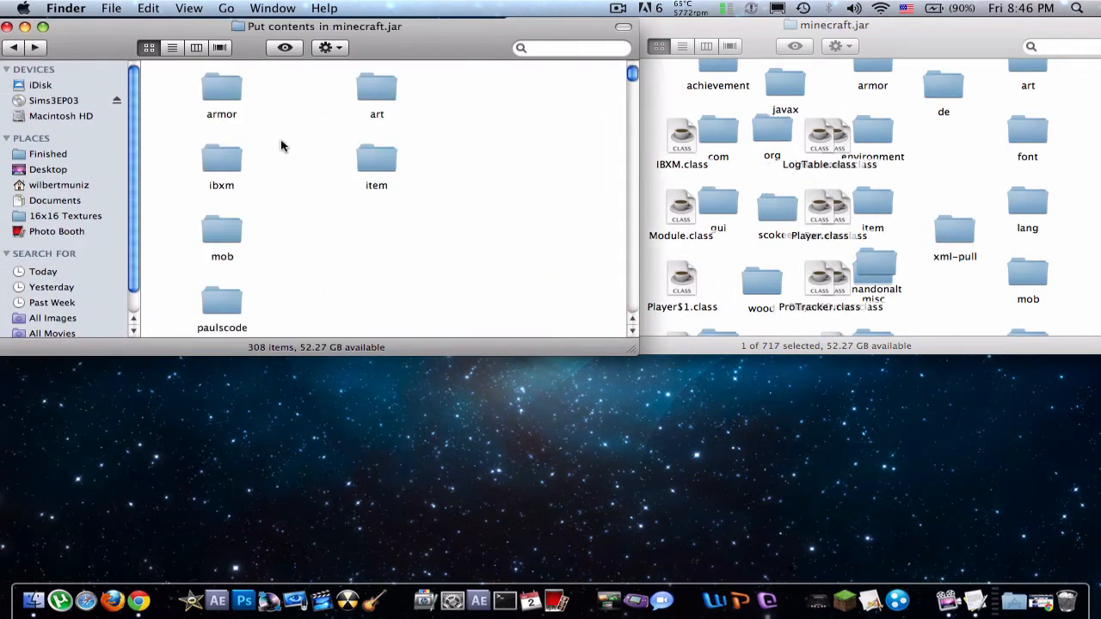
mouse_move(324, 269)
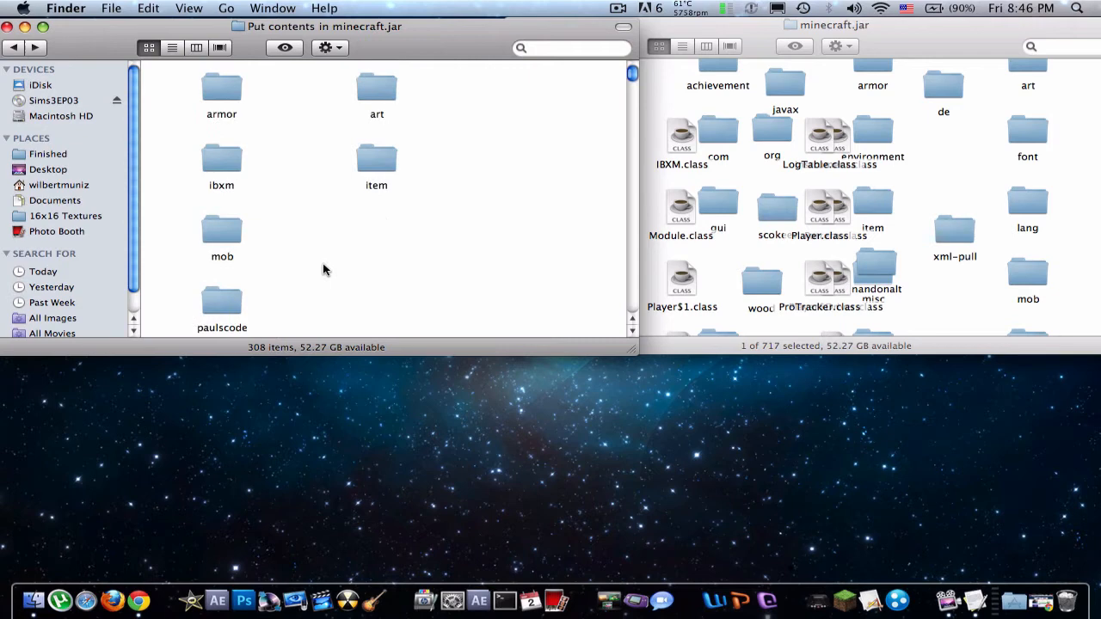
mouse_move(243, 276)
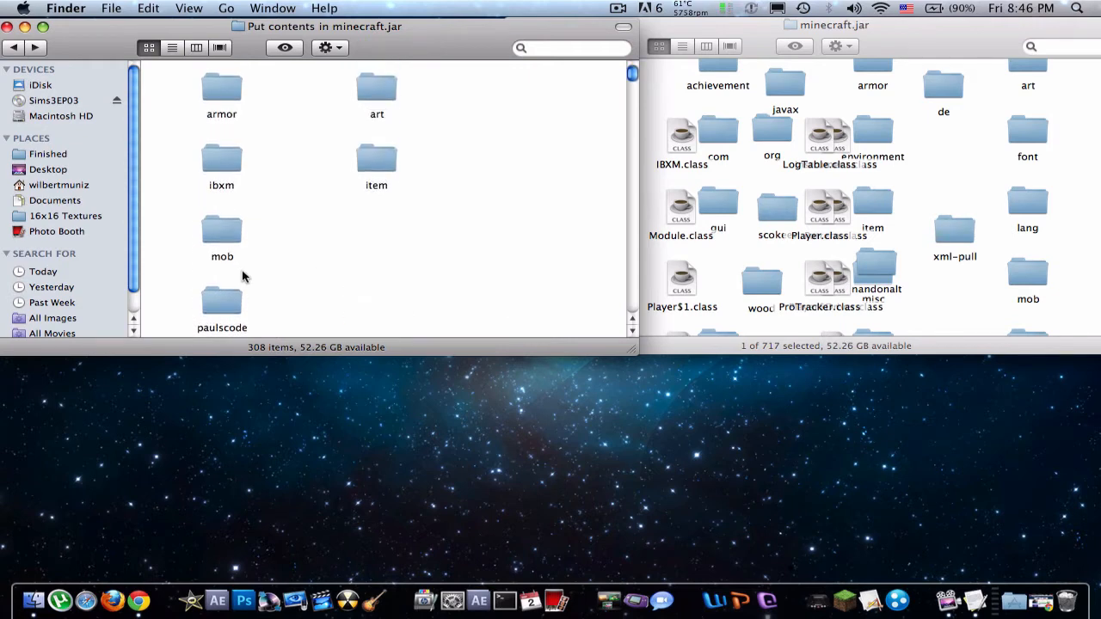
drag(221, 160, 448, 168)
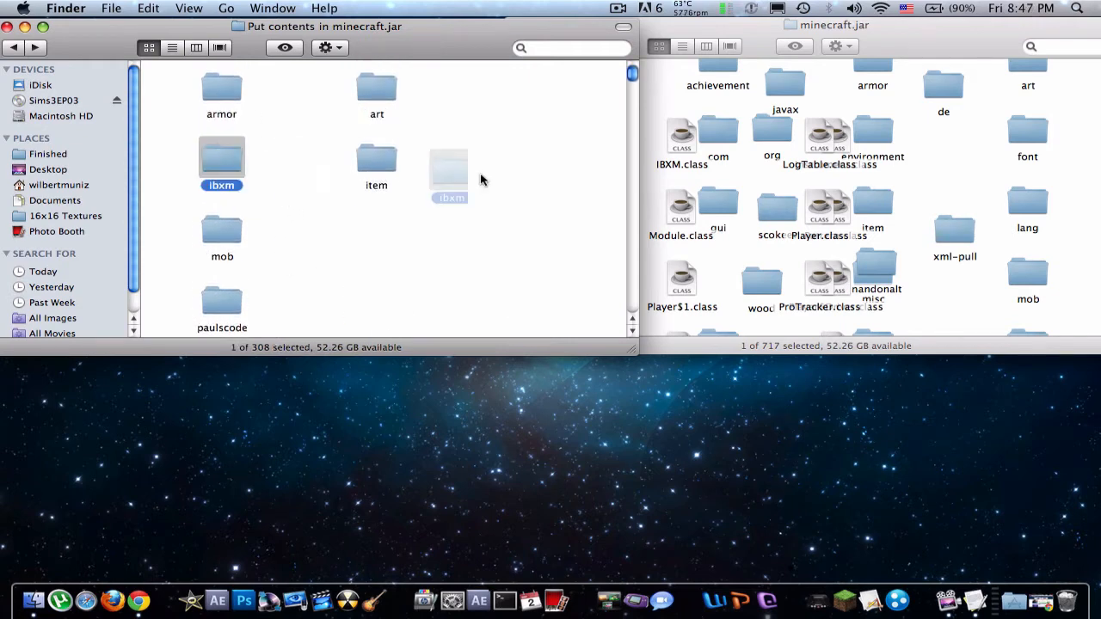
- Arrange minecraft.jar's contents by name and merge the mod's art and mob PNGs into the matching folders
double_click(376, 86)
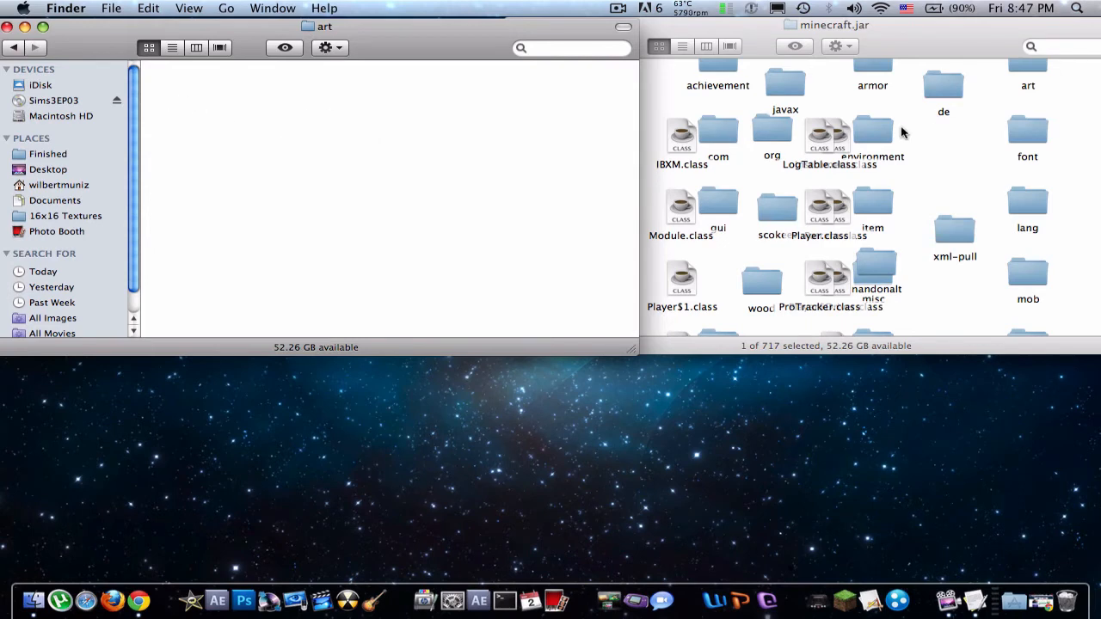
right_click(903, 133)
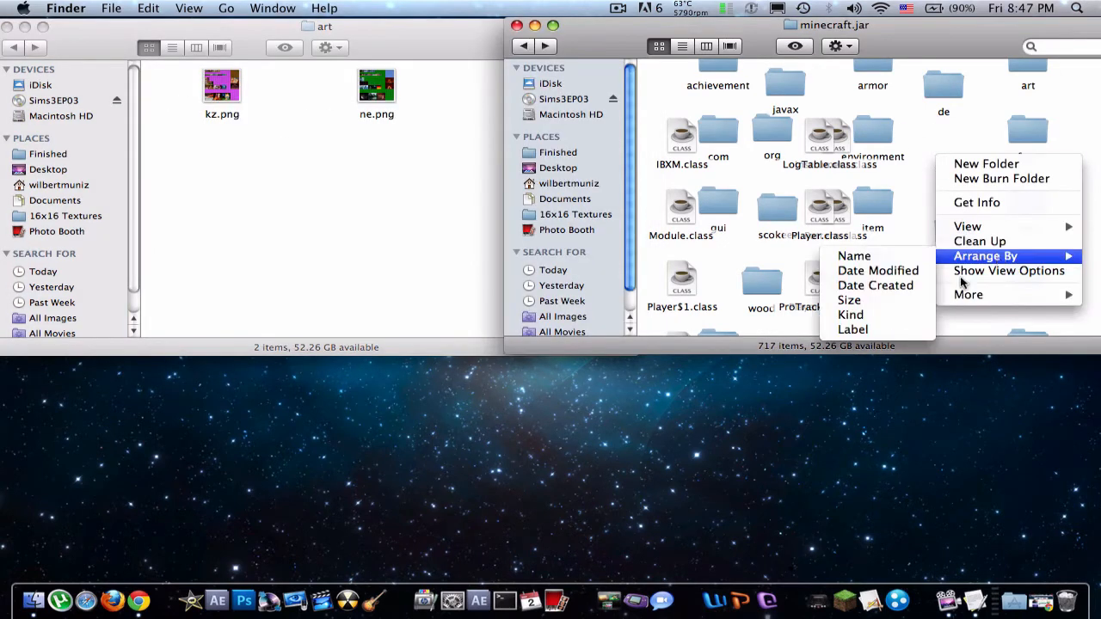
click(853, 256)
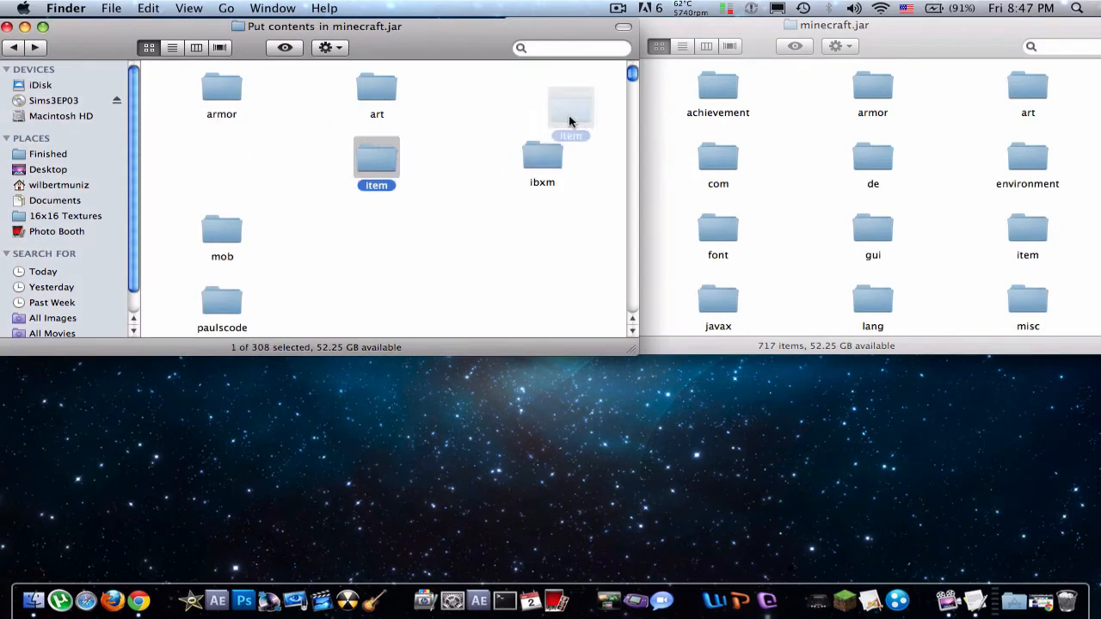
scroll(down, 3)
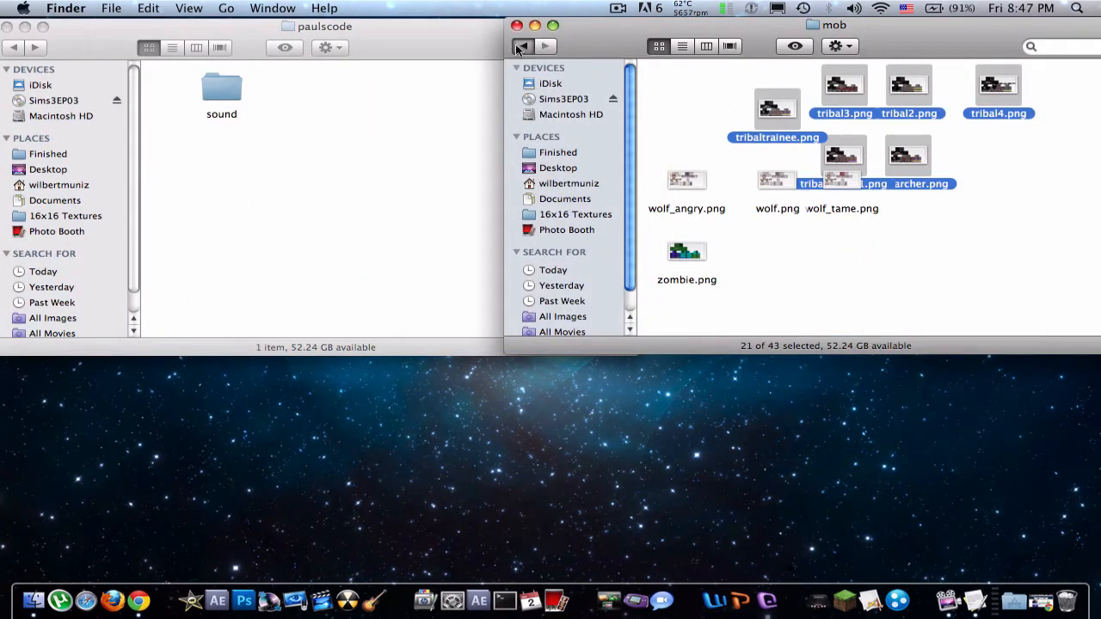
- Merge the paulscode sound and libraries class files into minecraft.jar, replacing existing copies
double_click(221, 95)
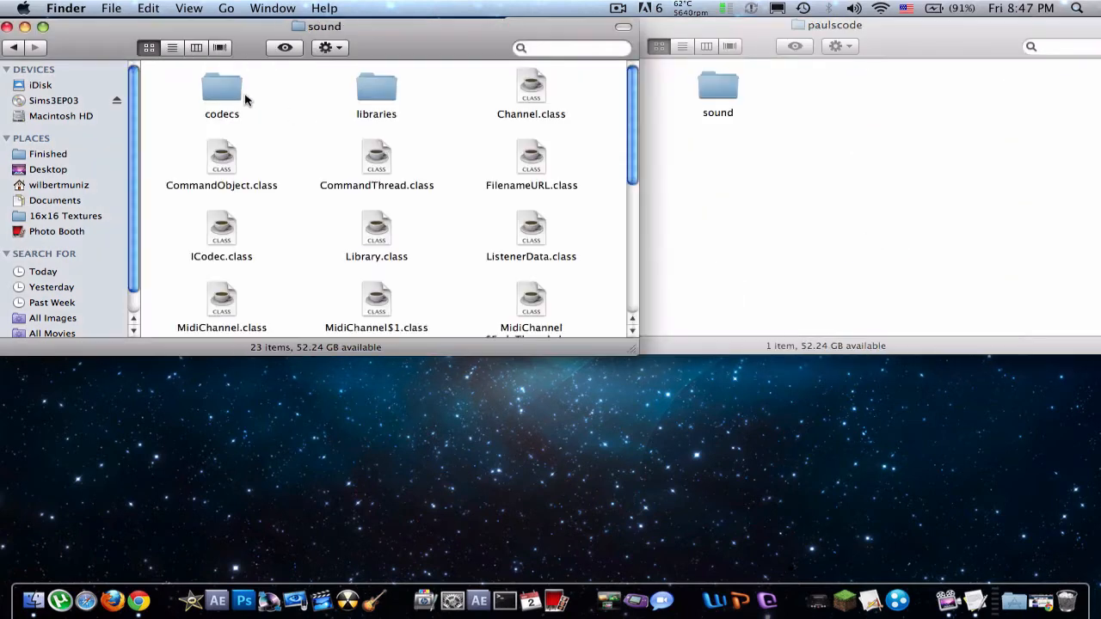
double_click(376, 86)
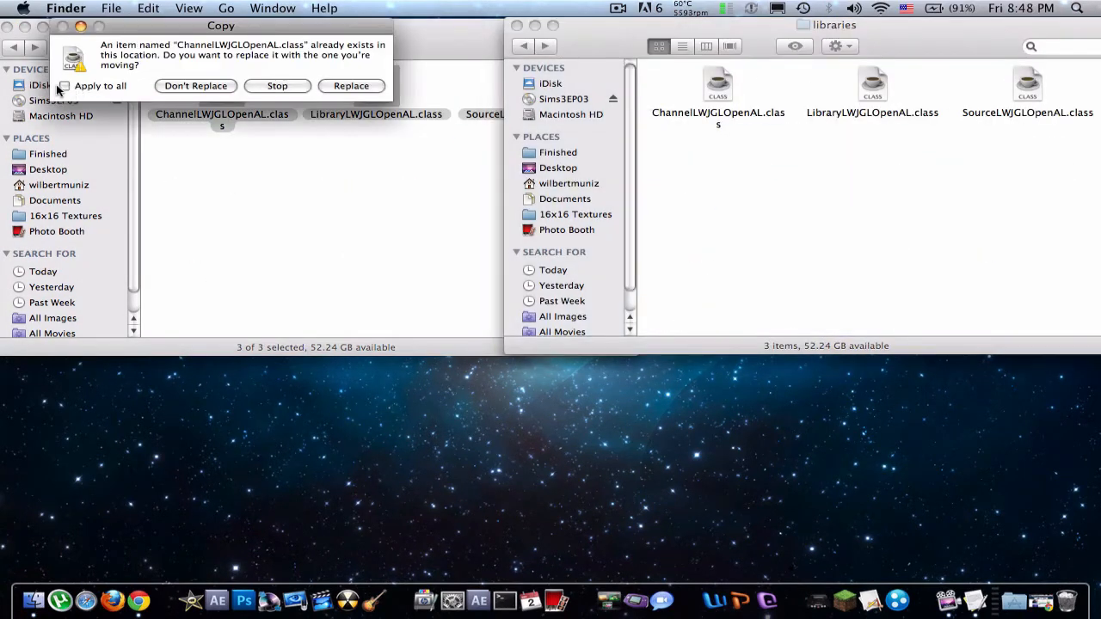
click(351, 85)
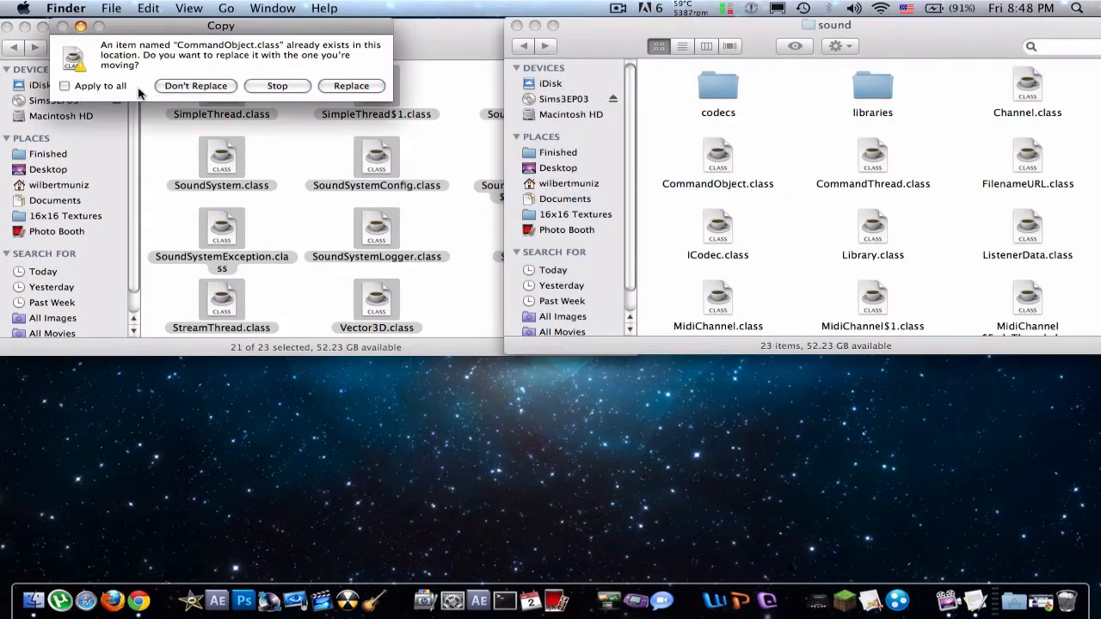
click(351, 86)
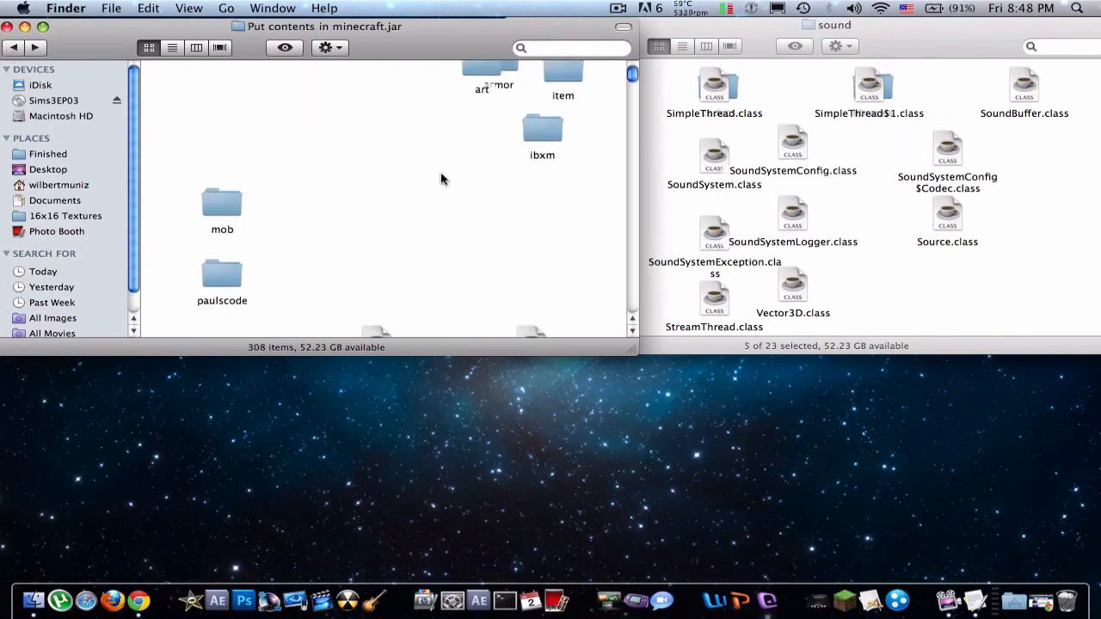
- Select all remaining mod files and merge them into minecraft.jar's top level with Replace applied to all
key(cmd+a)
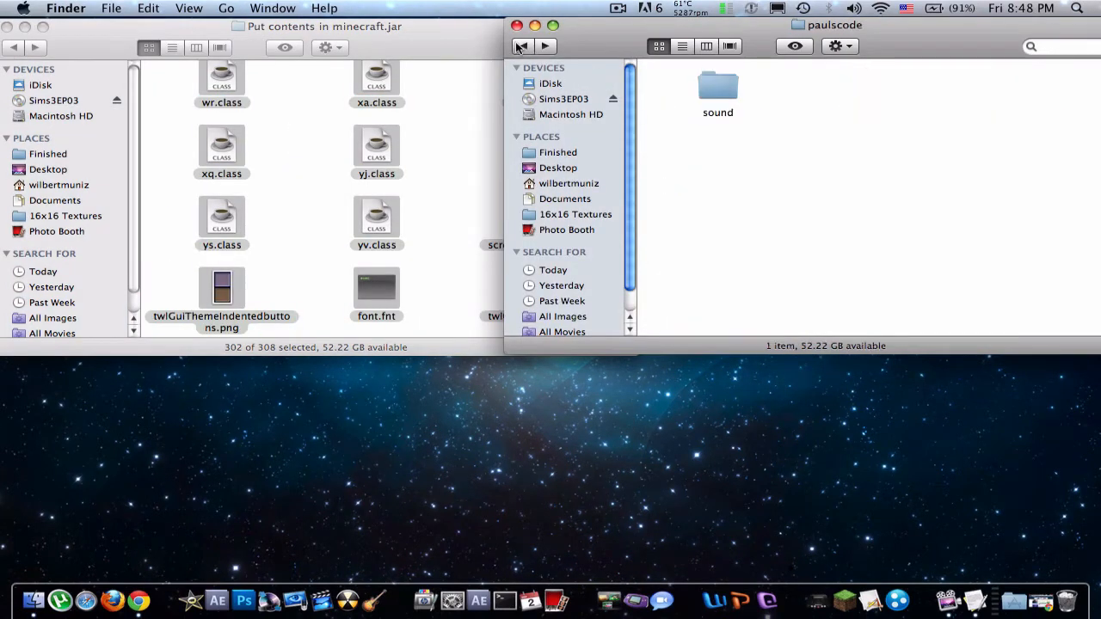
click(522, 46)
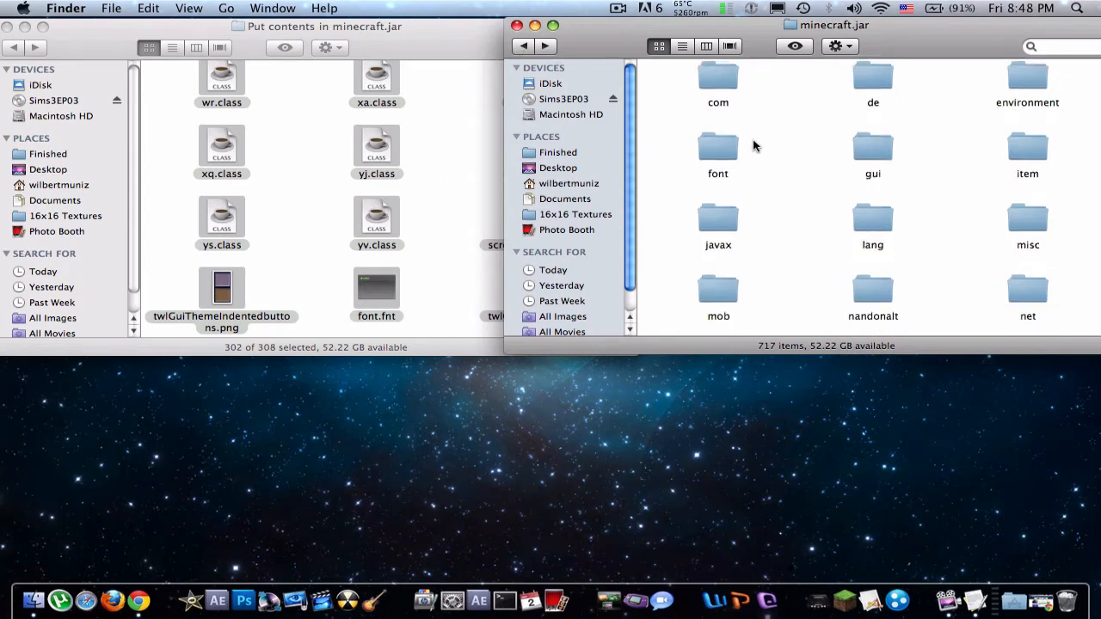
scroll(up, 3)
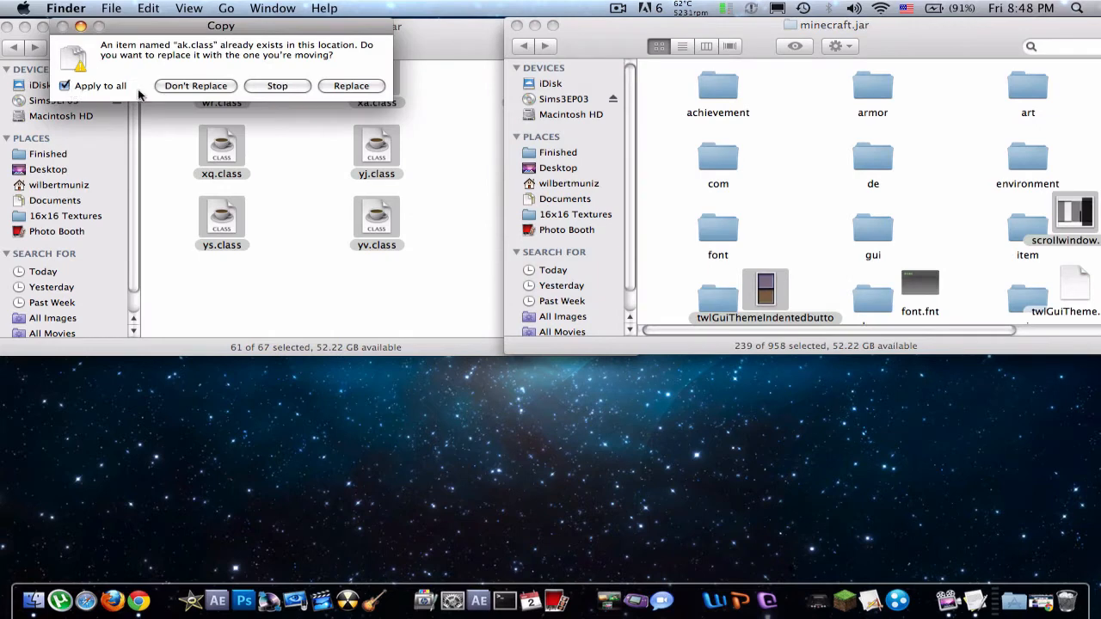
click(351, 85)
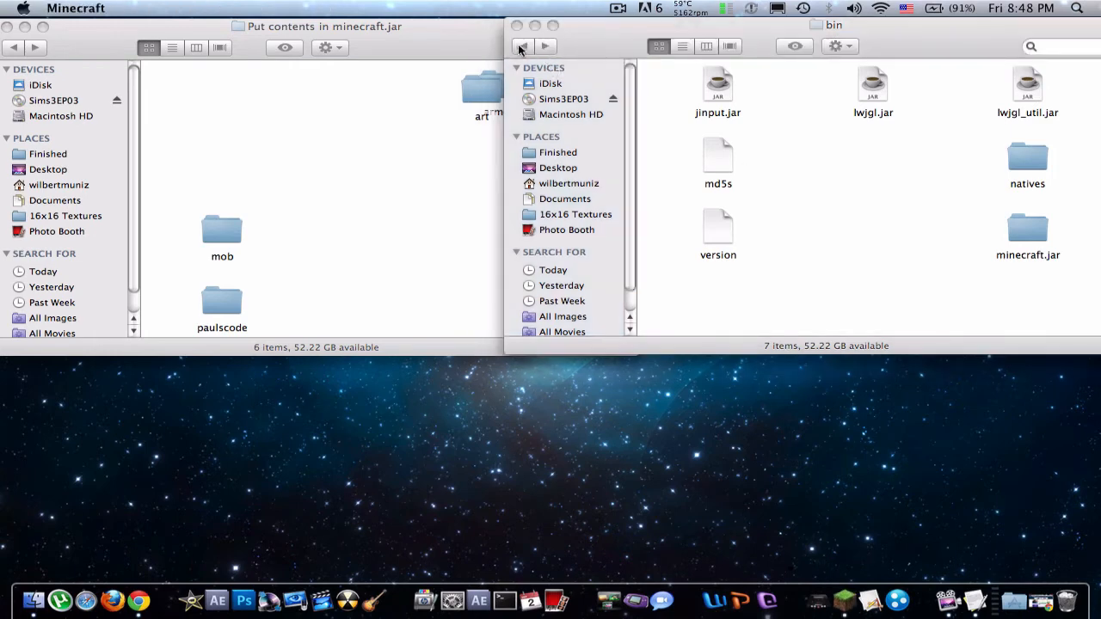
- Enter the password in the Minecraft Launcher and log in to start the modded game
click(521, 47)
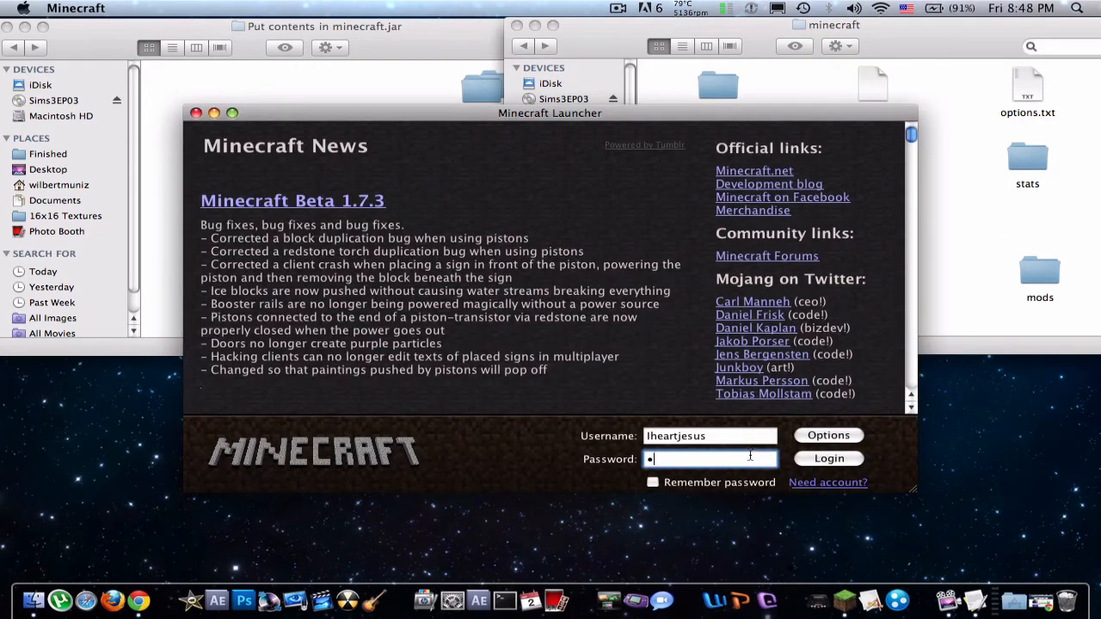
text(password)
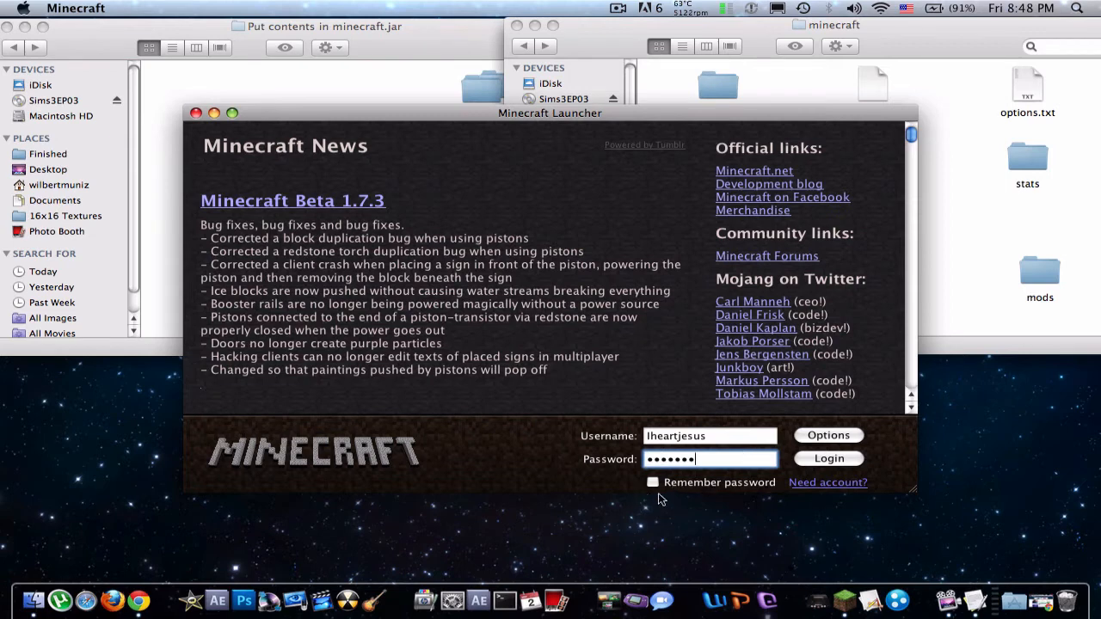
click(828, 457)
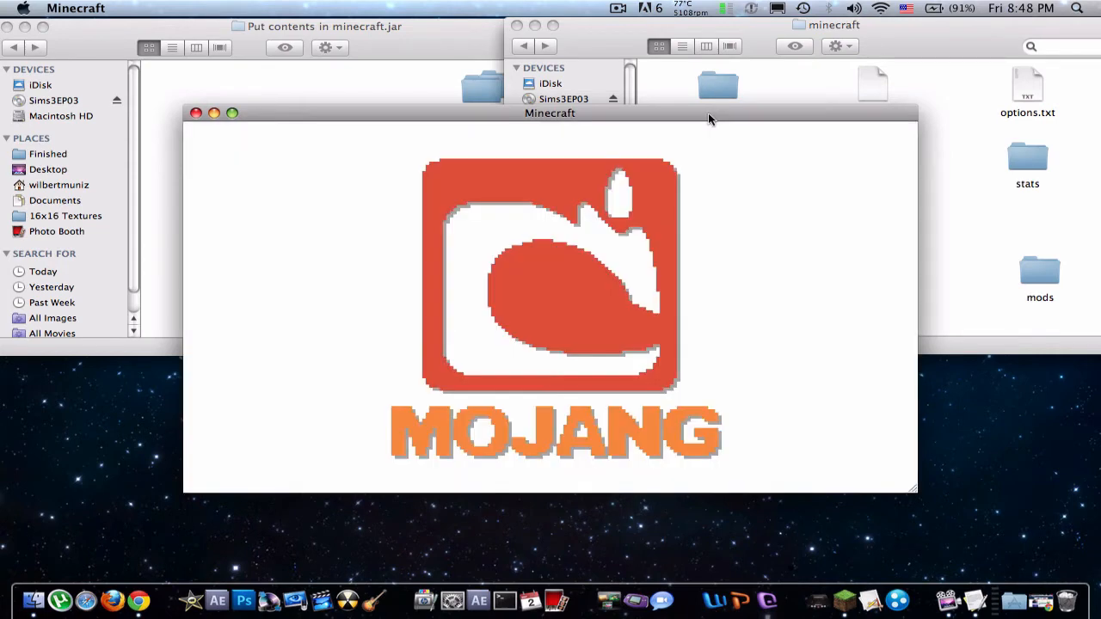
- Create a new world, let it load, then save and quit to title from the game menu
drag(550, 112, 567, 92)
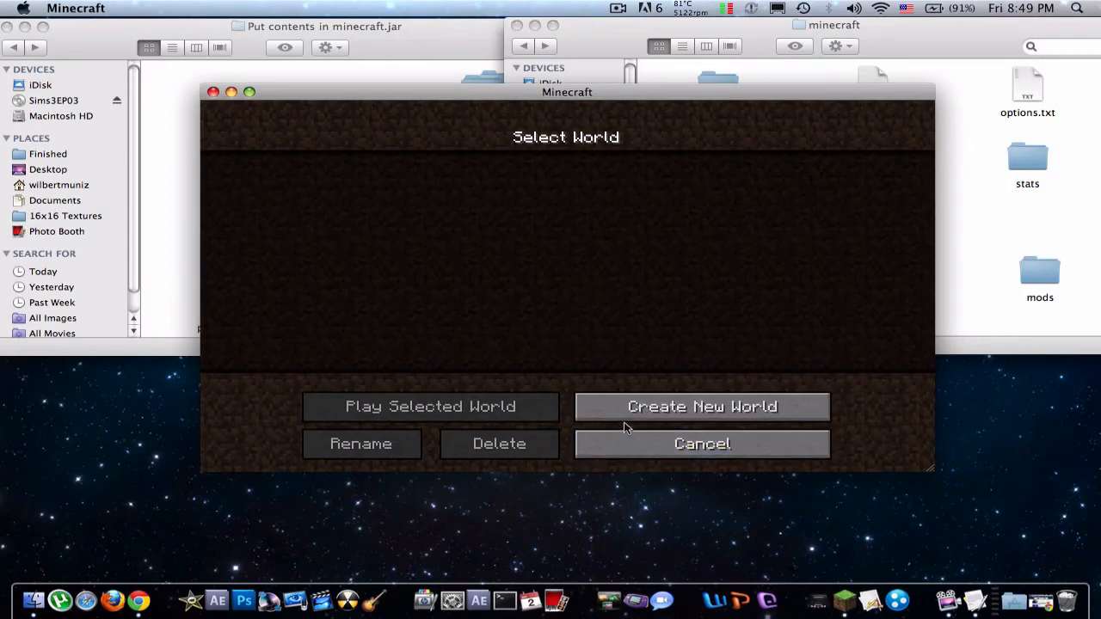
click(702, 406)
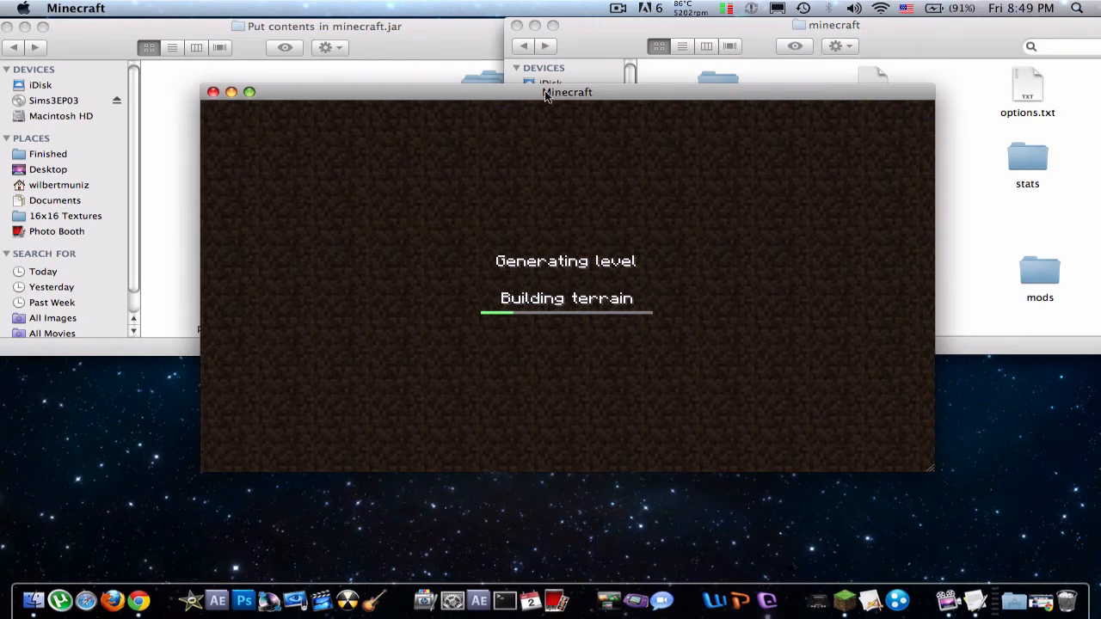
mouse_move(602, 143)
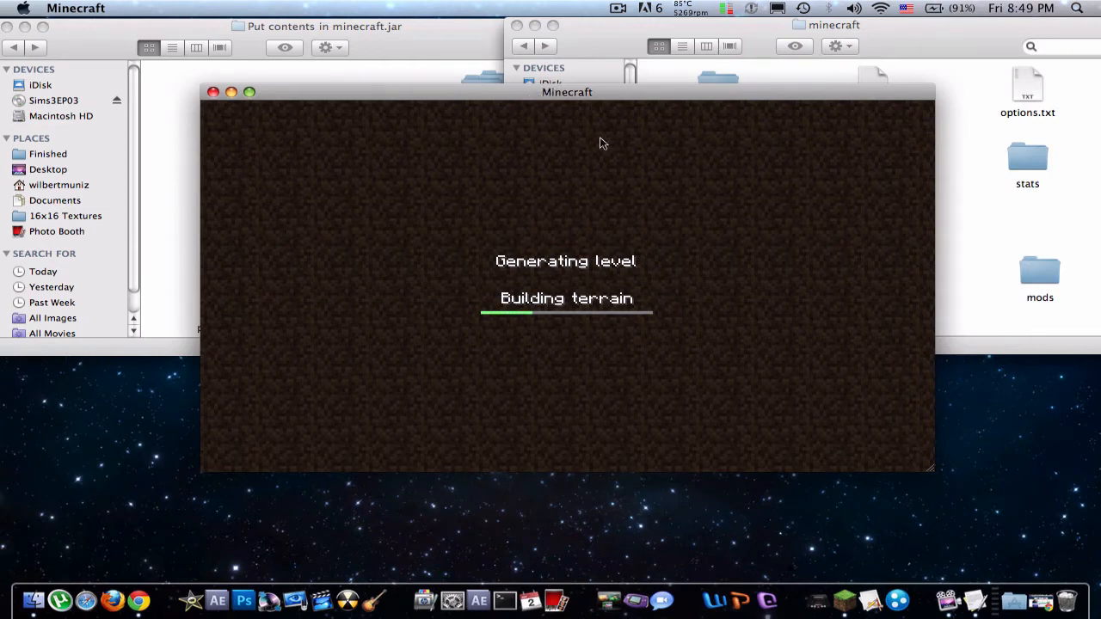
drag(567, 92, 552, 25)
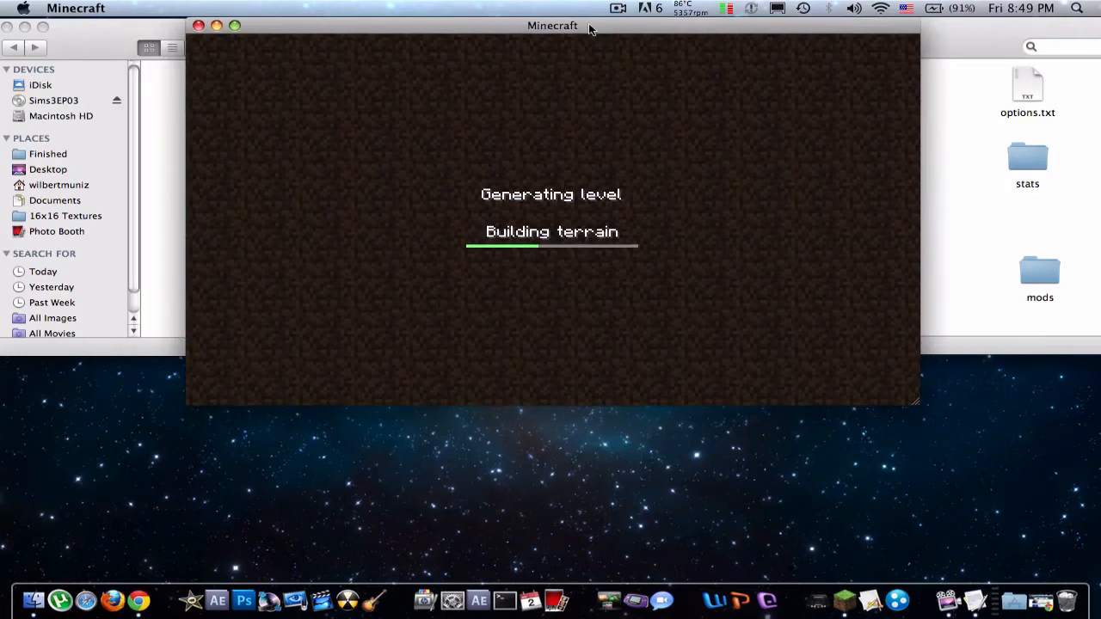
mouse_move(659, 70)
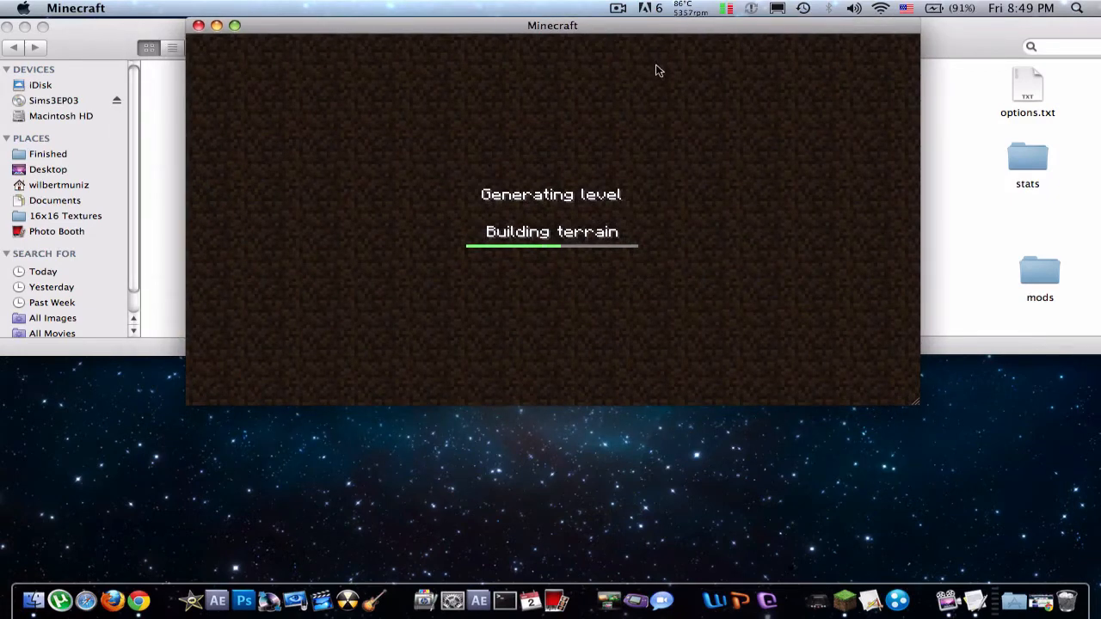
mouse_move(673, 140)
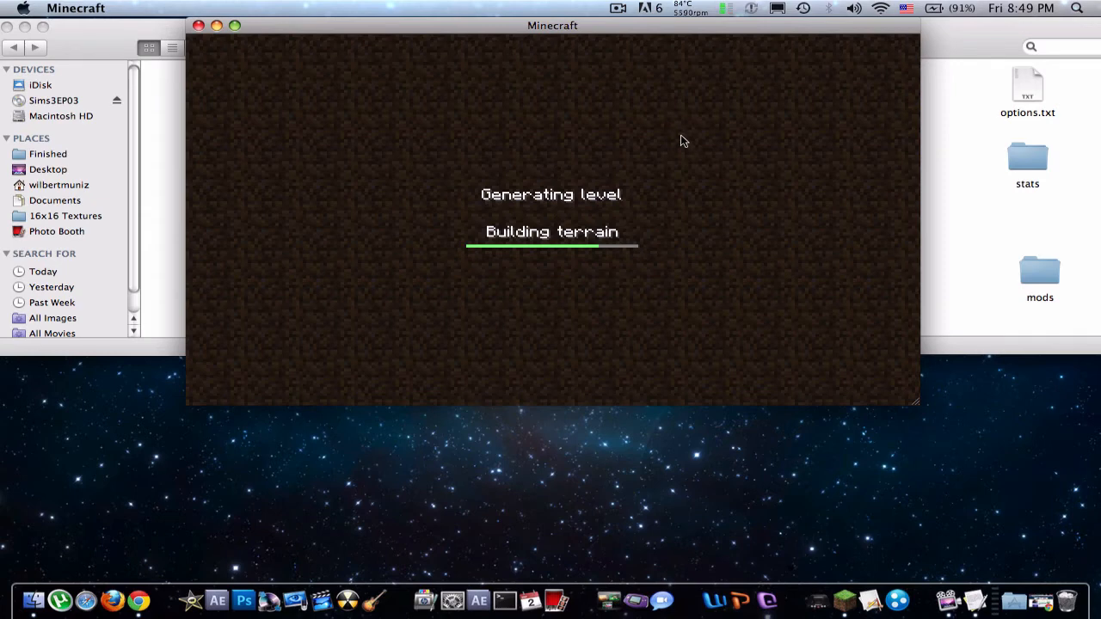
mouse_move(957, 173)
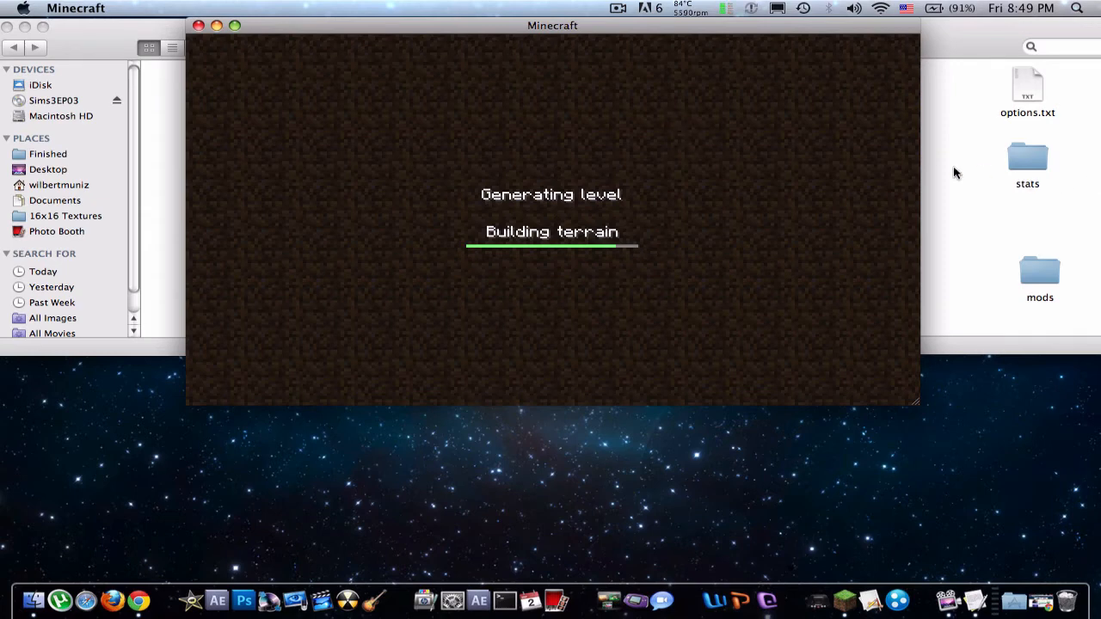
mouse_move(921, 163)
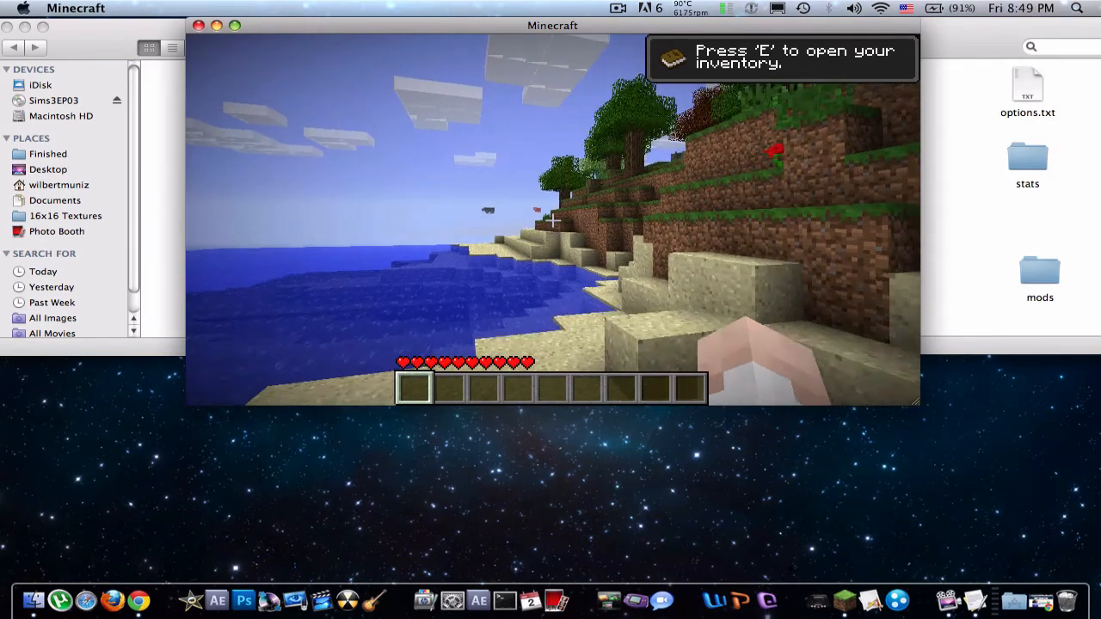
key(Escape)
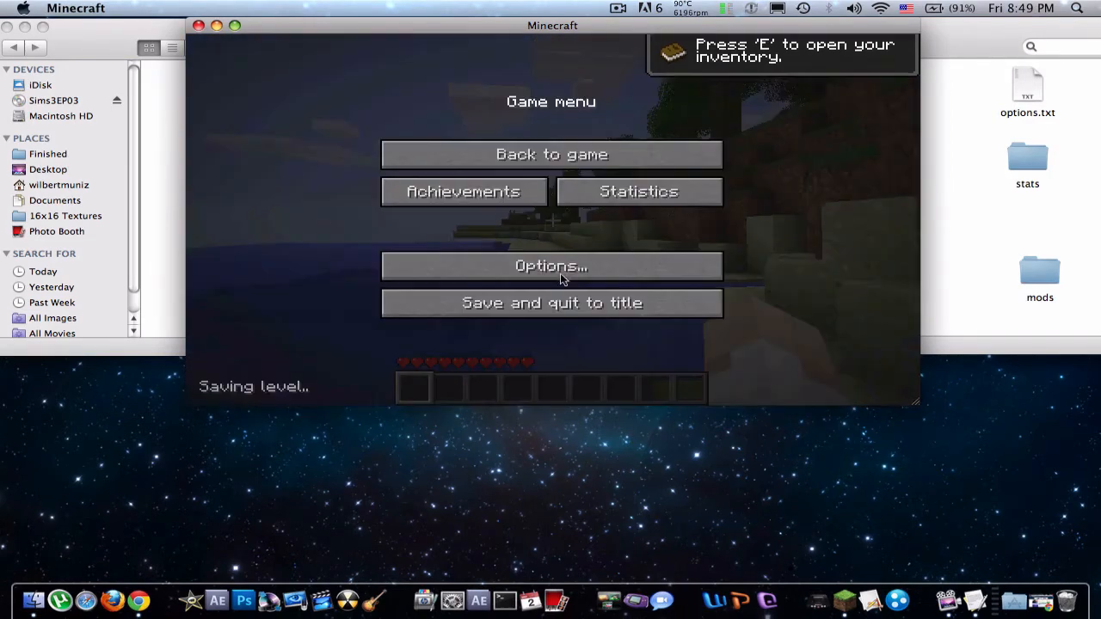
click(550, 303)
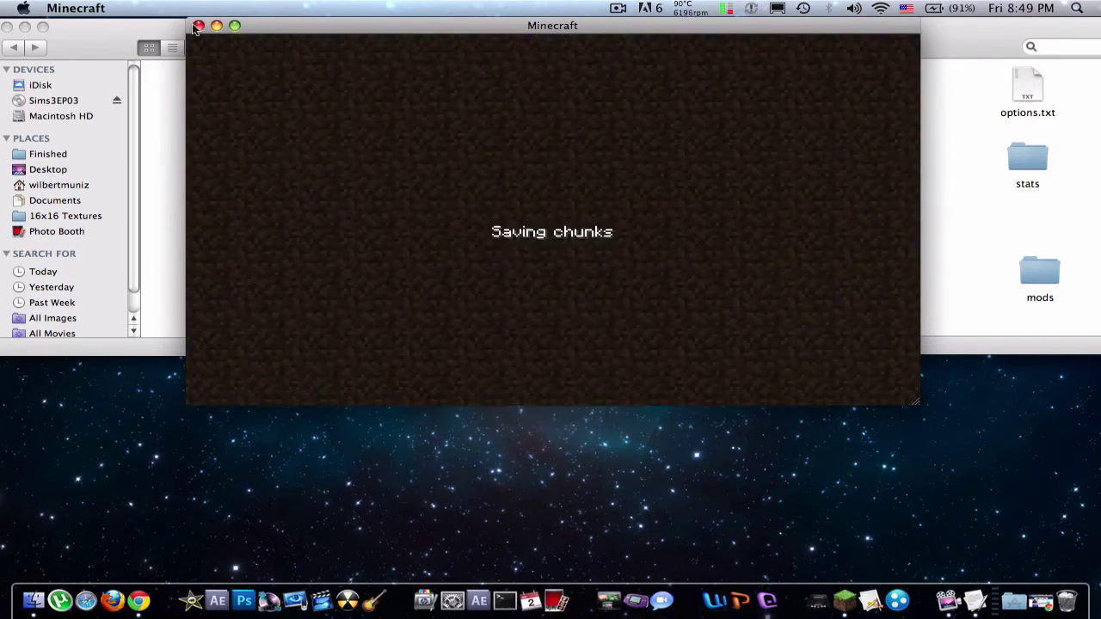
- Extract the OptiFine zip, copy its class files into minecraft.jar, and unpack the SinglePlayerCommands archive
click(199, 25)
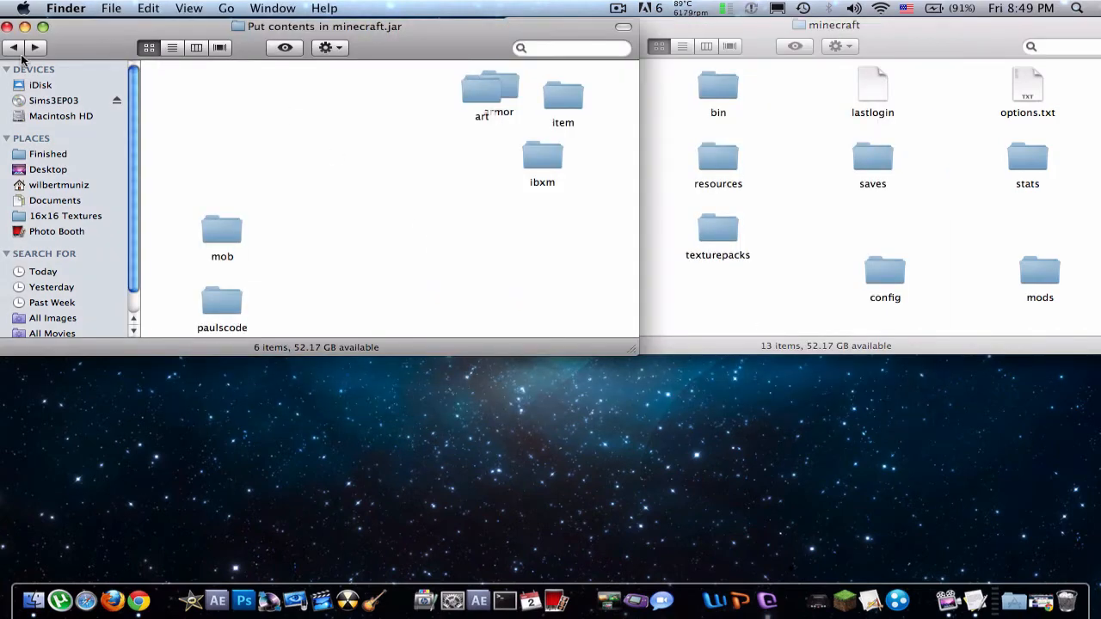
click(14, 48)
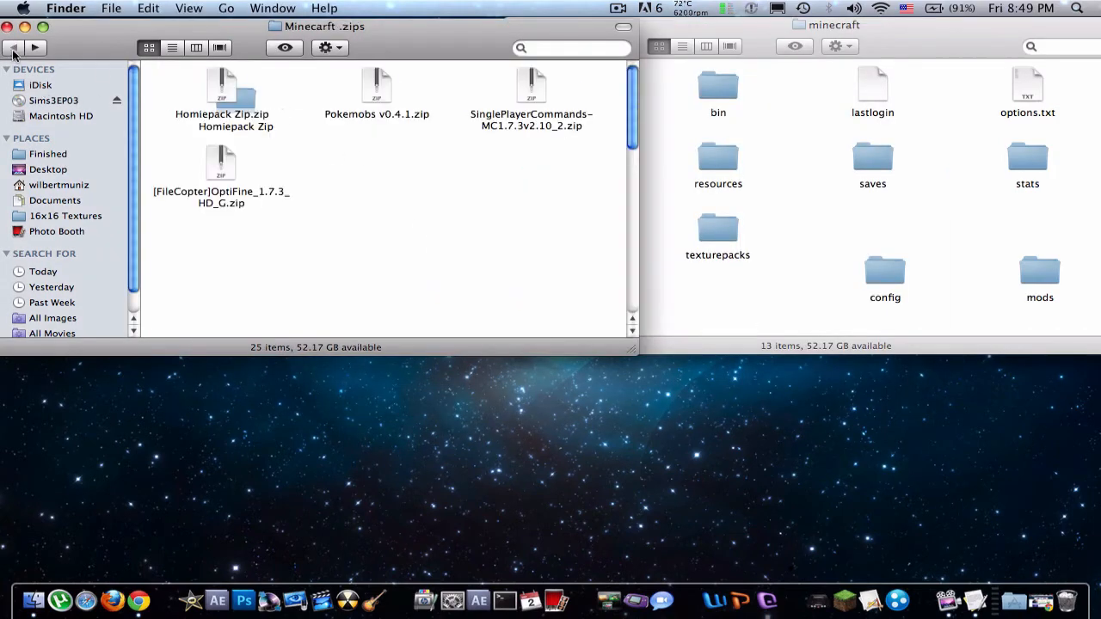
click(221, 163)
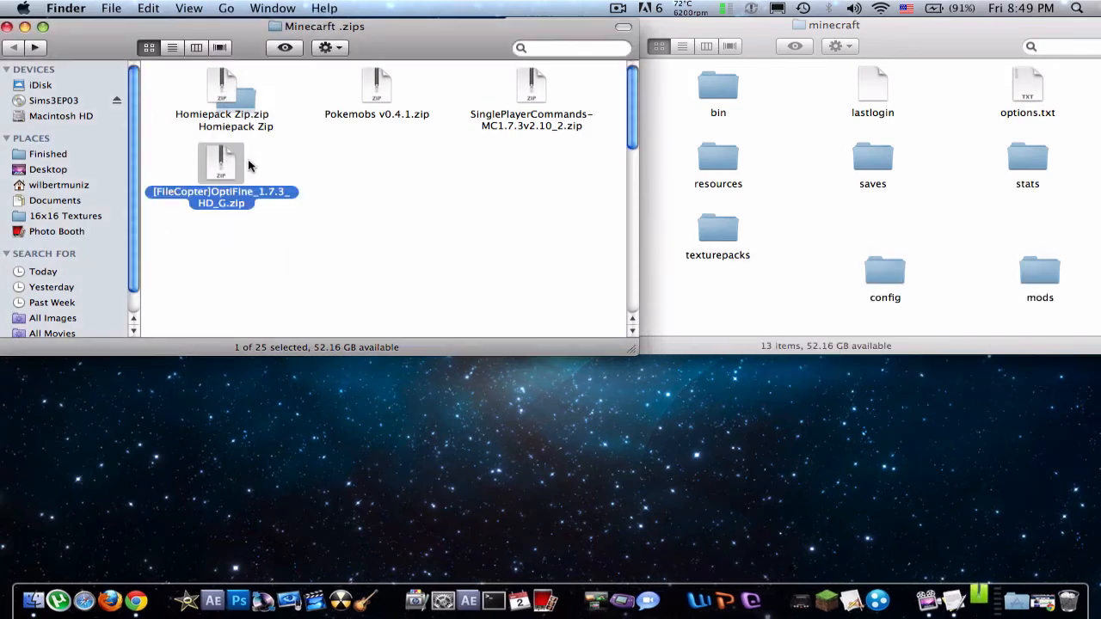
double_click(221, 161)
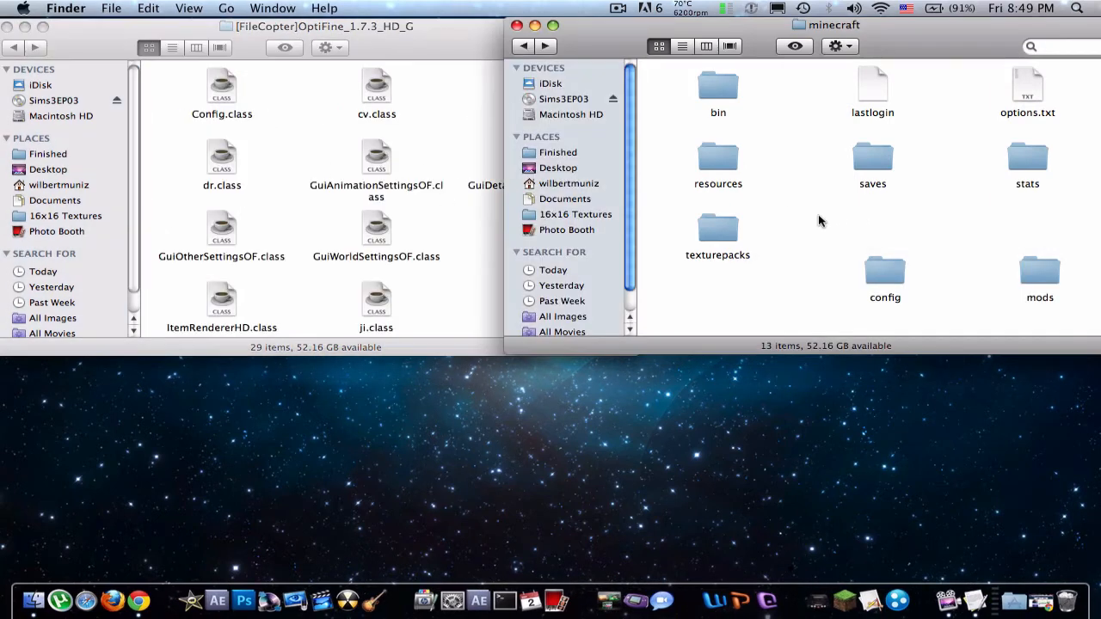
double_click(718, 84)
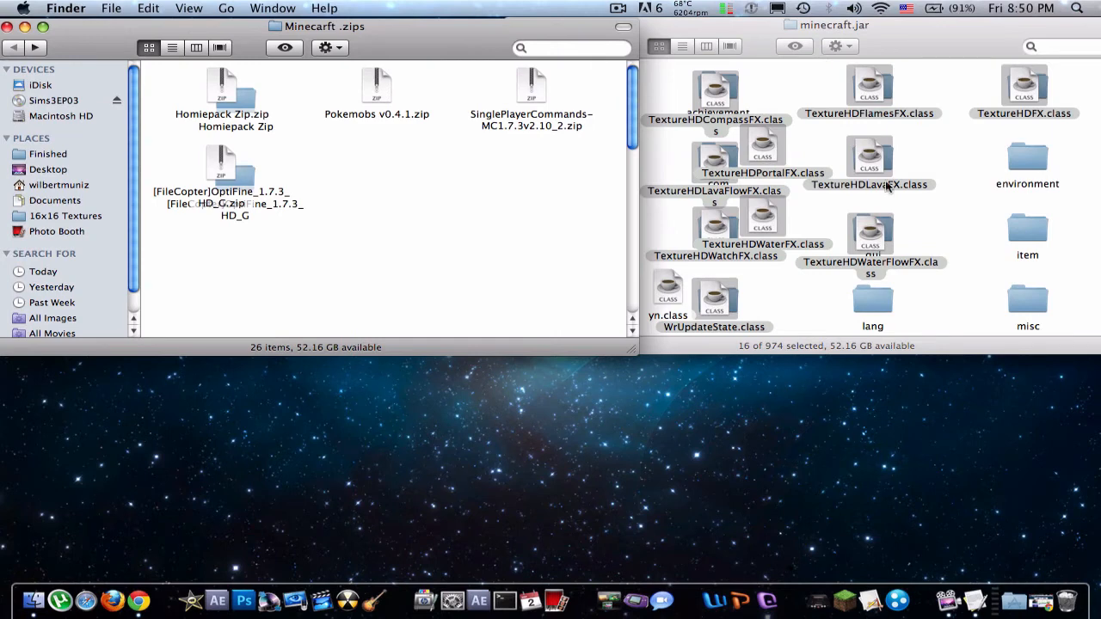
double_click(531, 85)
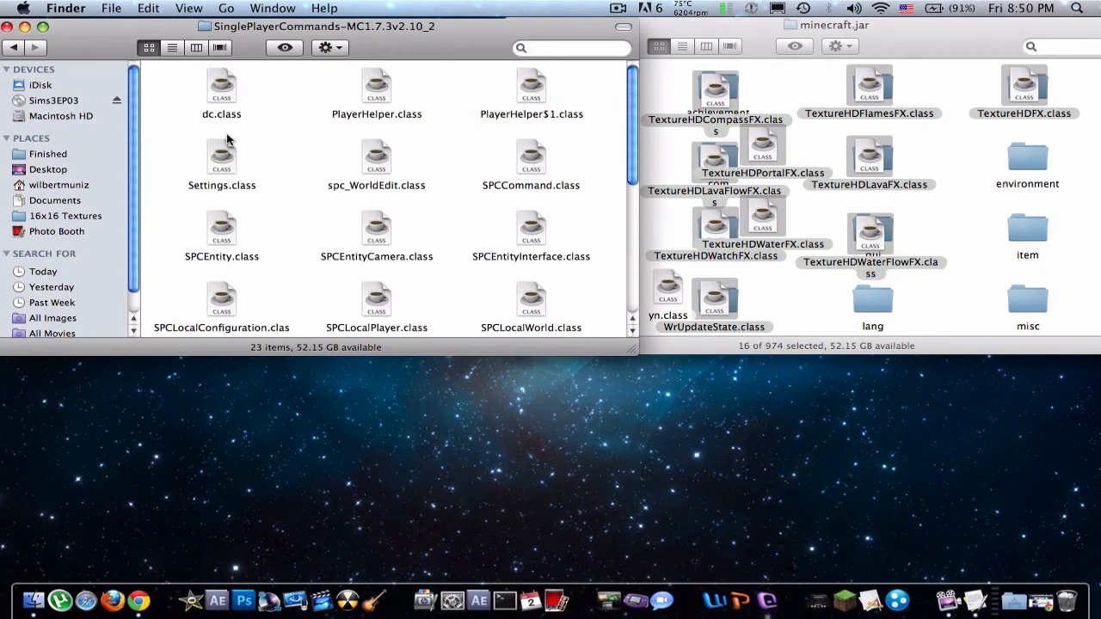
- Drag the SinglePlayerCommands class files into minecraft.jar, replacing dc.class
scroll(down, 3)
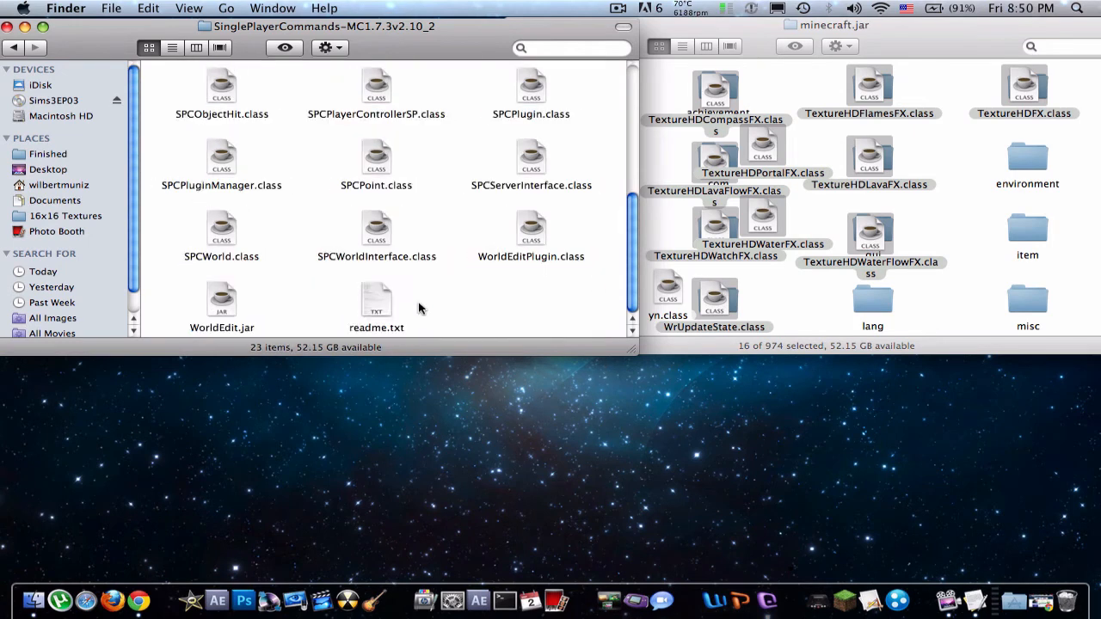
mouse_move(486, 273)
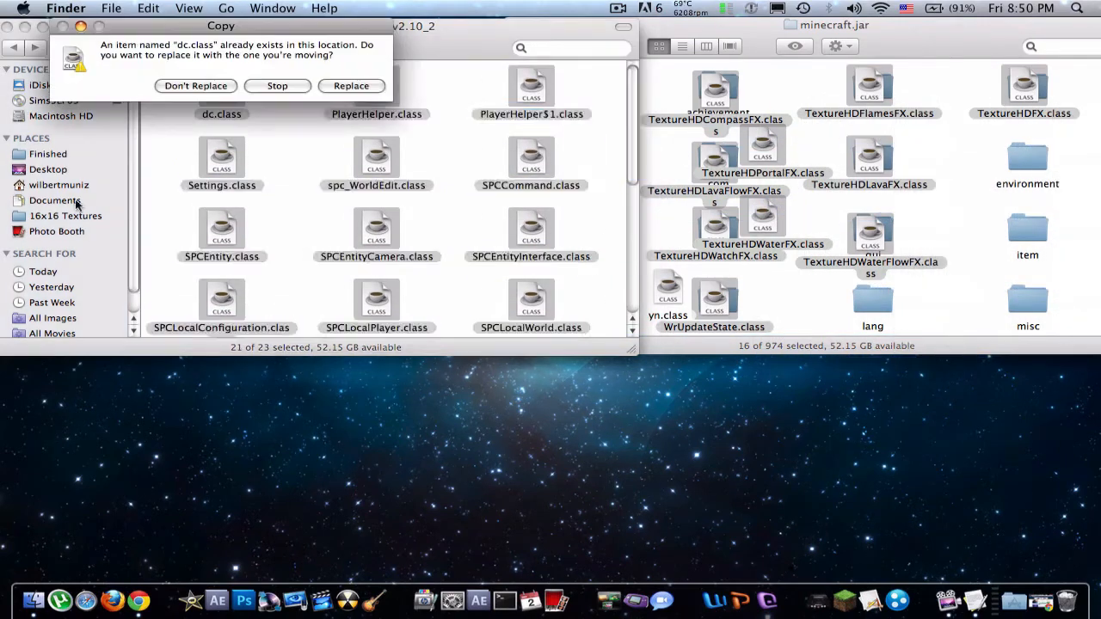
click(351, 85)
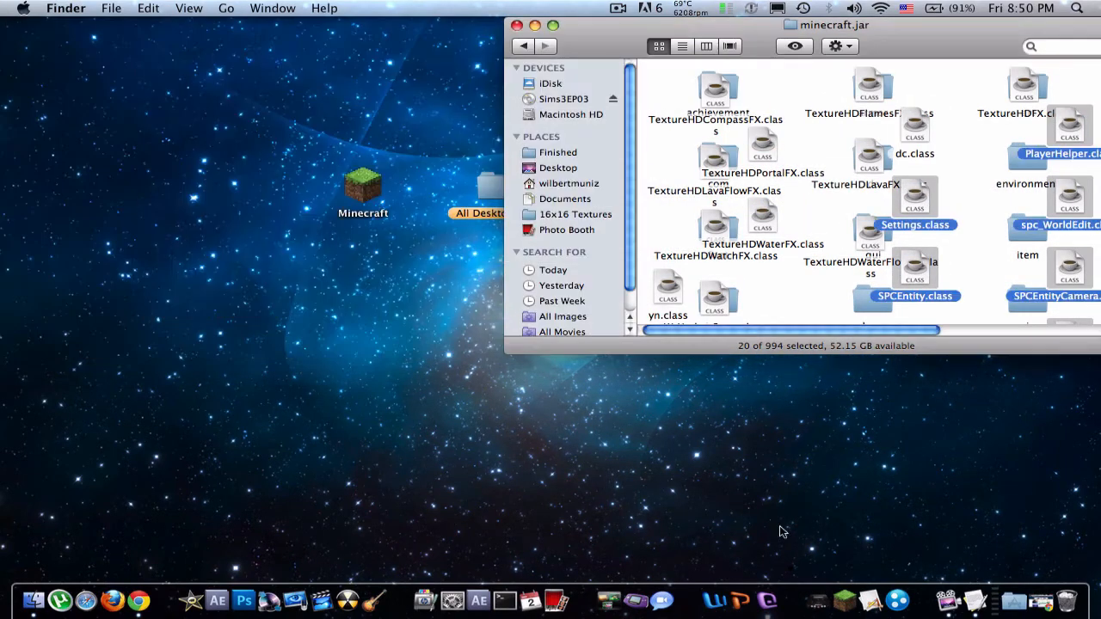
mouse_move(857, 595)
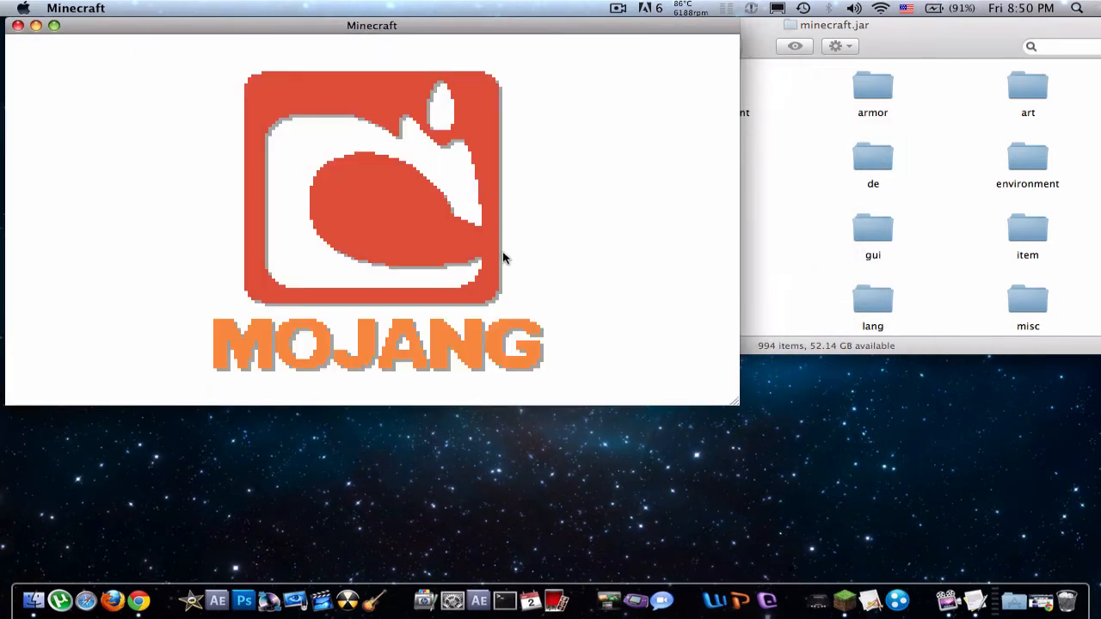
mouse_move(420, 191)
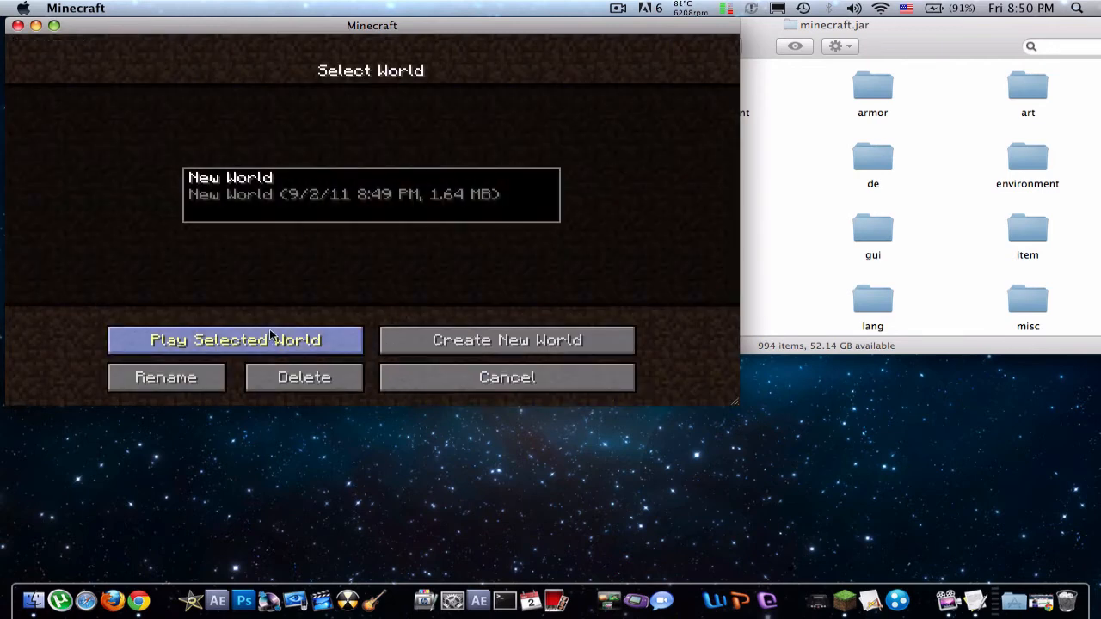
- Play the New World, check OptiFine's Video Settings are present, then return to the game
click(234, 340)
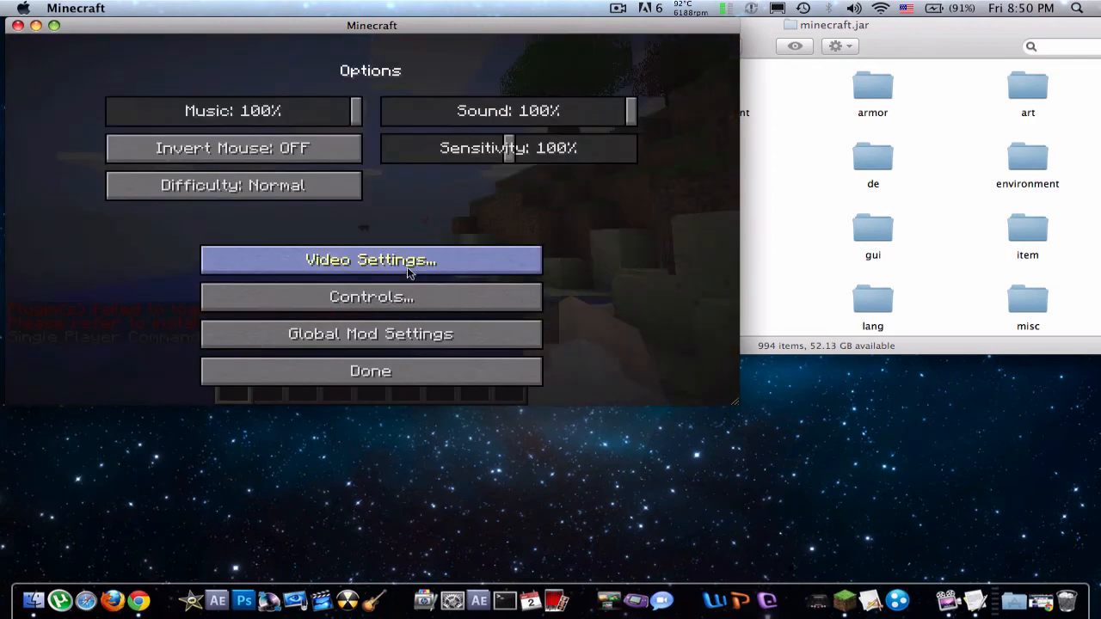
click(370, 260)
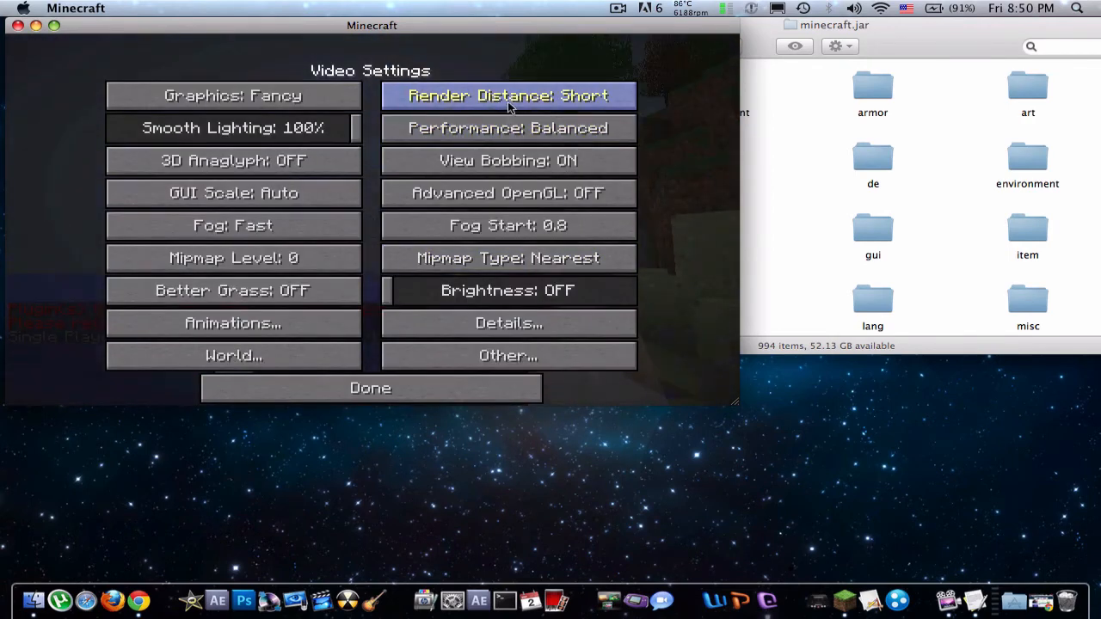
click(370, 388)
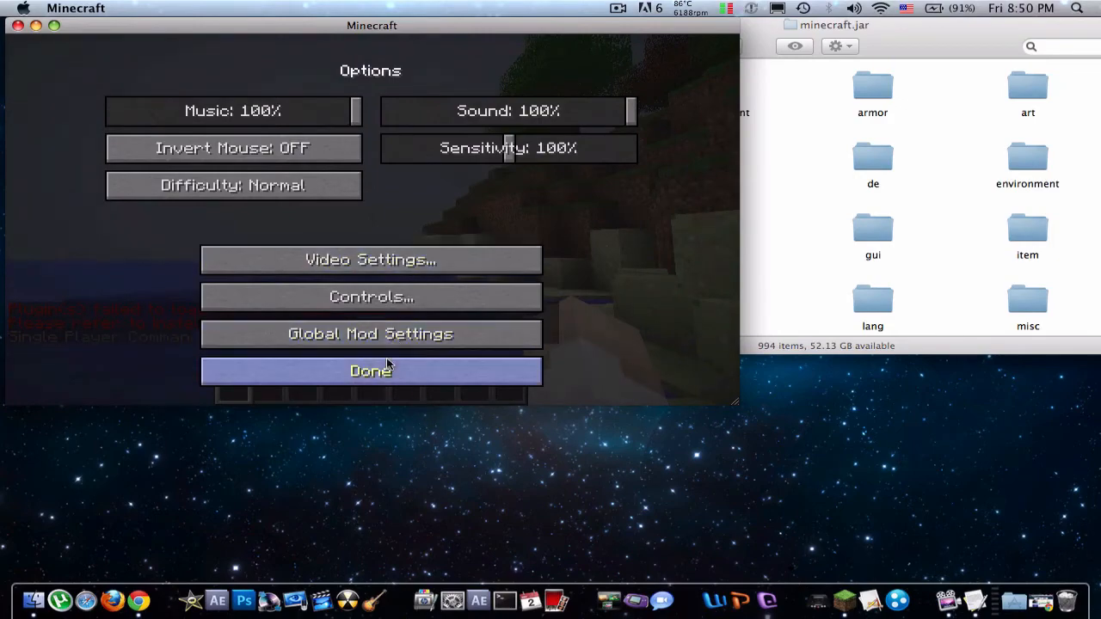
click(370, 371)
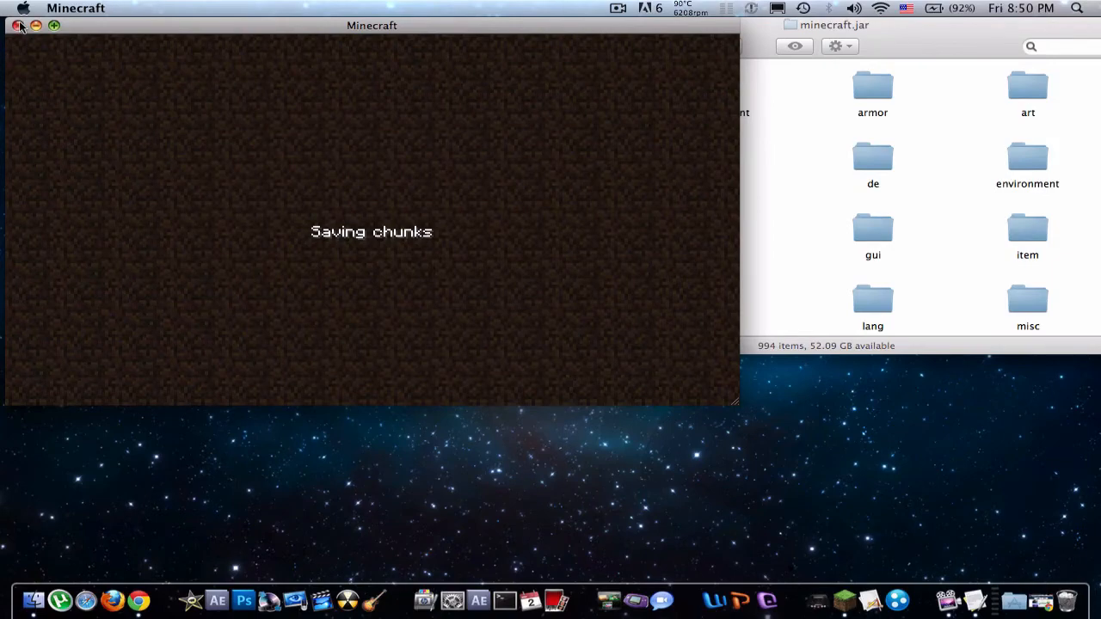
- Relaunch and log in, play the New World to see a Pokemob, then pause with Esc
click(18, 25)
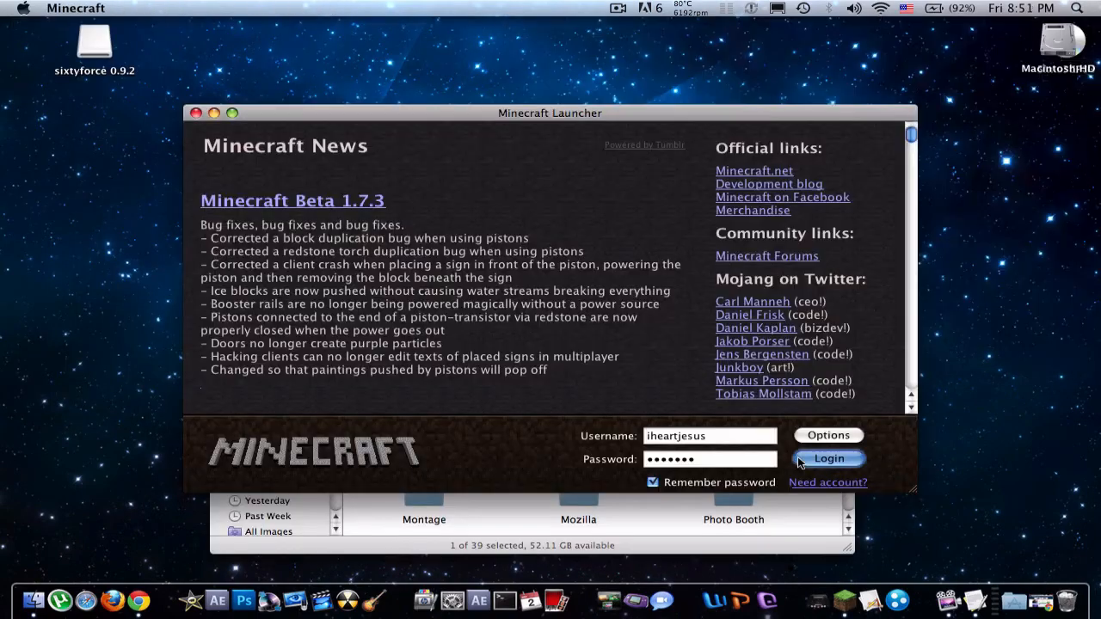
click(827, 459)
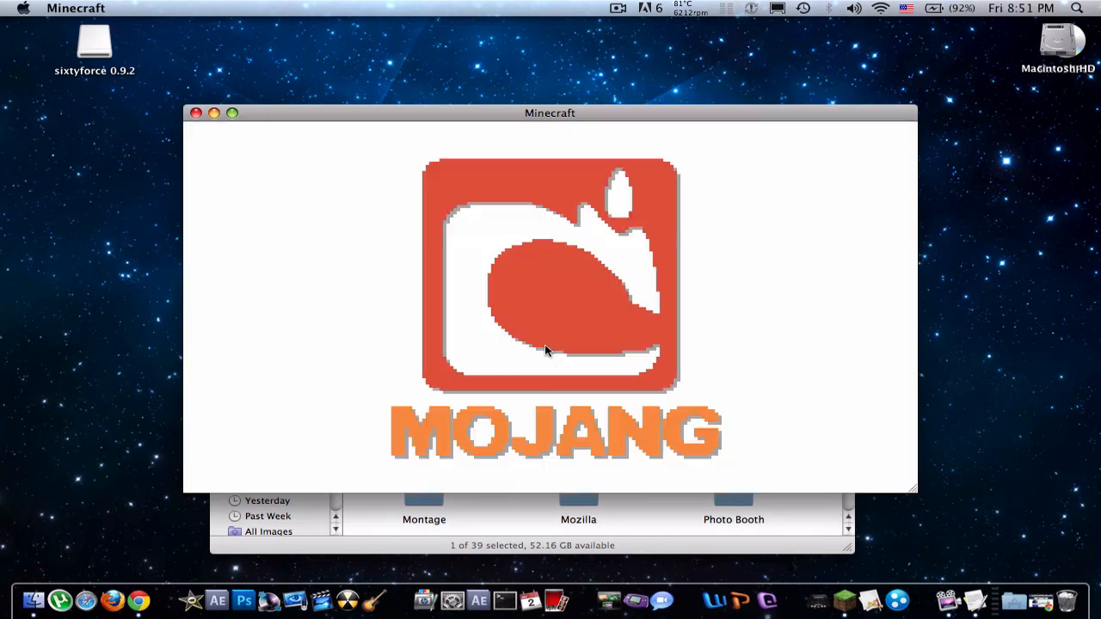
mouse_move(578, 308)
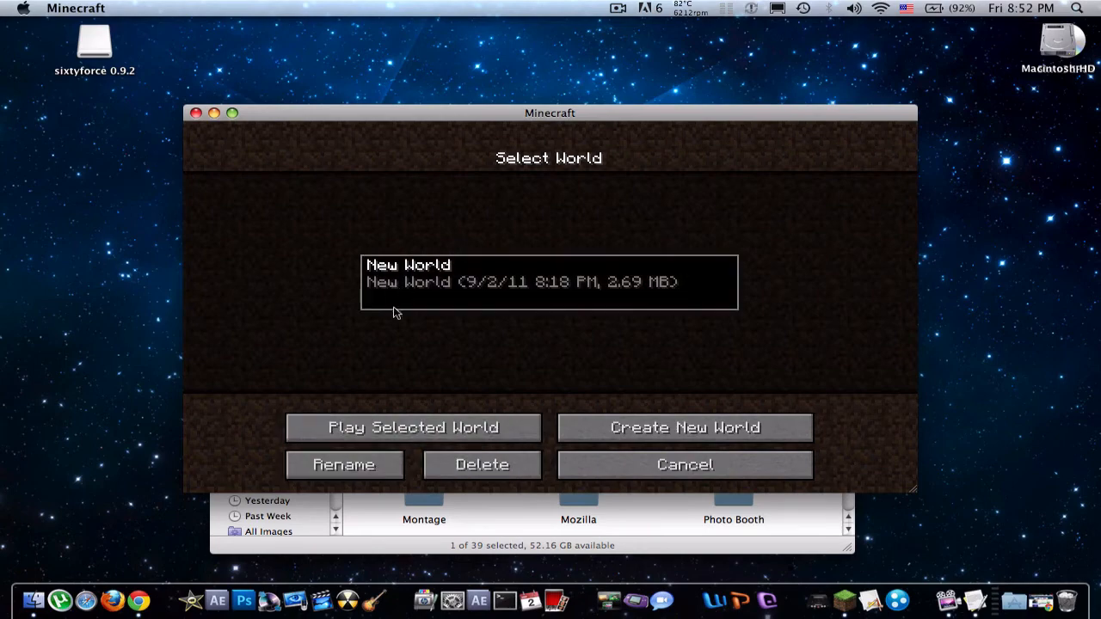
click(414, 428)
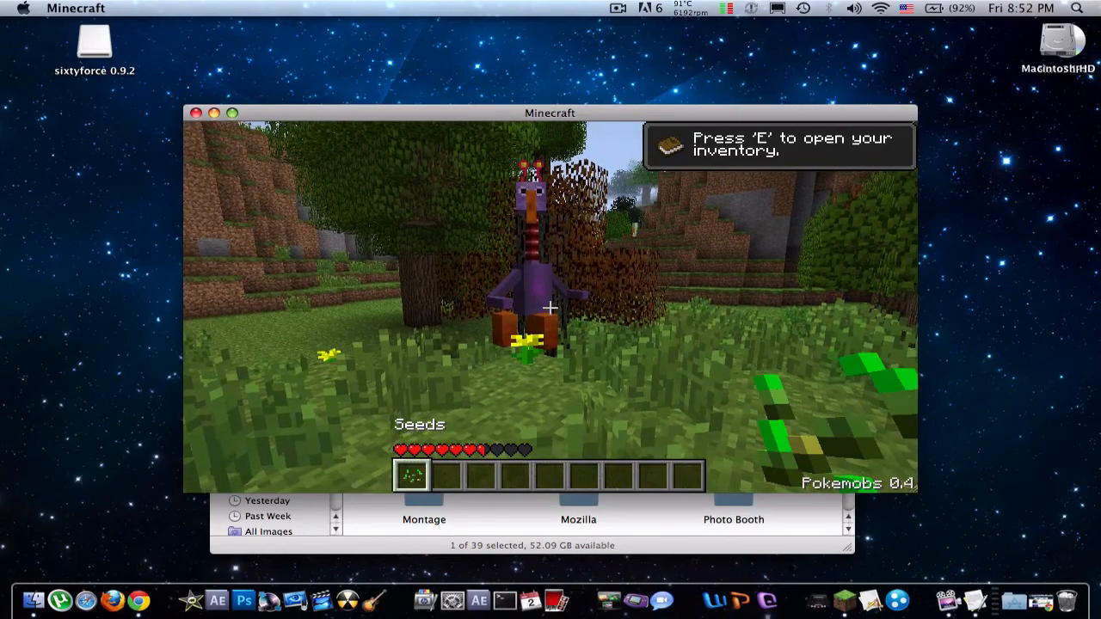
key(Escape)
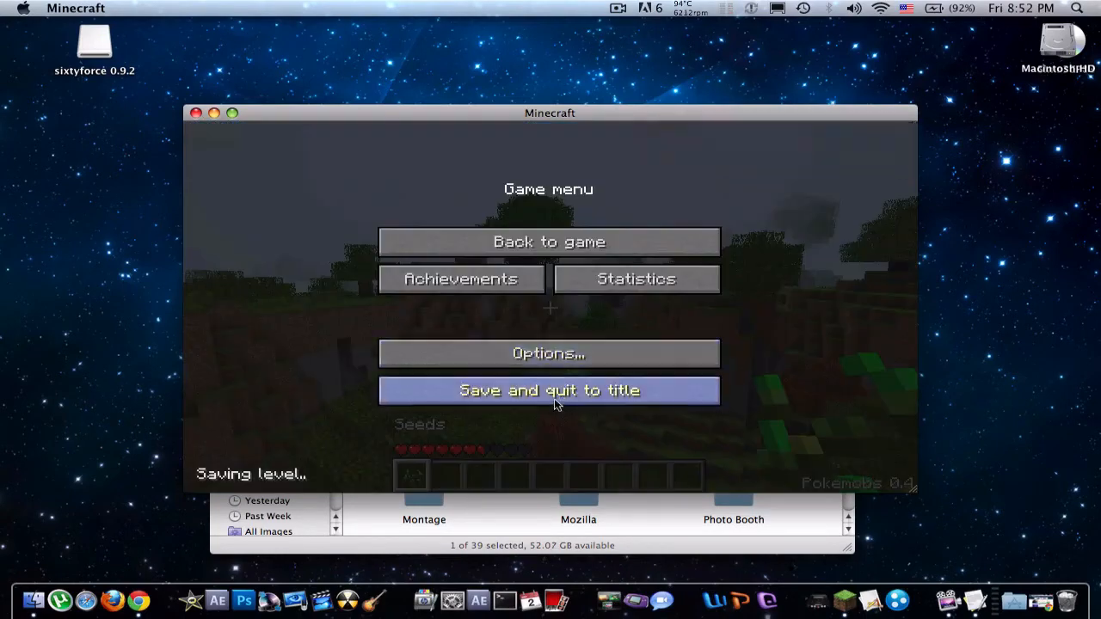